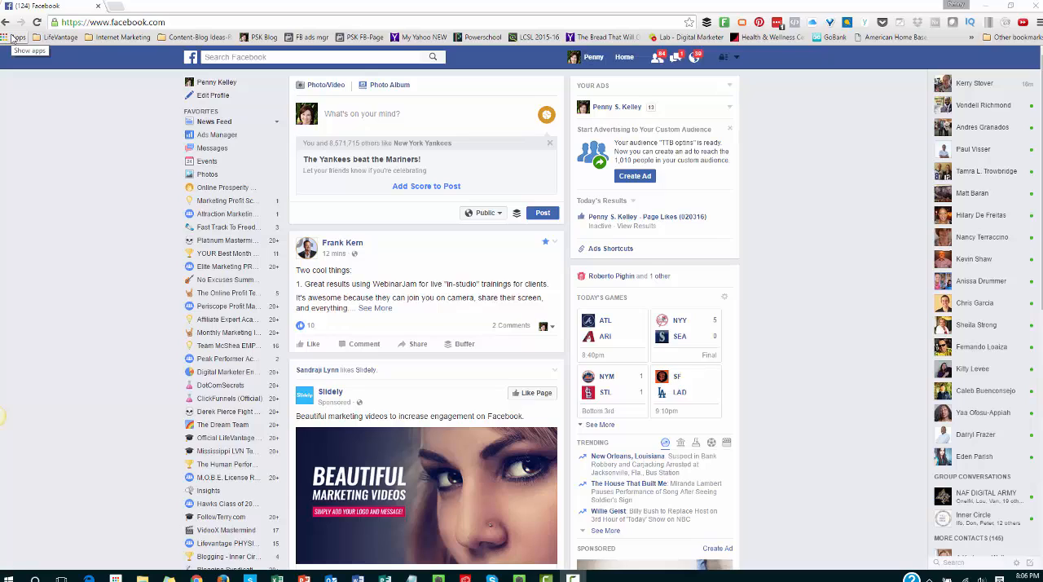
mouse_move(130, 218)
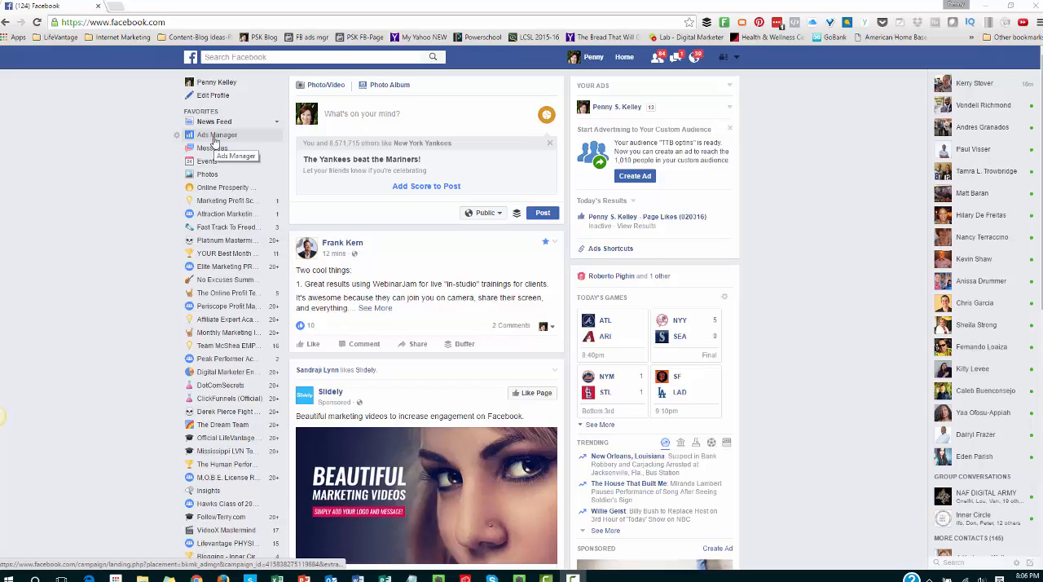
mouse_move(208, 139)
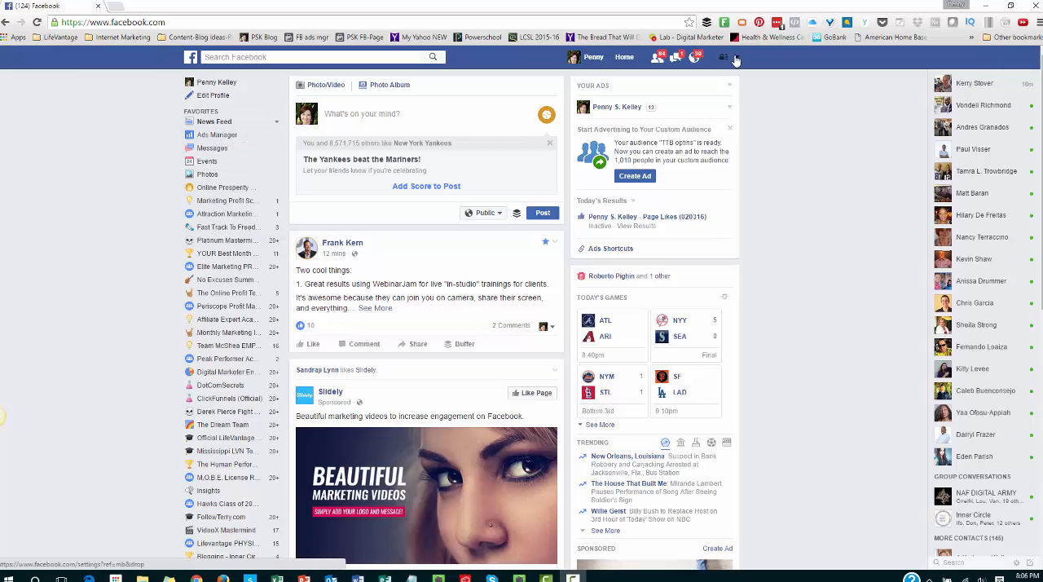
Open Business Manager and go to the Kelley Marketing Solutions campaigns in Ads Manager.
click(733, 57)
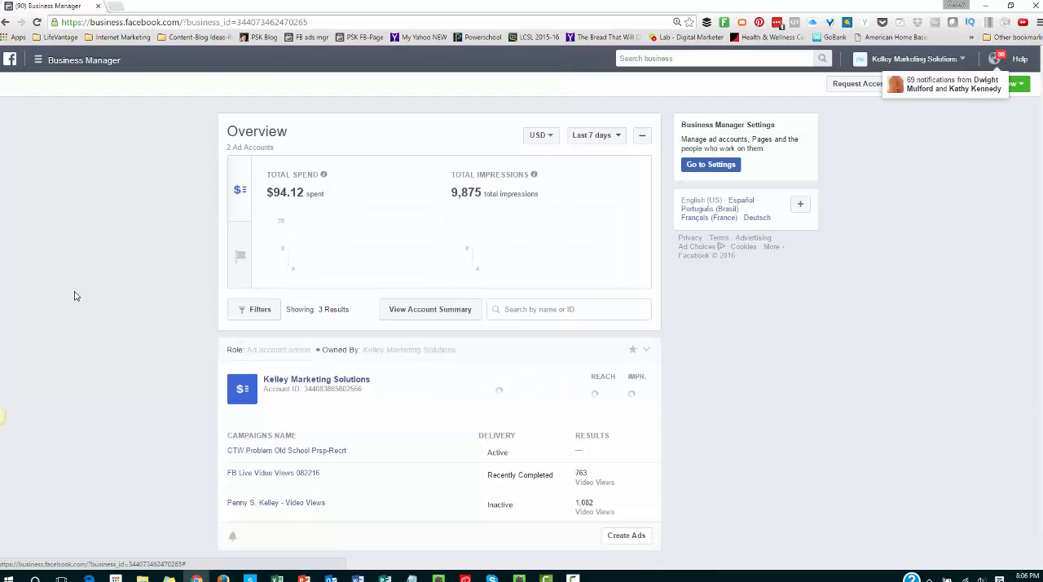
scroll(down, 3)
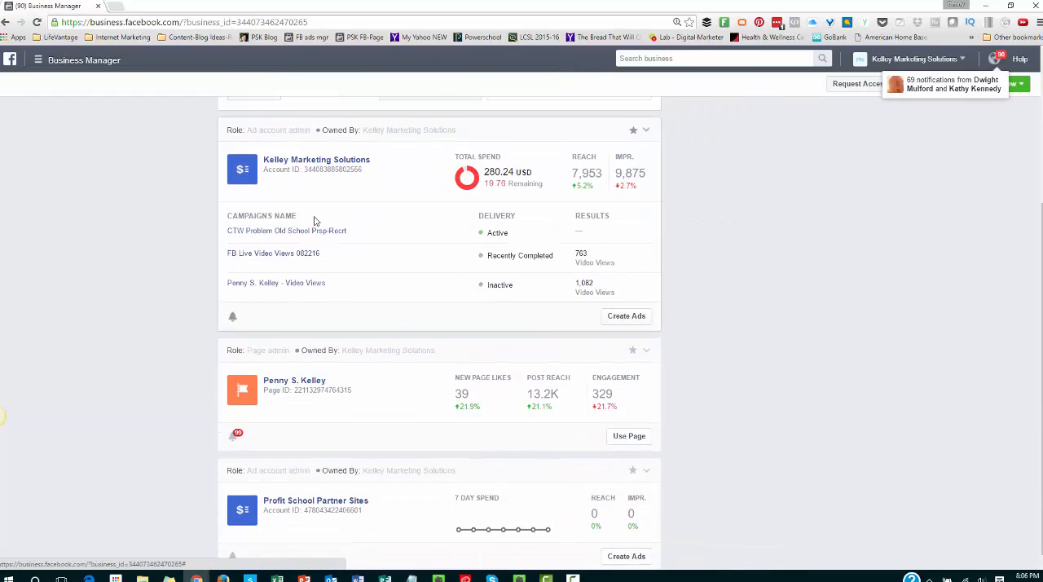
click(317, 159)
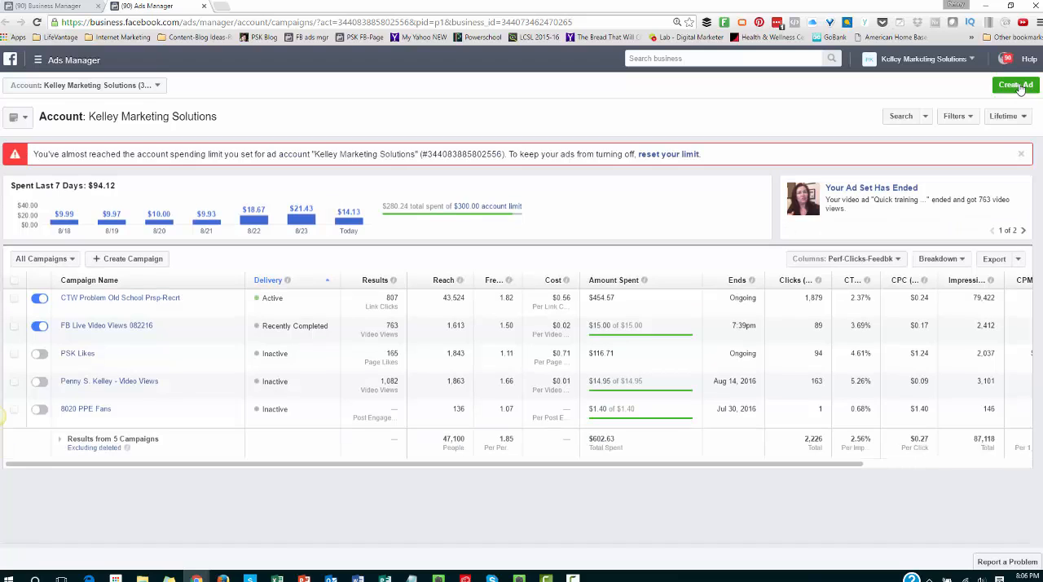
Create a new ad with the Promote your Page objective, then switch back to Business Manager.
click(1020, 154)
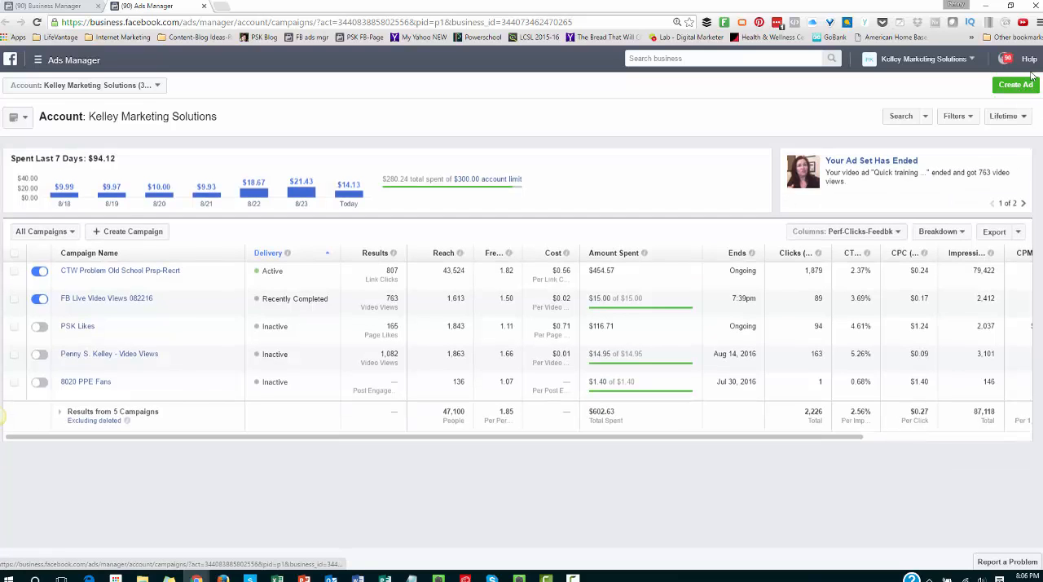
click(1015, 85)
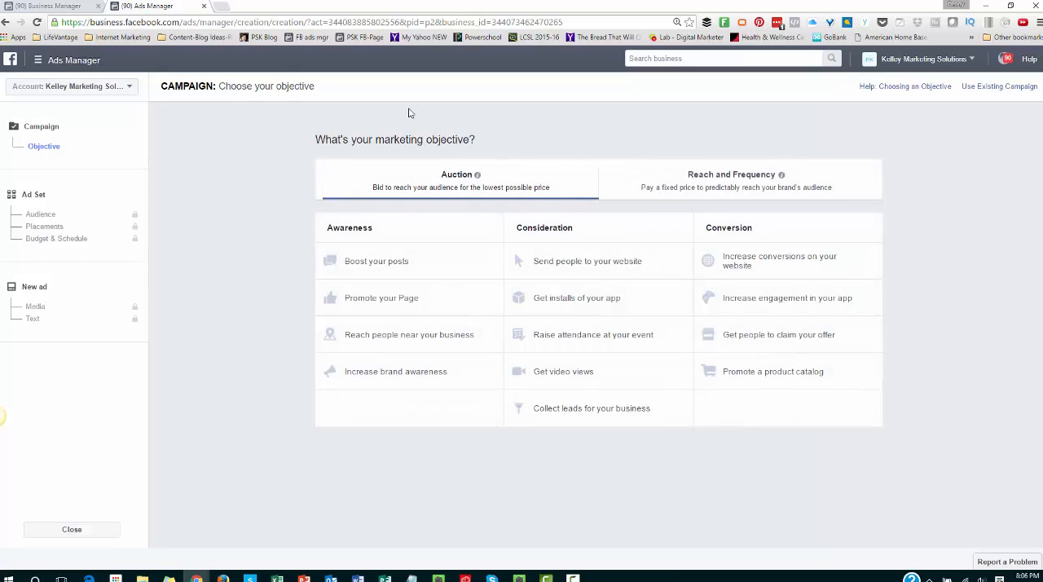
mouse_move(394, 305)
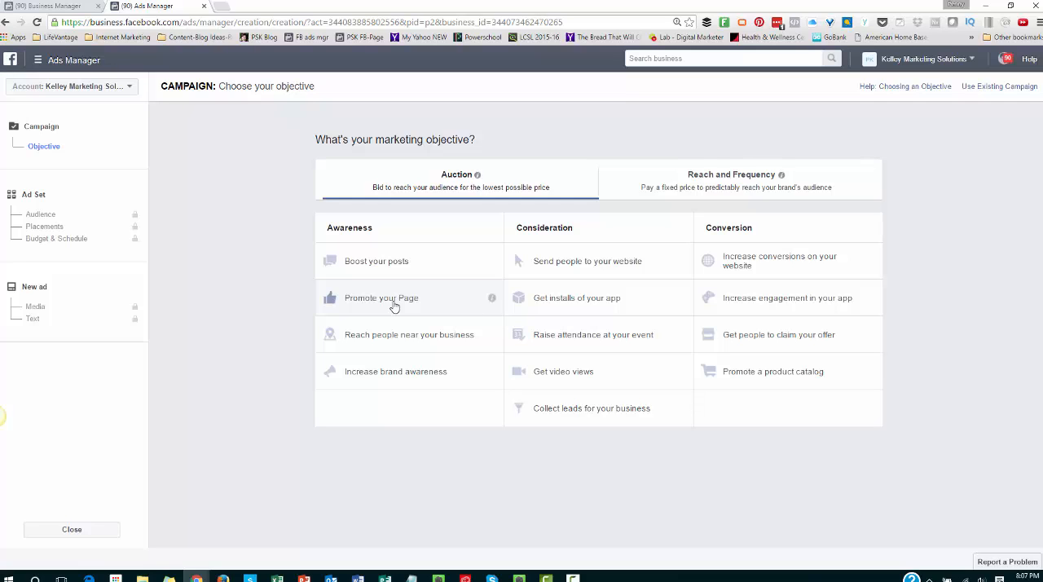
click(381, 298)
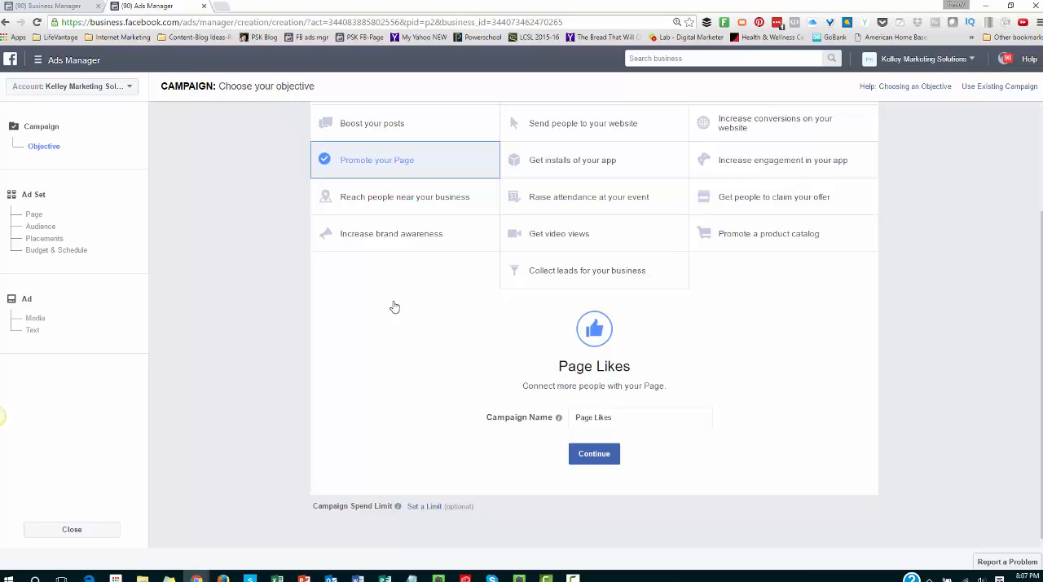
click(71, 529)
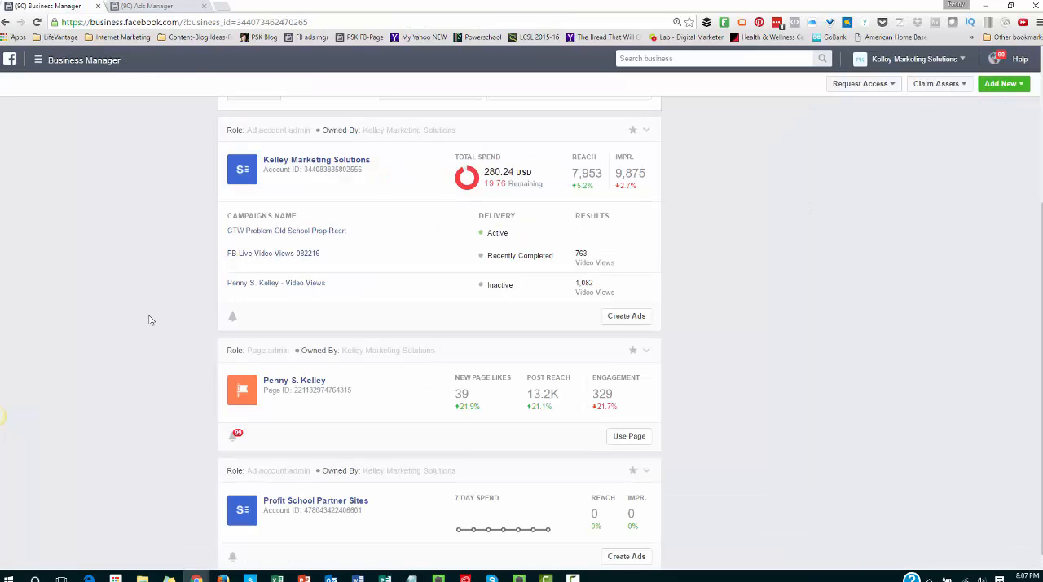
Open the Penny S. Kelley Page and show its Promote options.
click(629, 435)
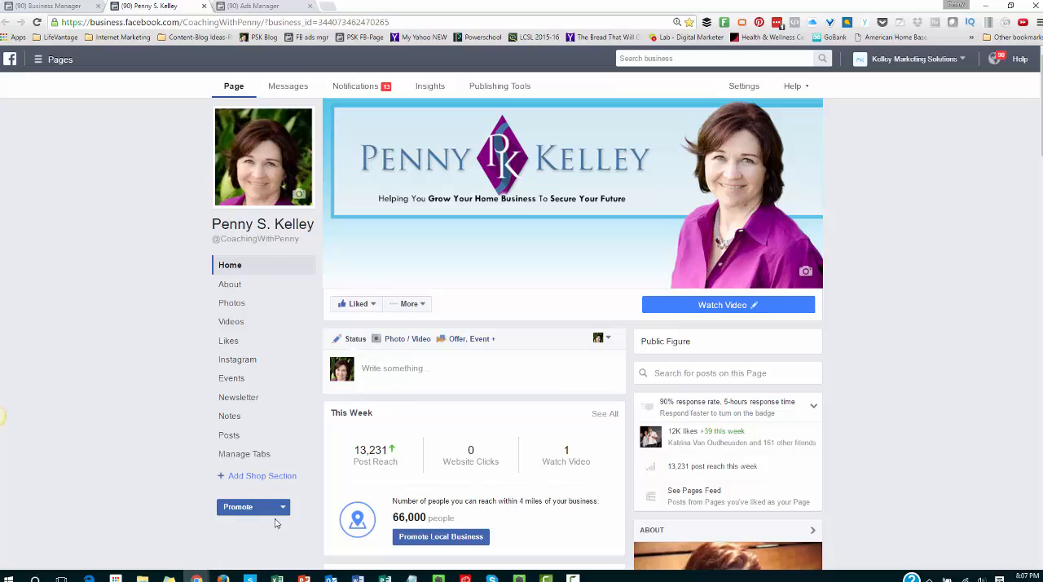
click(253, 506)
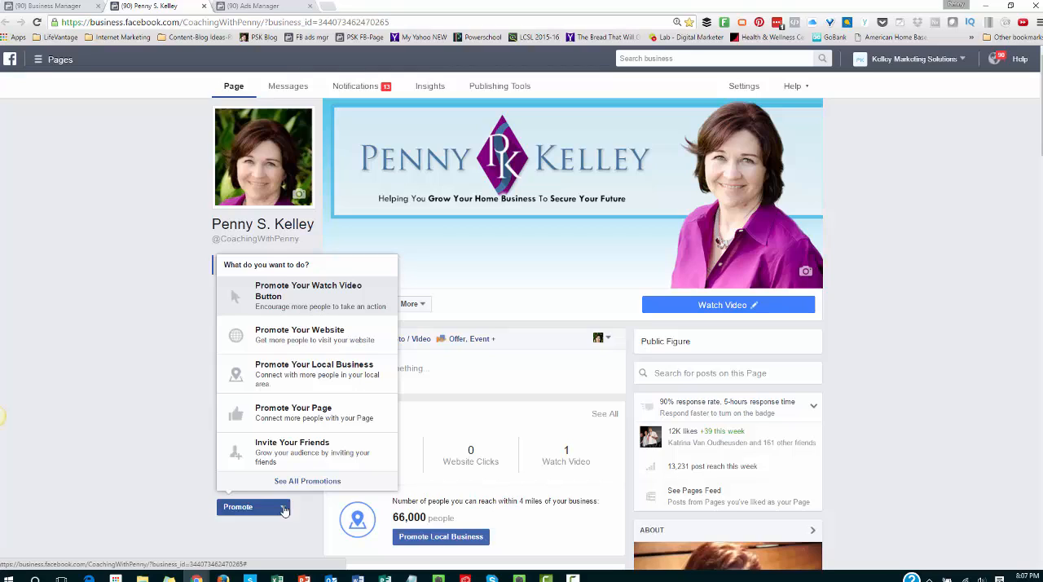
mouse_move(287, 451)
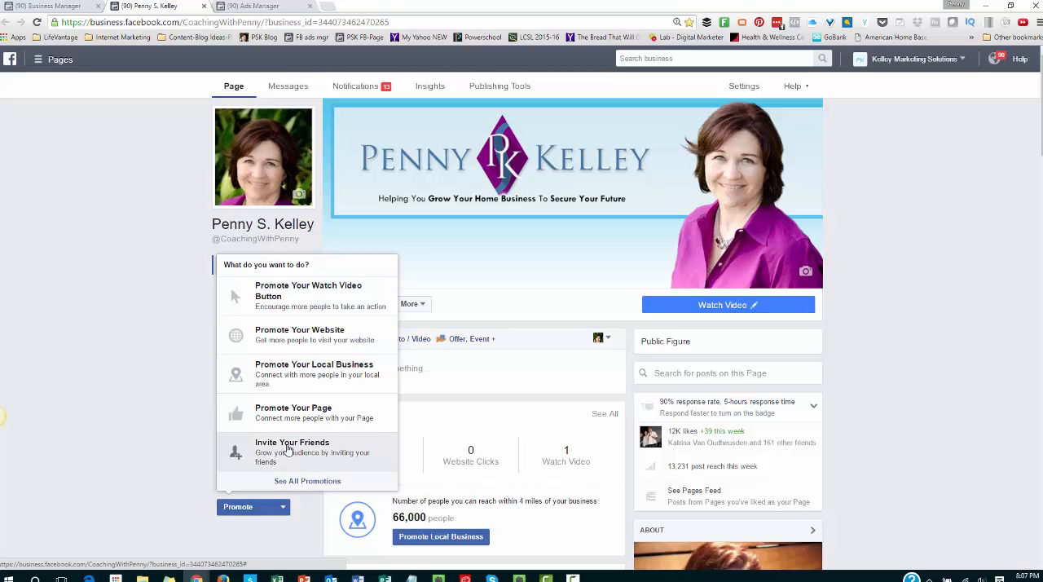
mouse_move(248, 449)
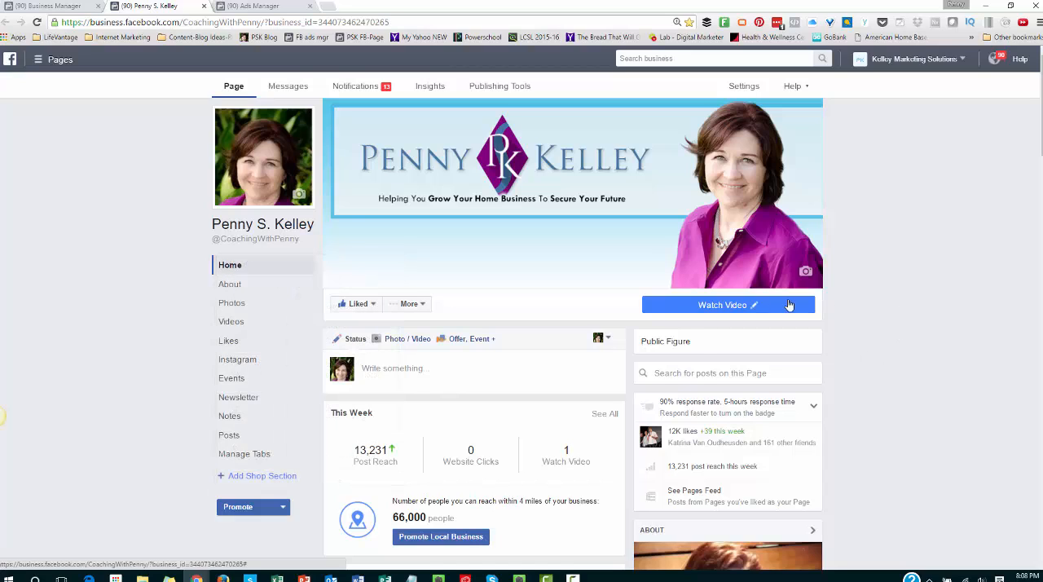
click(726, 304)
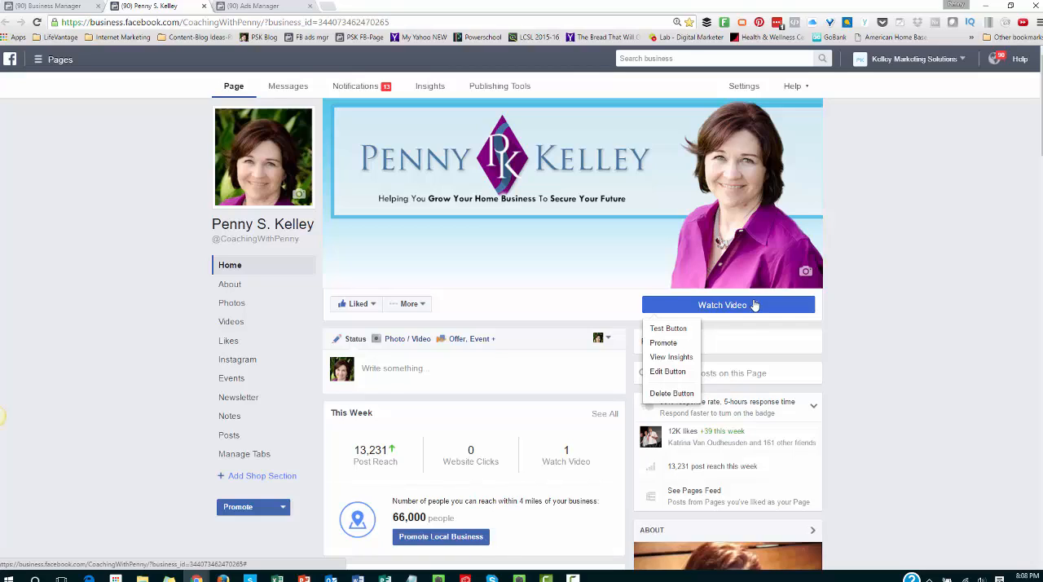
mouse_move(738, 305)
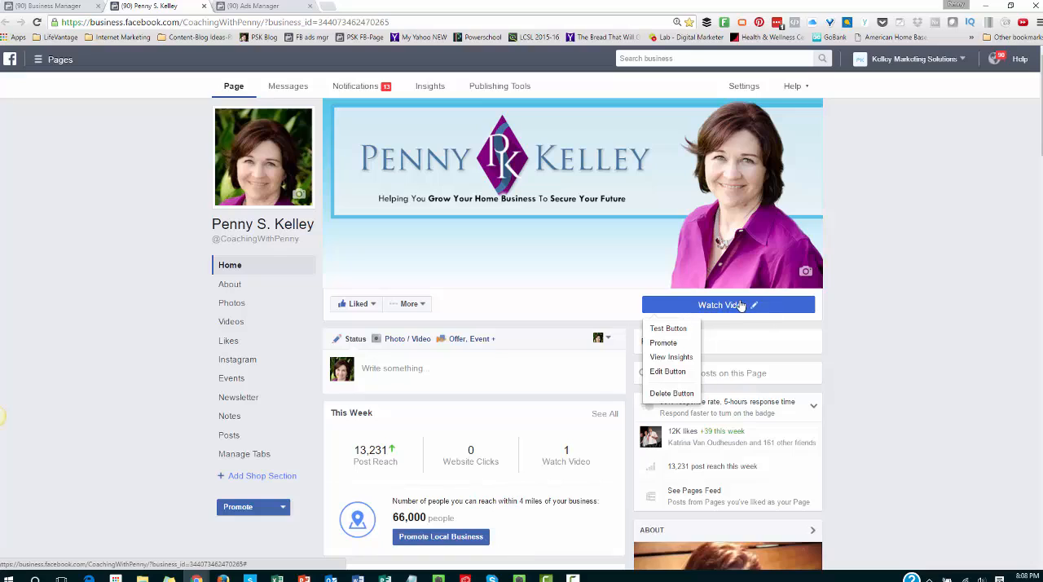
mouse_move(668, 371)
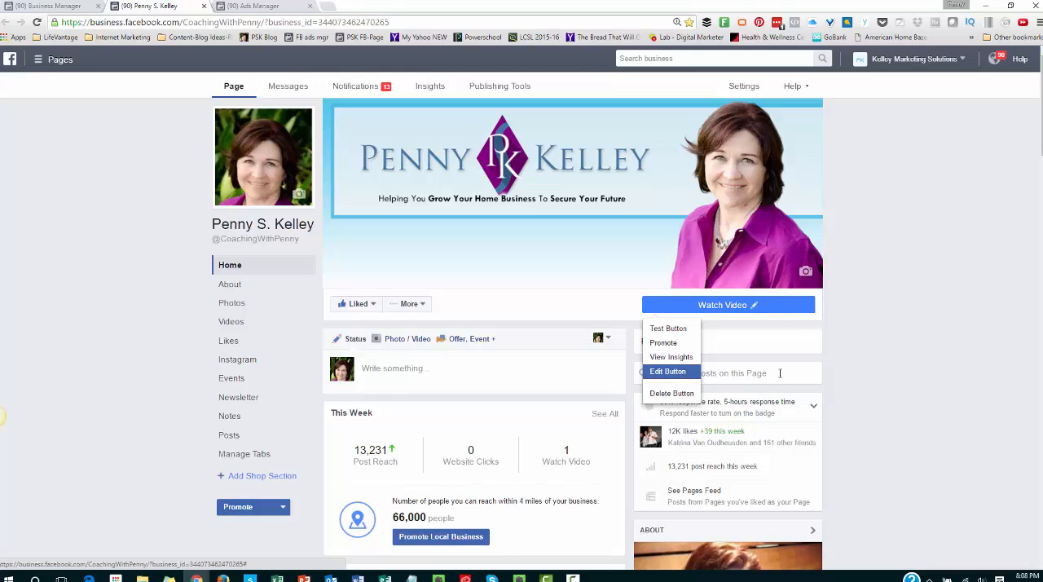
click(929, 355)
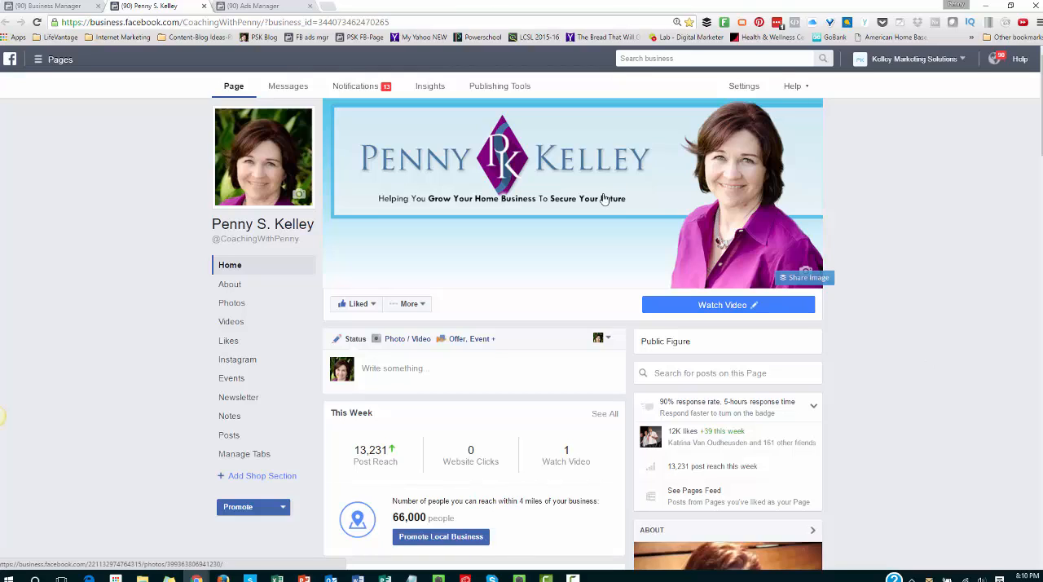
Choose Promote your Page, name the campaign 'PSK - Likes (2016-0824)' and continue.
click(260, 6)
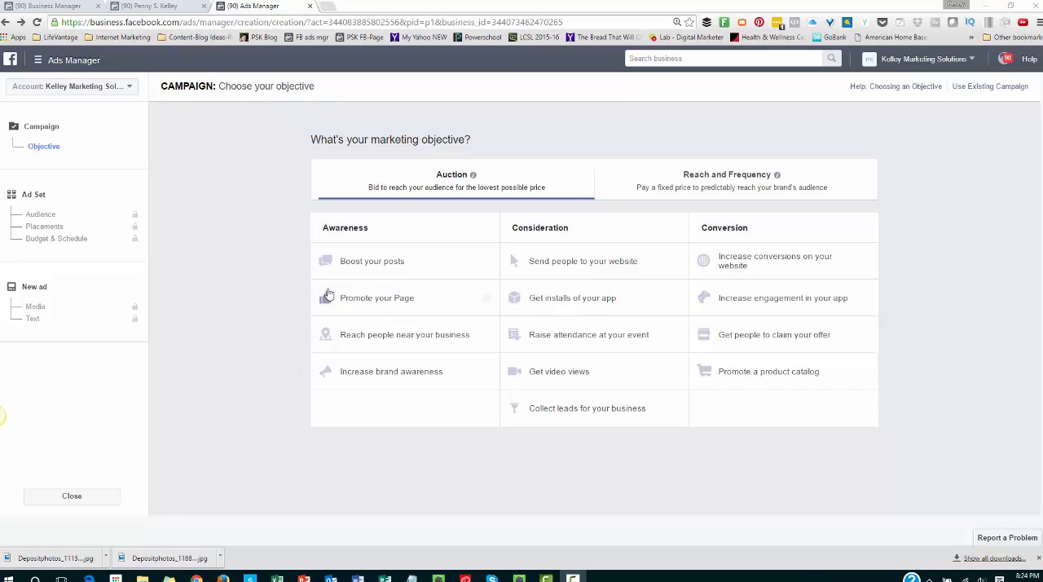
click(377, 297)
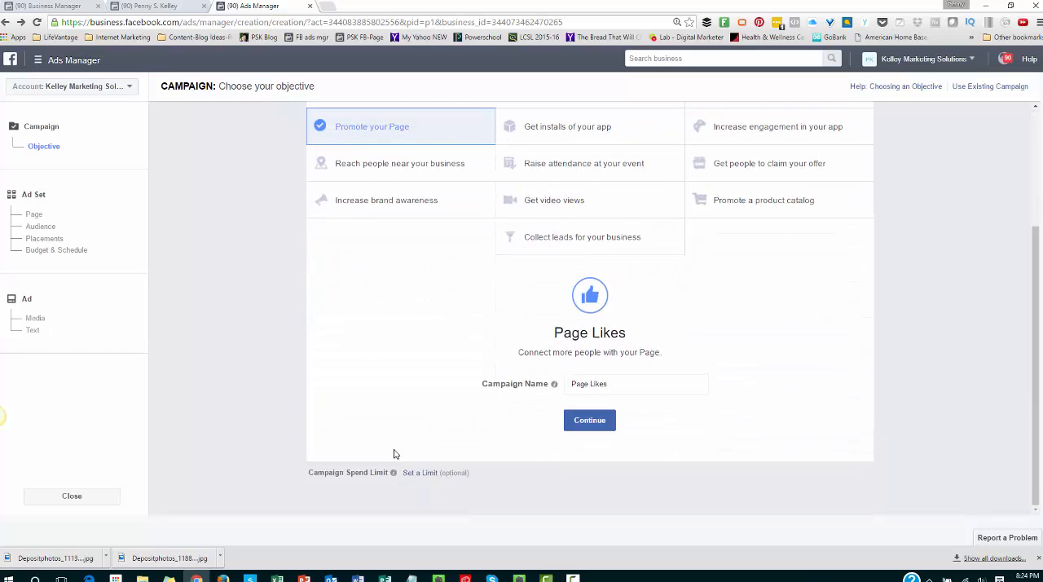
click(636, 383)
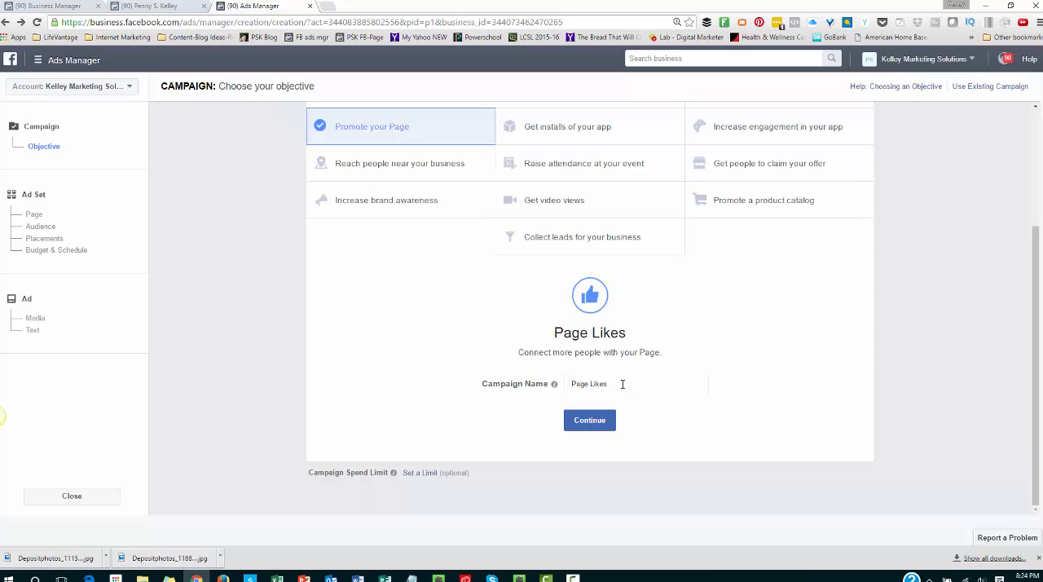
triple_click(622, 384)
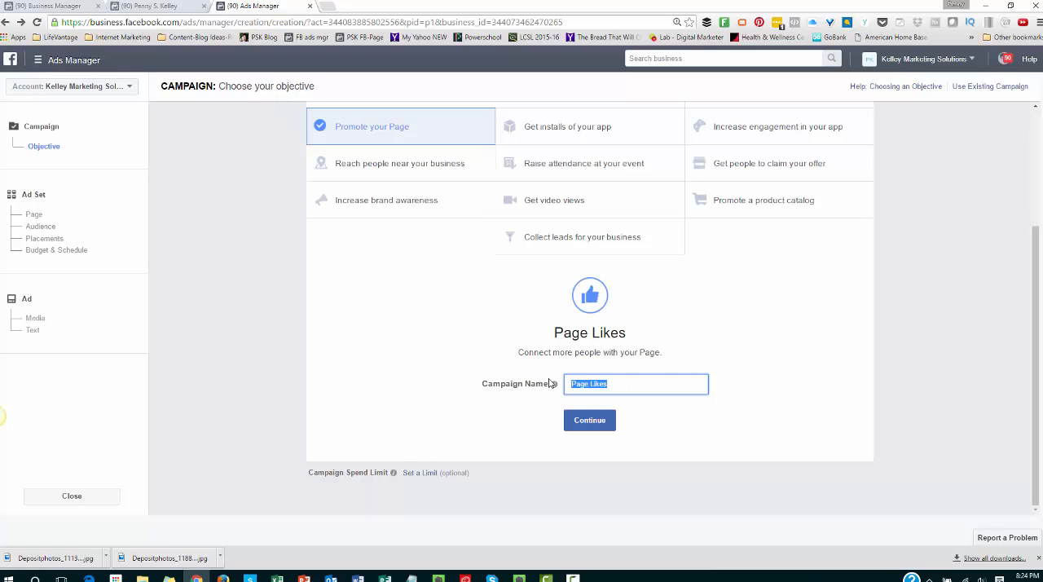
text(PSK)
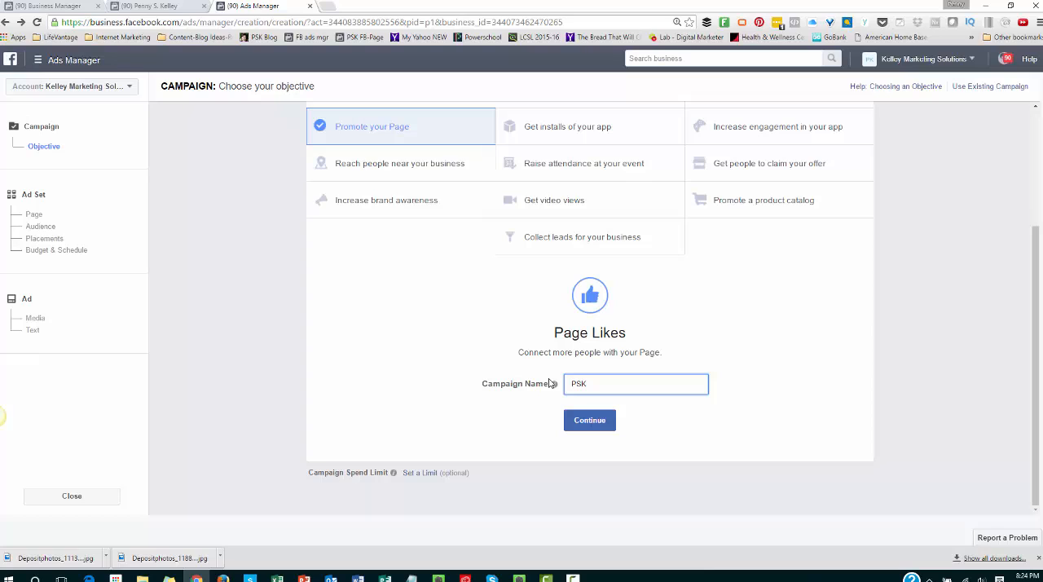
text(- Likes (2016)
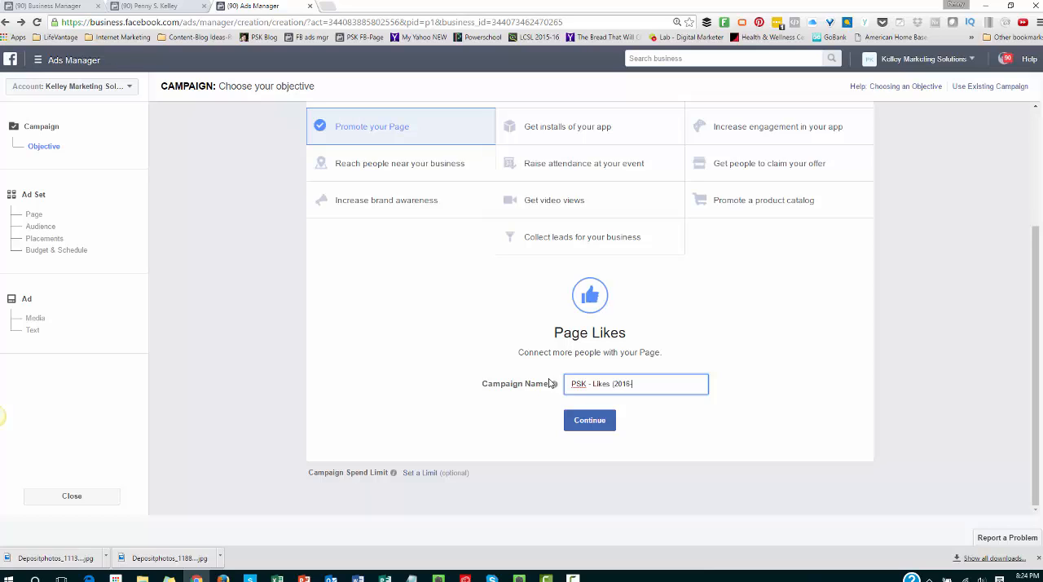
text(-082)
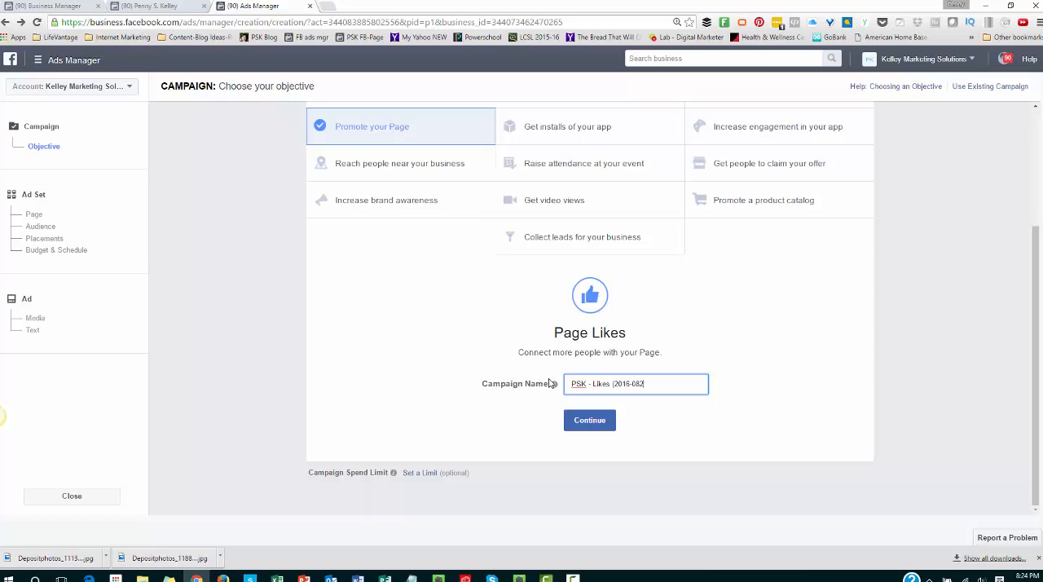
text(4))
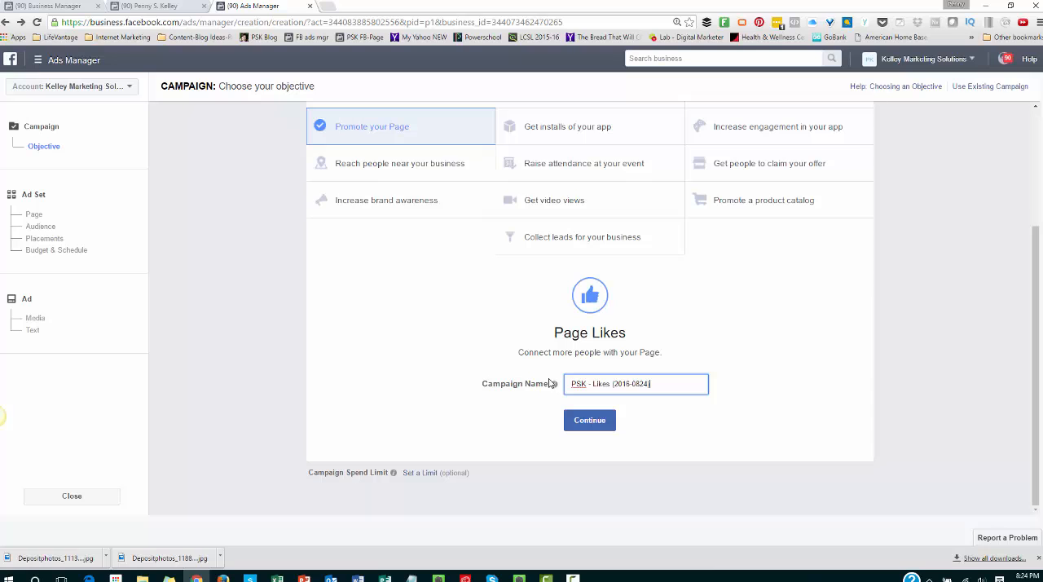
click(590, 419)
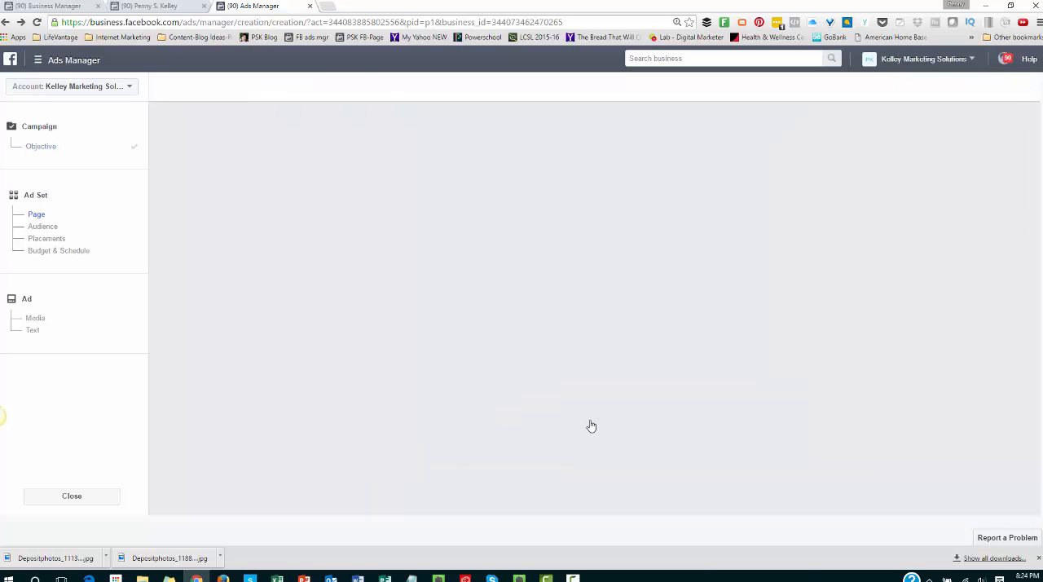
click(37, 214)
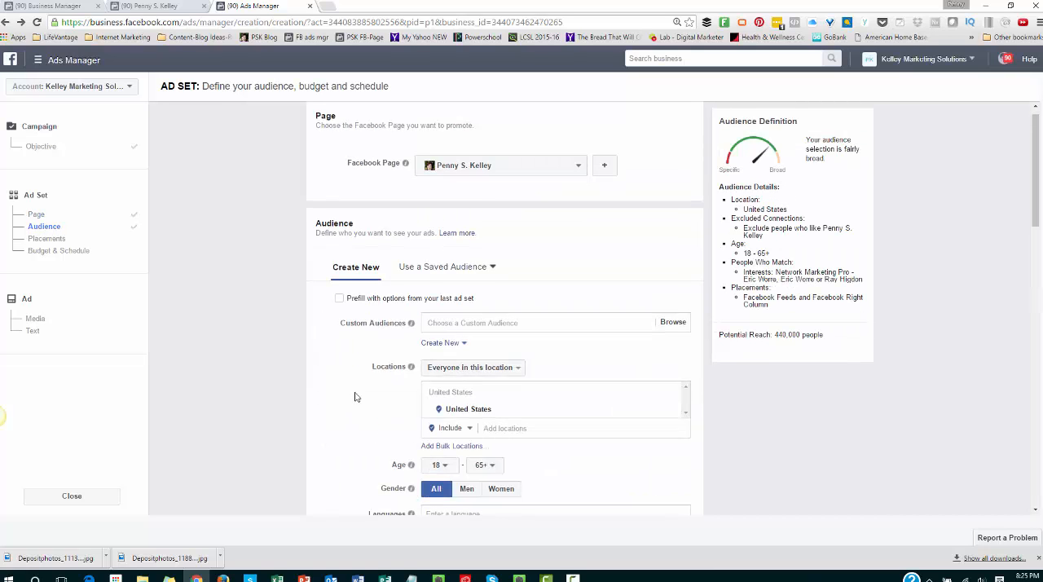
scroll(down, 3)
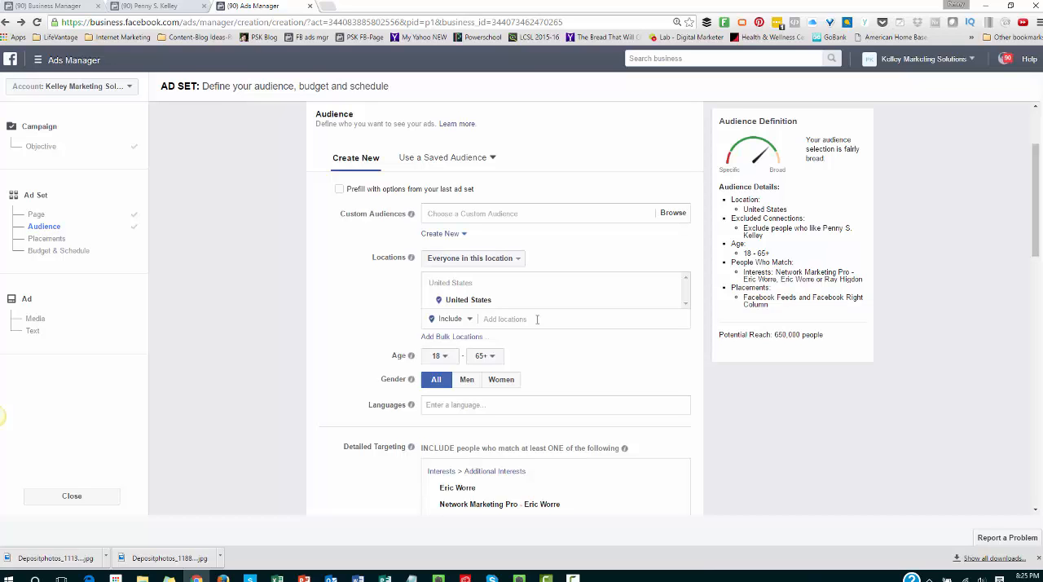
Add Canada, United Kingdom, Australia, New Zealand and Ireland as target locations.
click(530, 319)
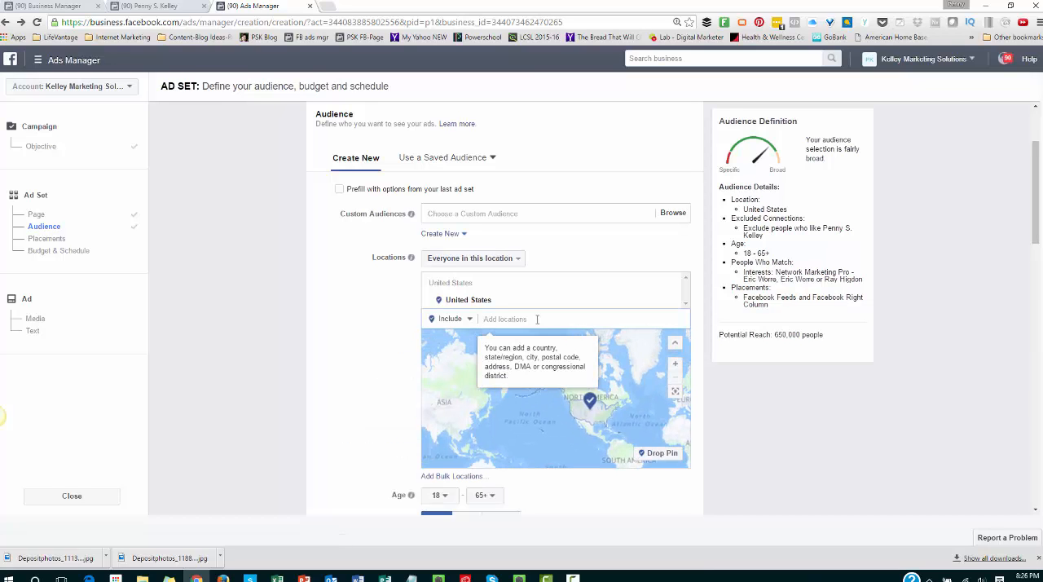
text(cana)
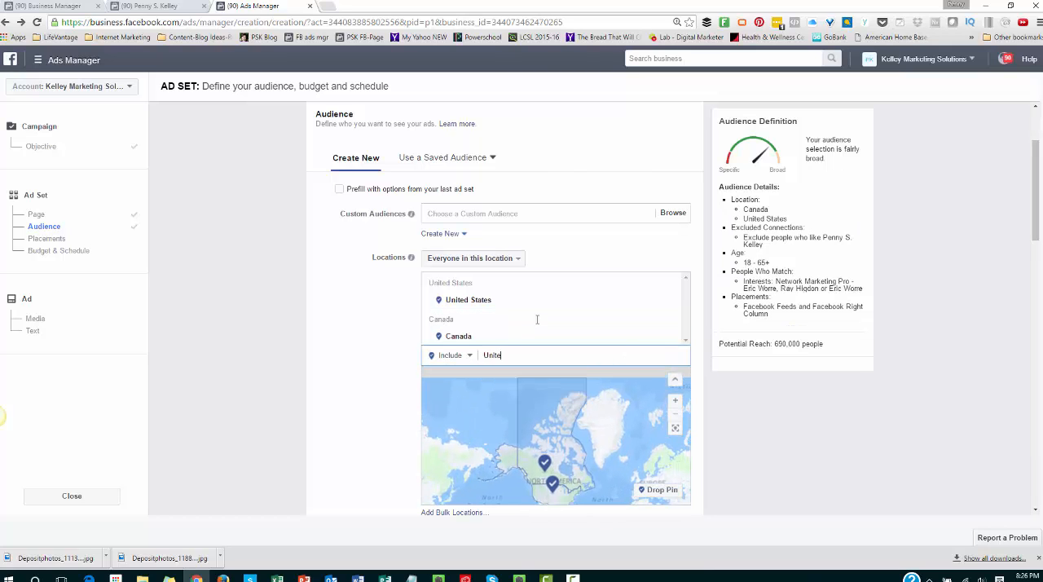
text(United Kingdom)
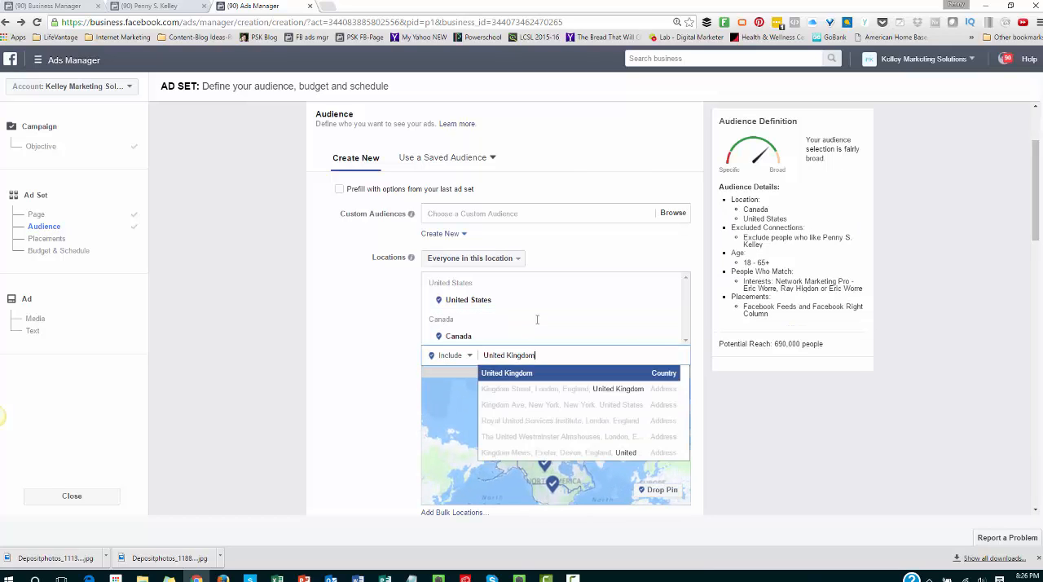
click(507, 372)
text(New Zealand)
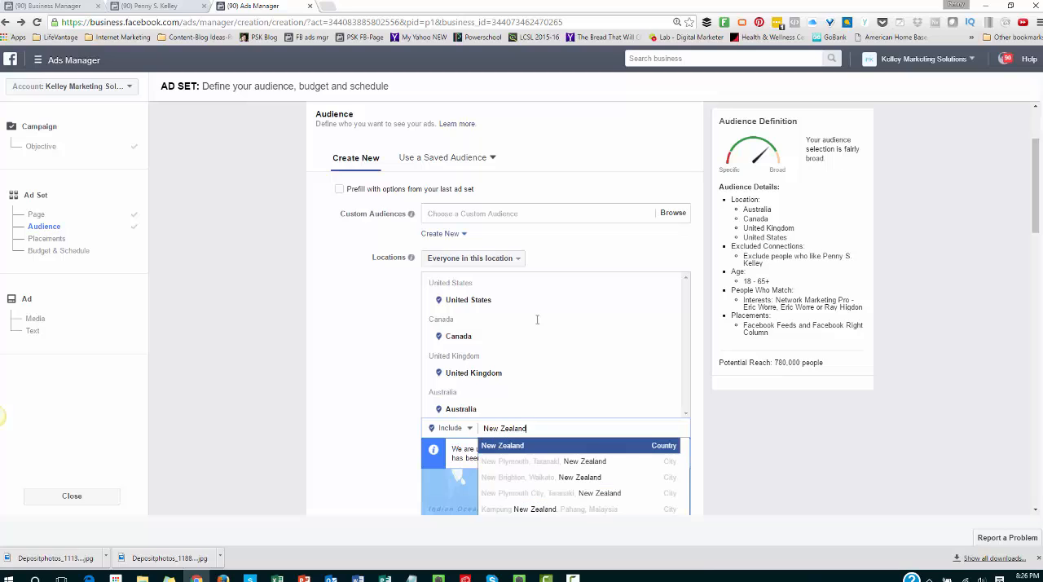
click(502, 445)
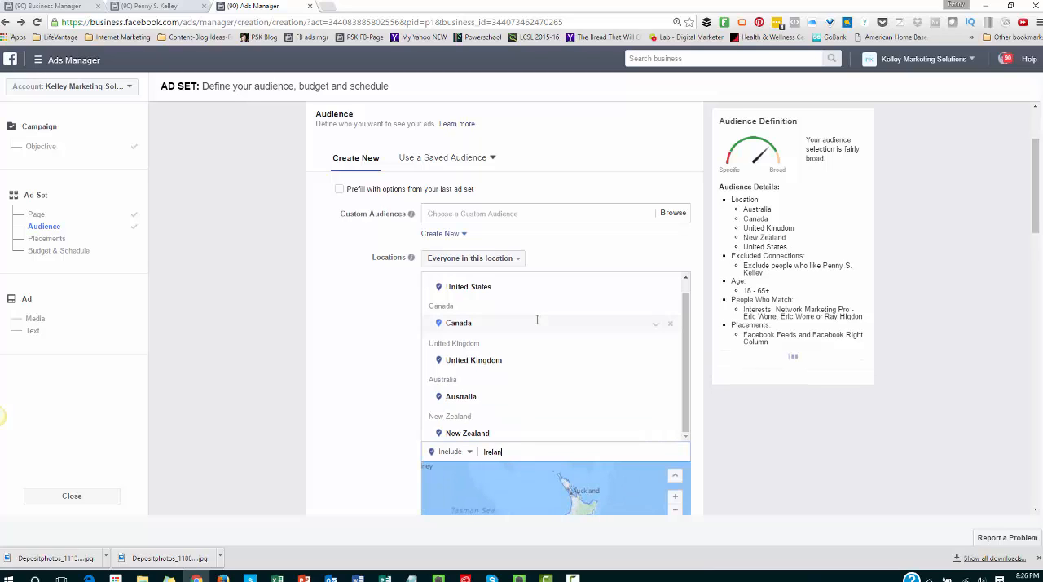
text(Ireland)
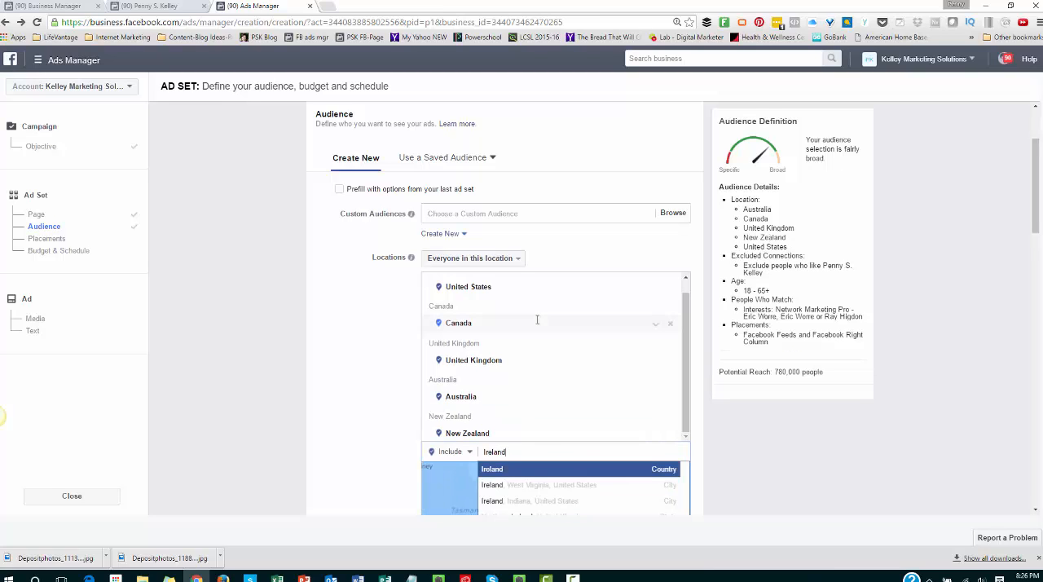
click(492, 469)
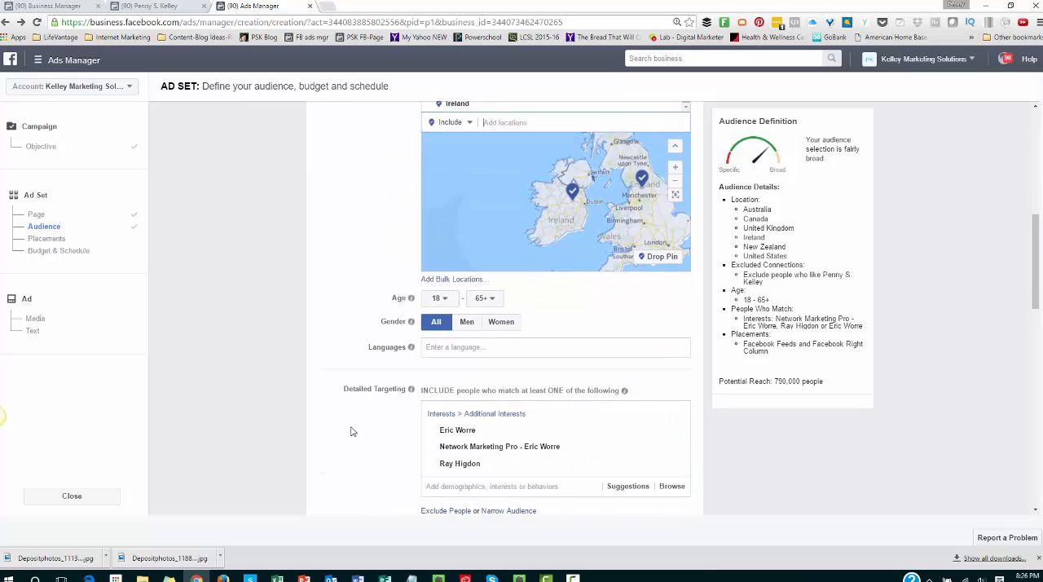
click(440, 298)
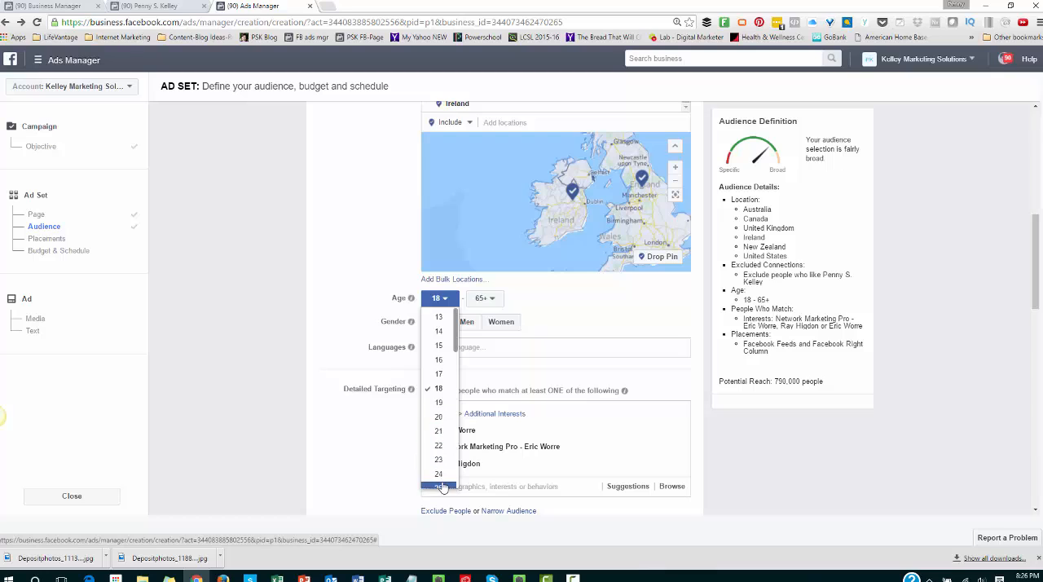
Set the audience age range to 25–64 and check the 700,000 potential reach.
click(439, 485)
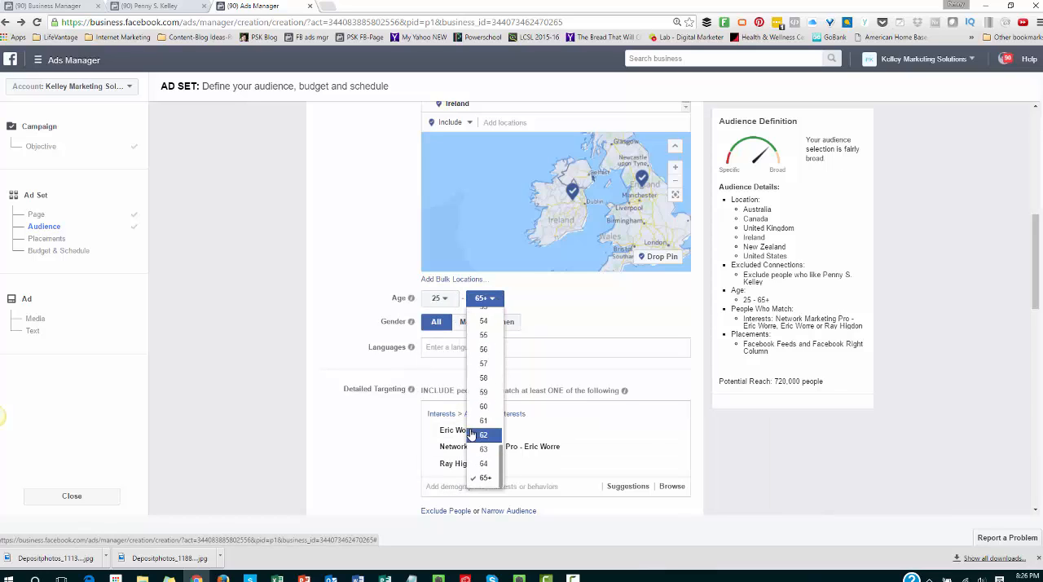
click(484, 463)
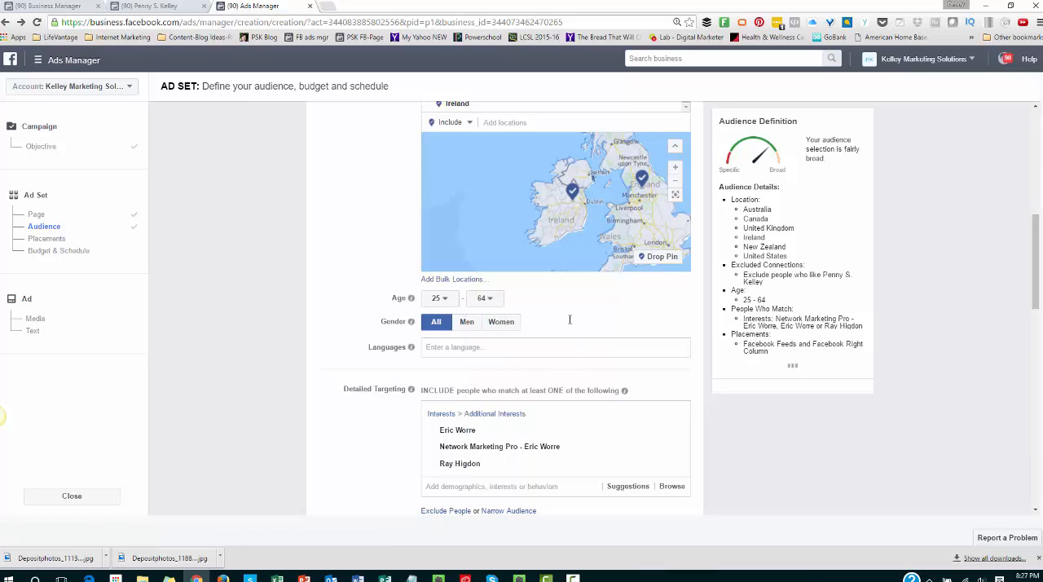
click(485, 297)
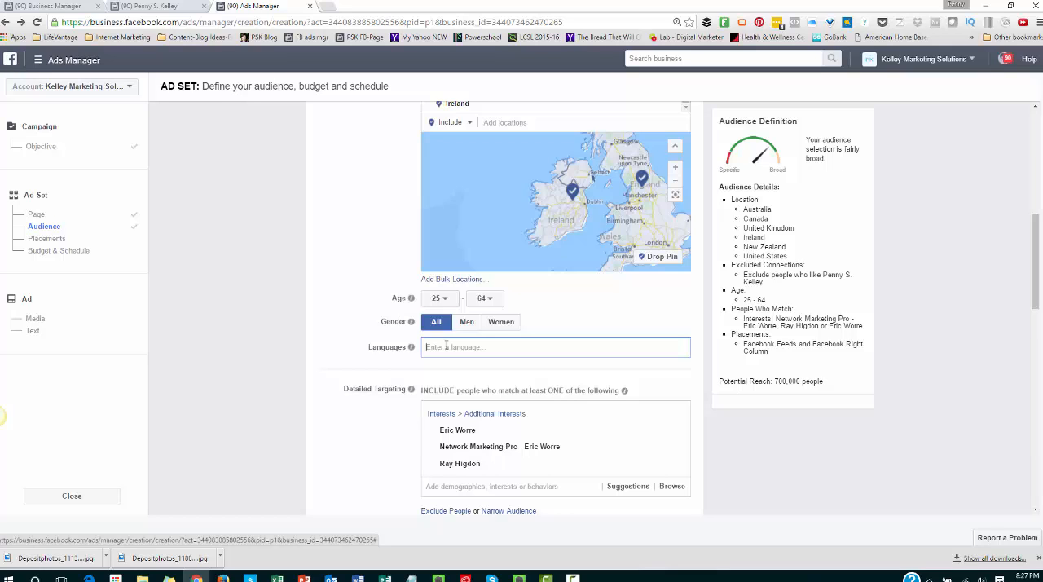
scroll(down, 3)
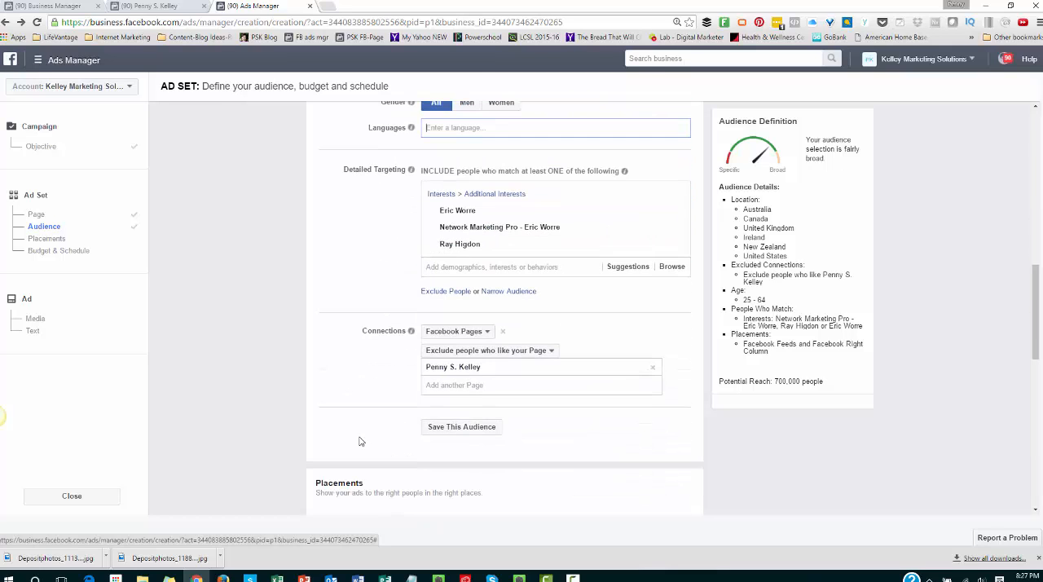
mouse_move(459, 243)
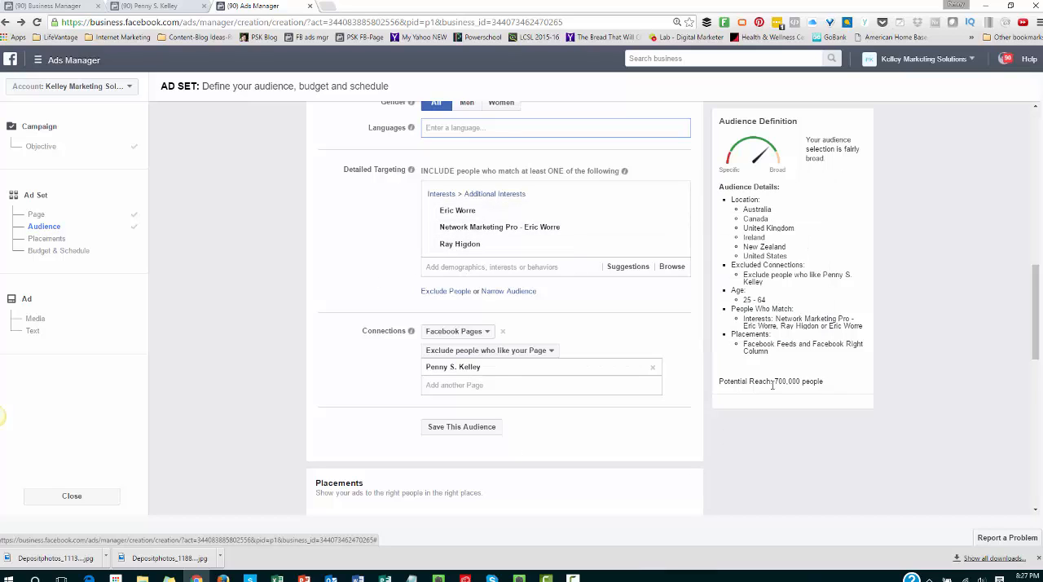
double_click(786, 381)
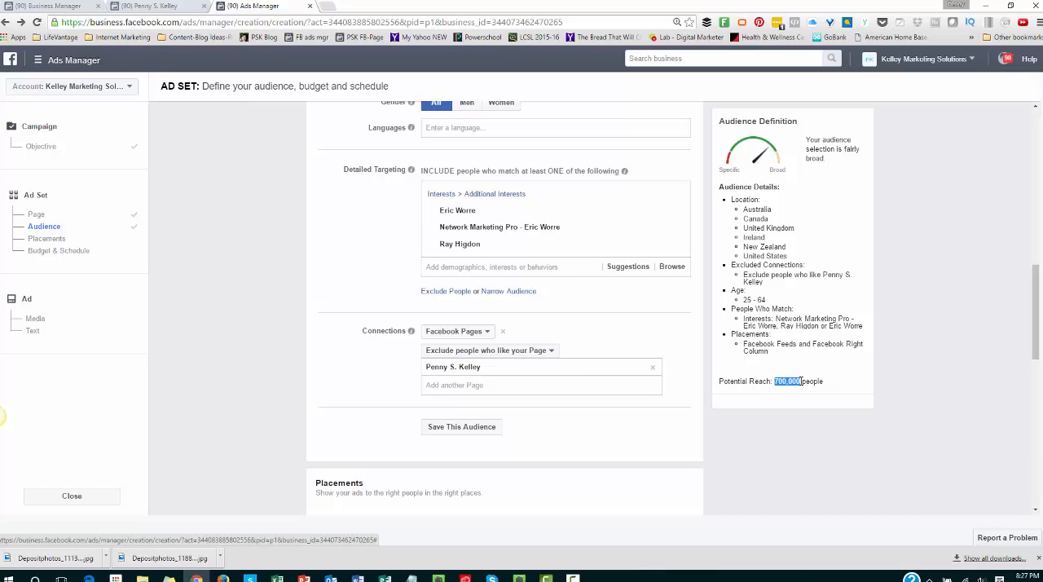
mouse_move(459, 244)
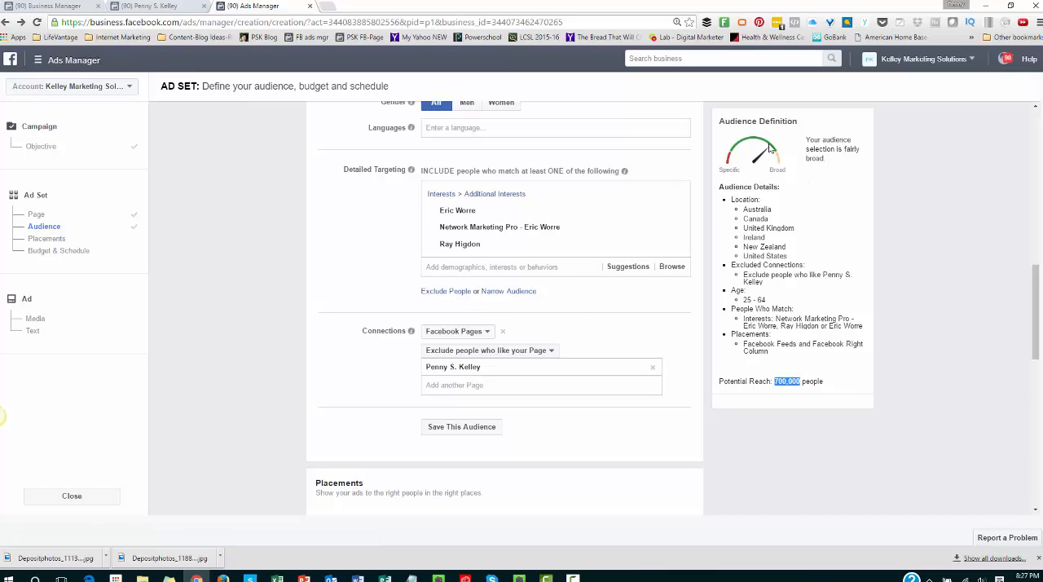
mouse_move(457, 210)
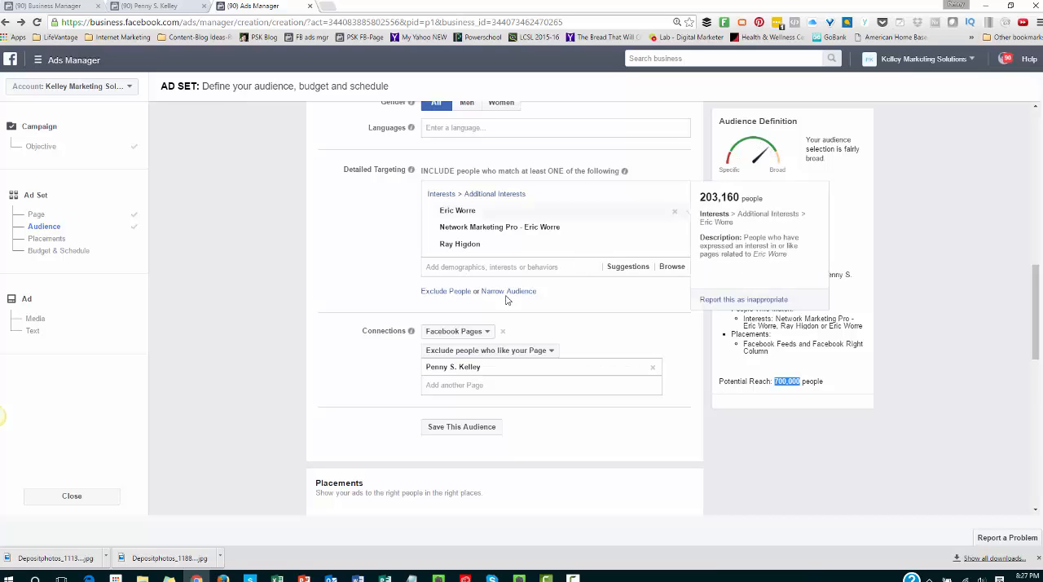
scroll(down, 3)
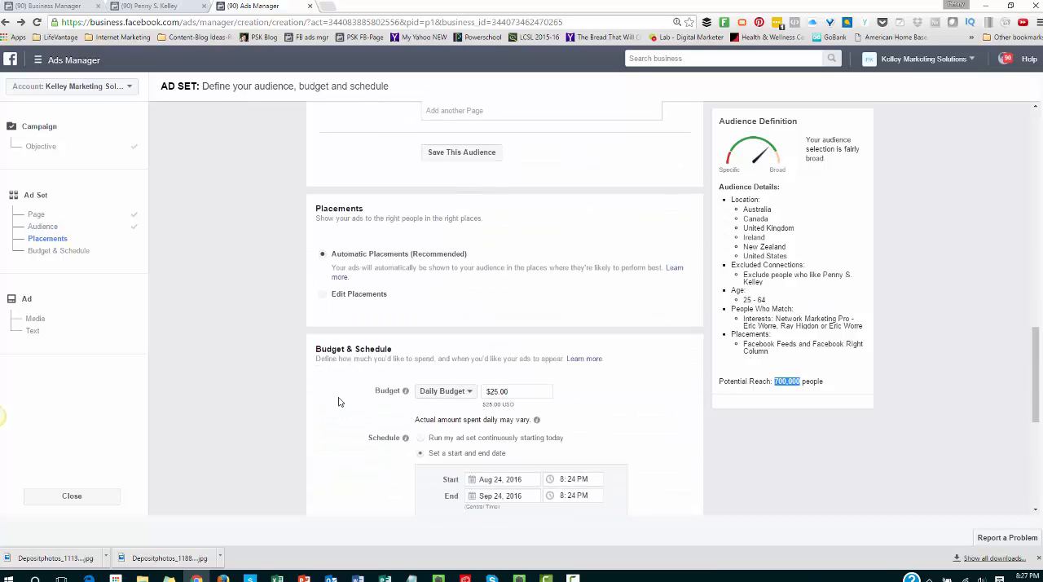
Run the ad set continuously from today and confirm it.
scroll(down, 3)
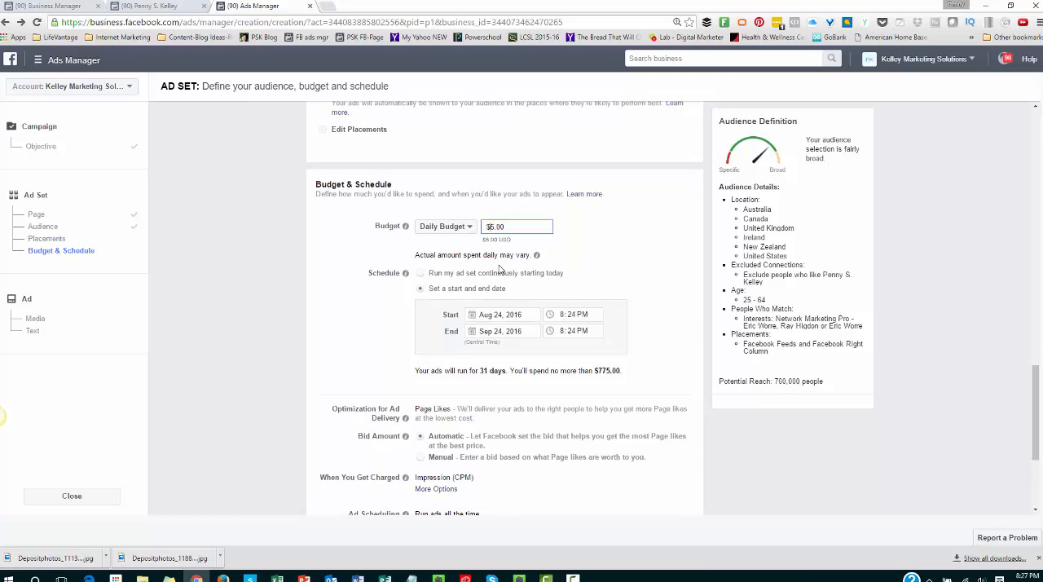
mouse_move(537, 255)
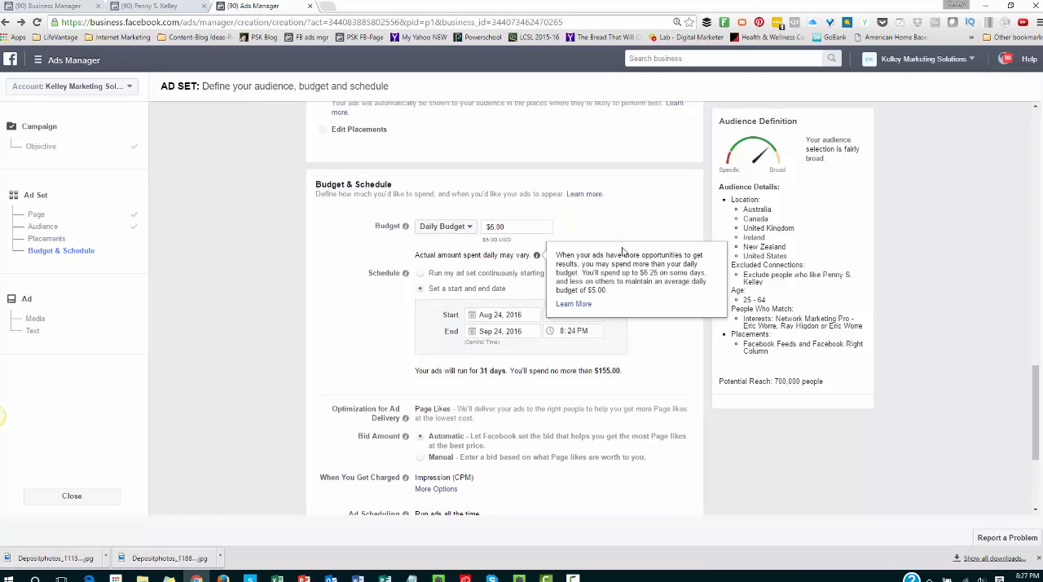
mouse_move(626, 224)
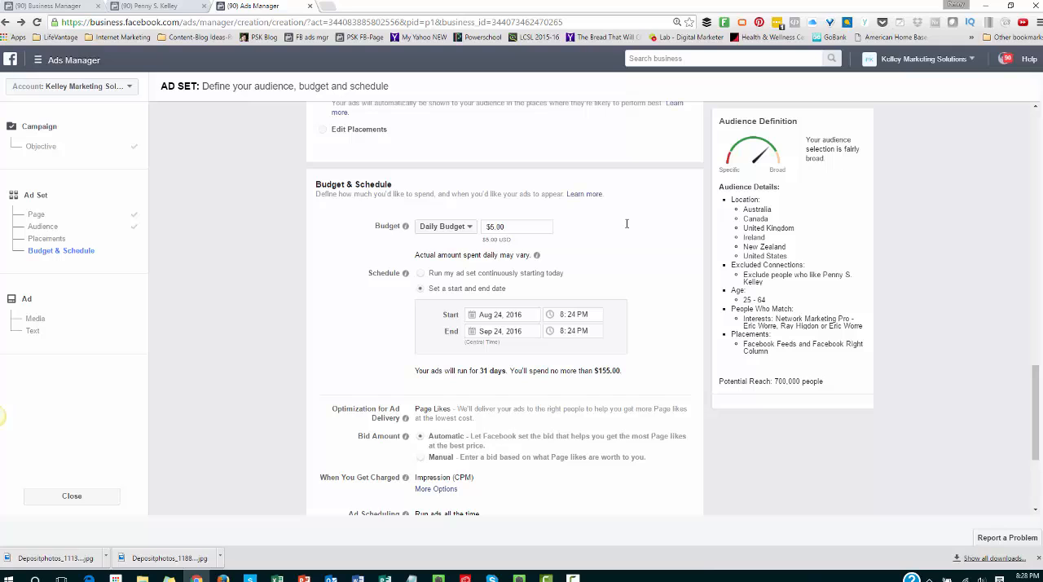
click(420, 273)
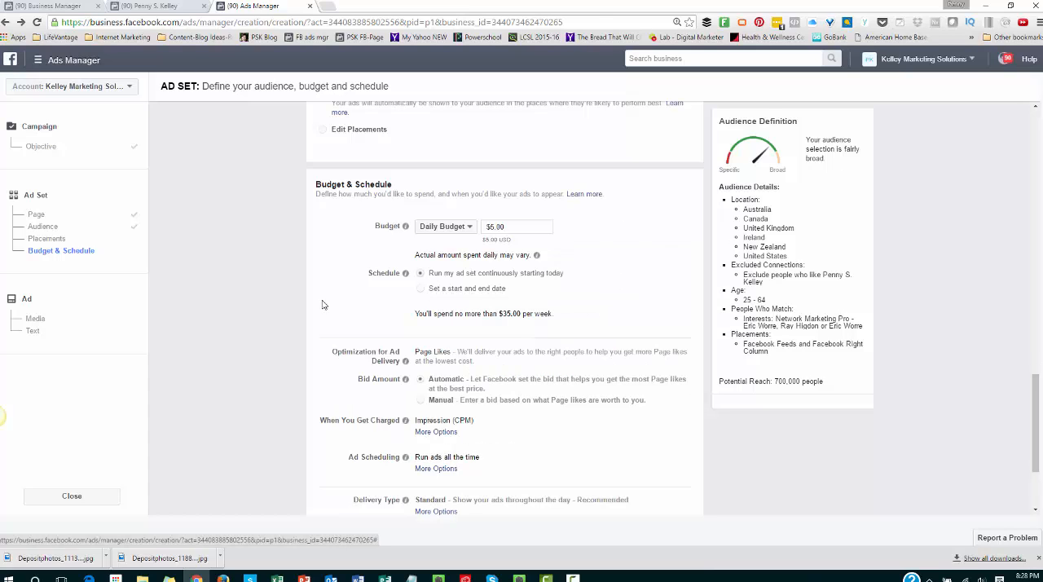
mouse_move(330, 284)
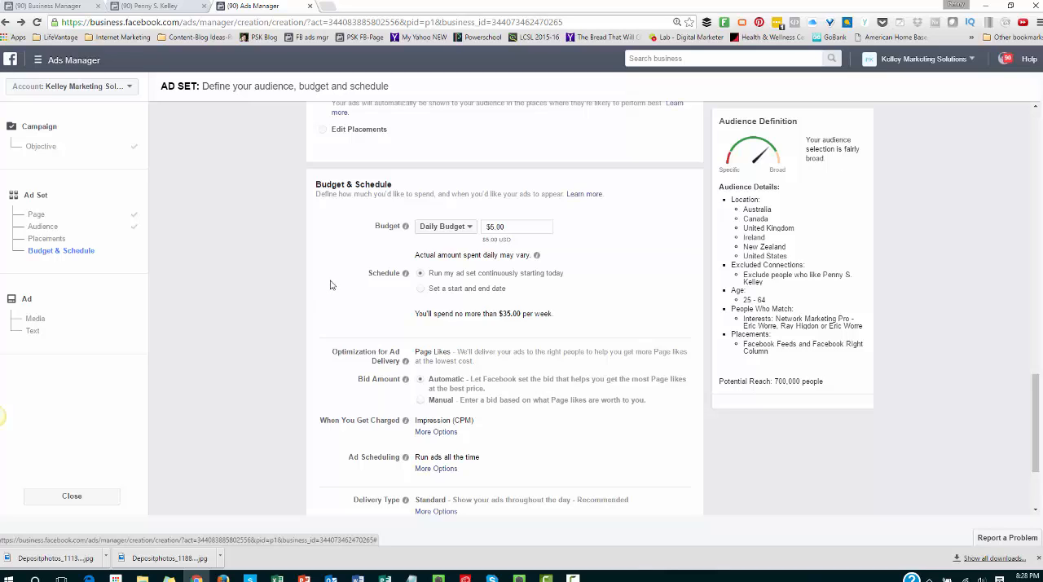
mouse_move(321, 465)
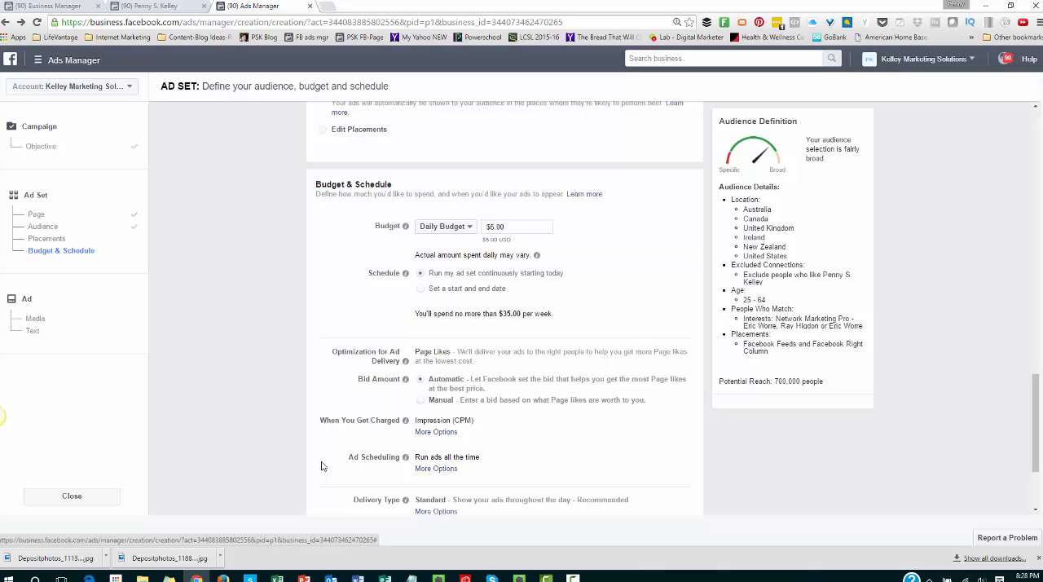
scroll(down, 3)
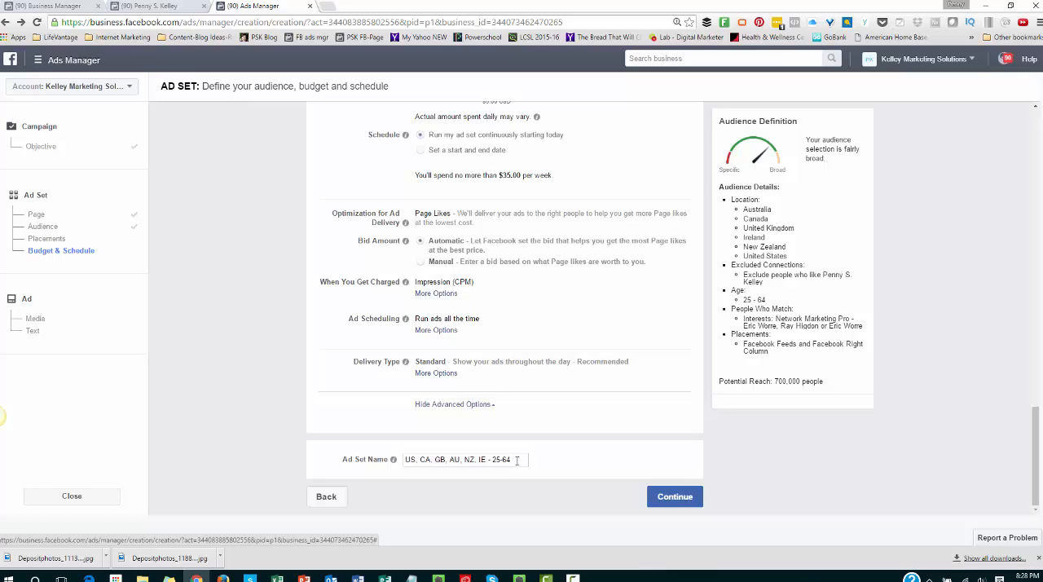
triple_click(466, 459)
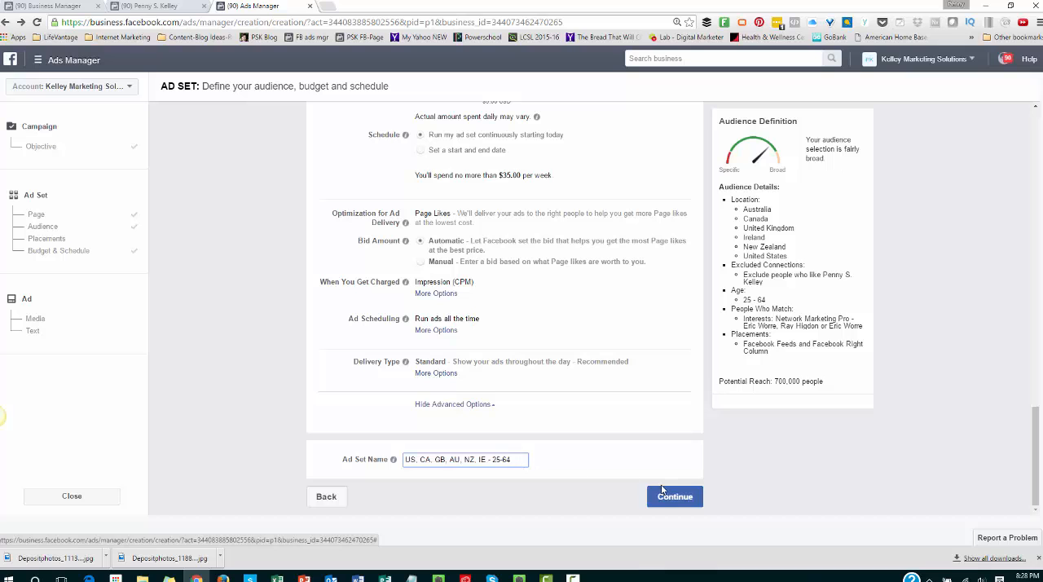
click(675, 496)
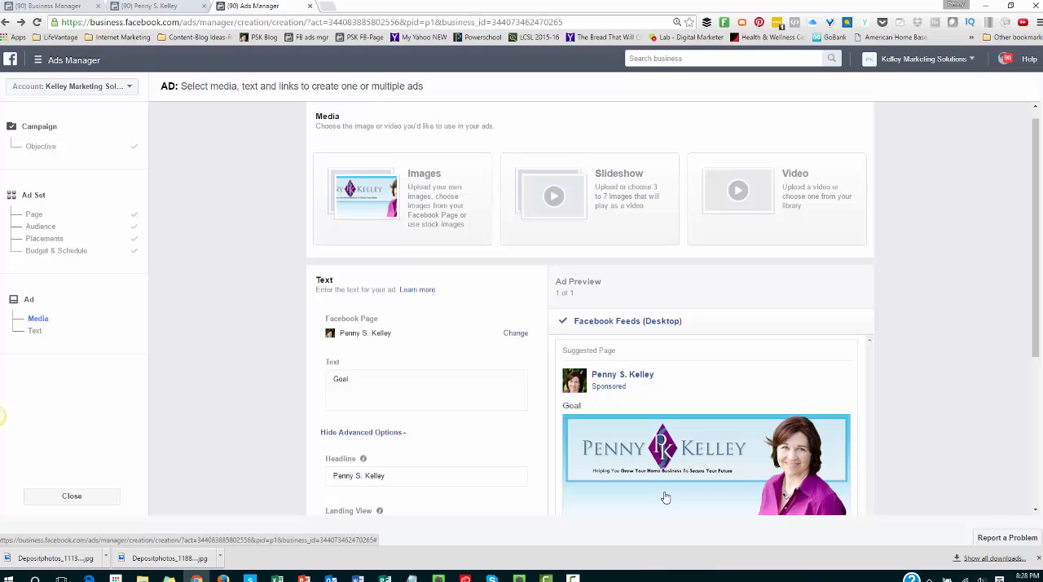
mouse_move(517, 458)
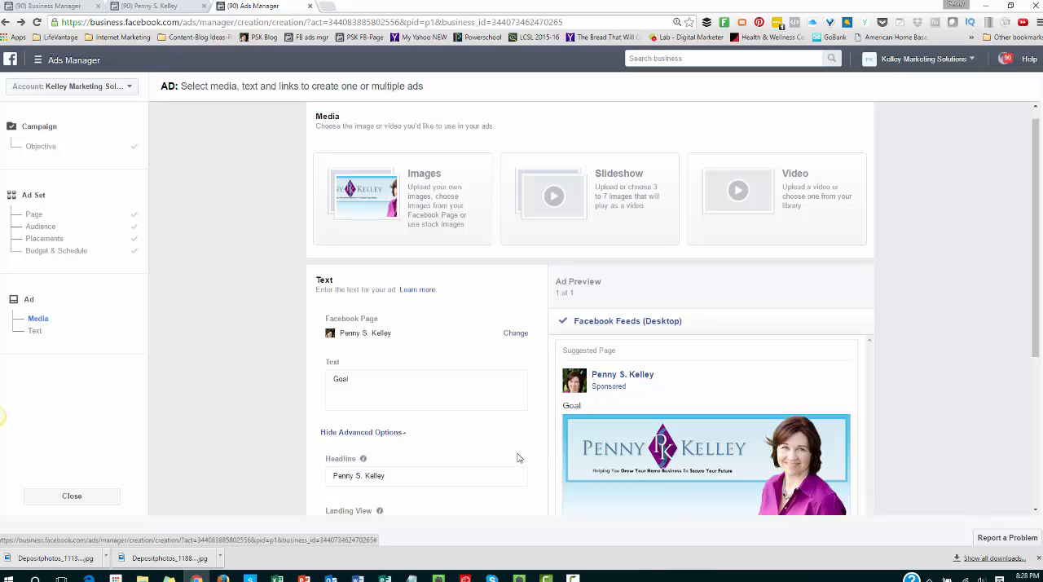
scroll(down, 3)
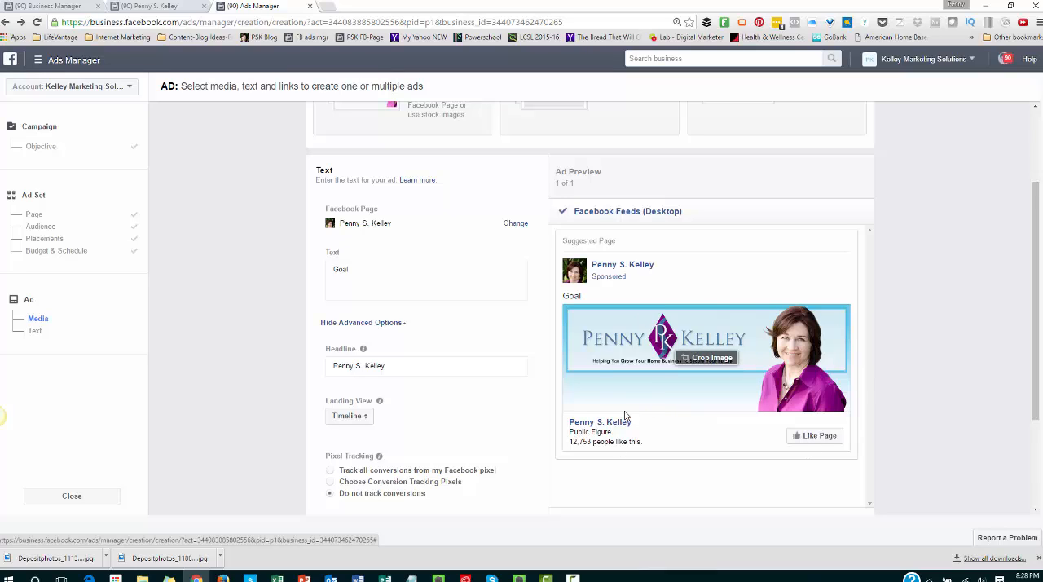
mouse_move(512, 465)
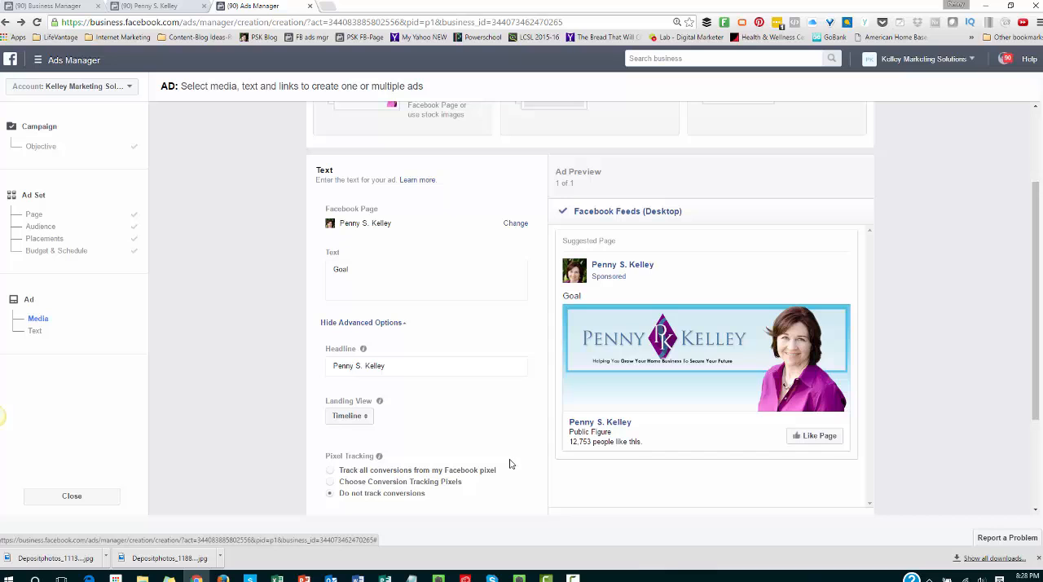
scroll(up, 3)
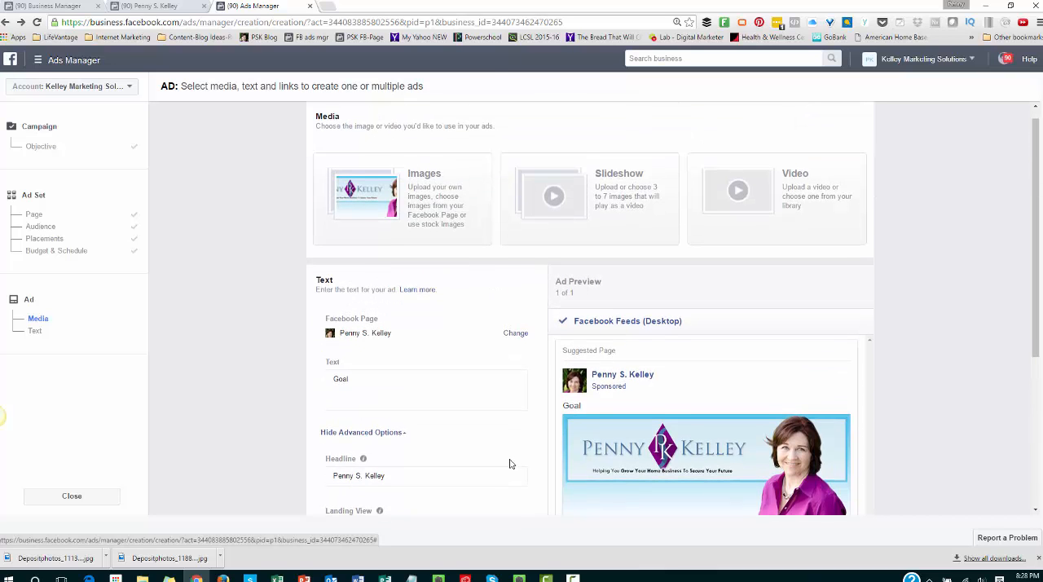
click(404, 196)
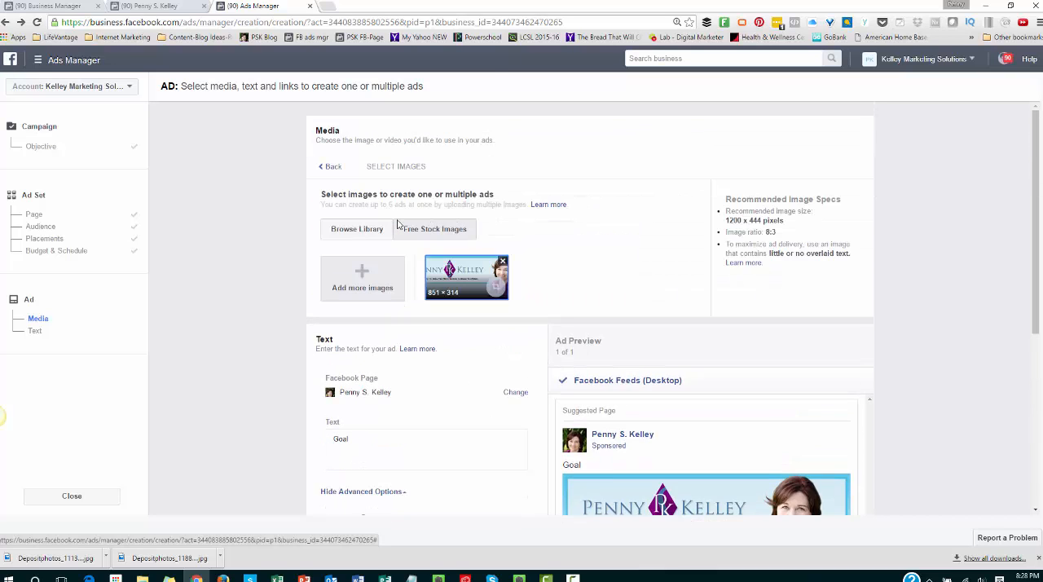
click(330, 166)
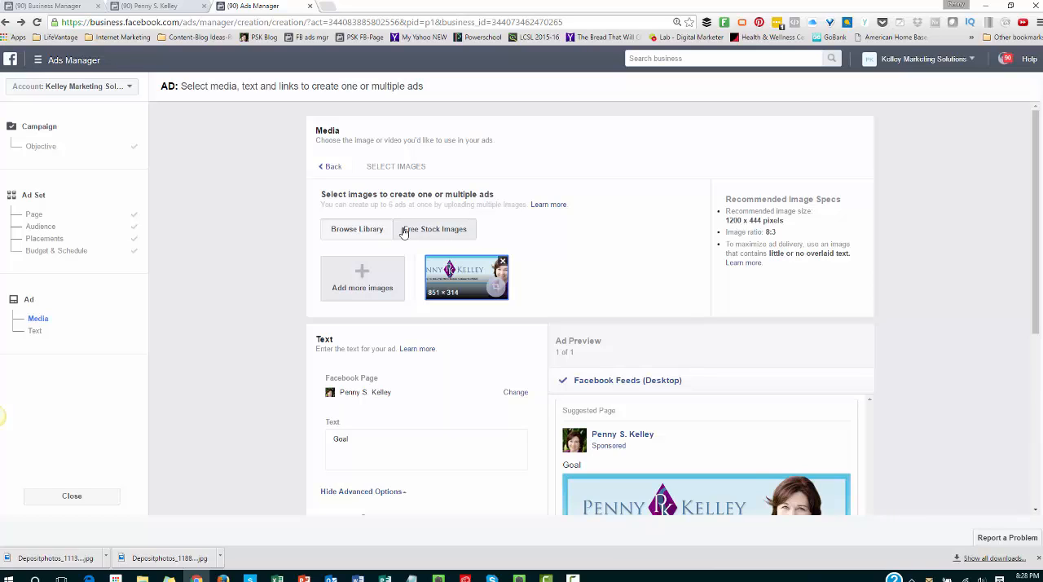
mouse_move(438, 232)
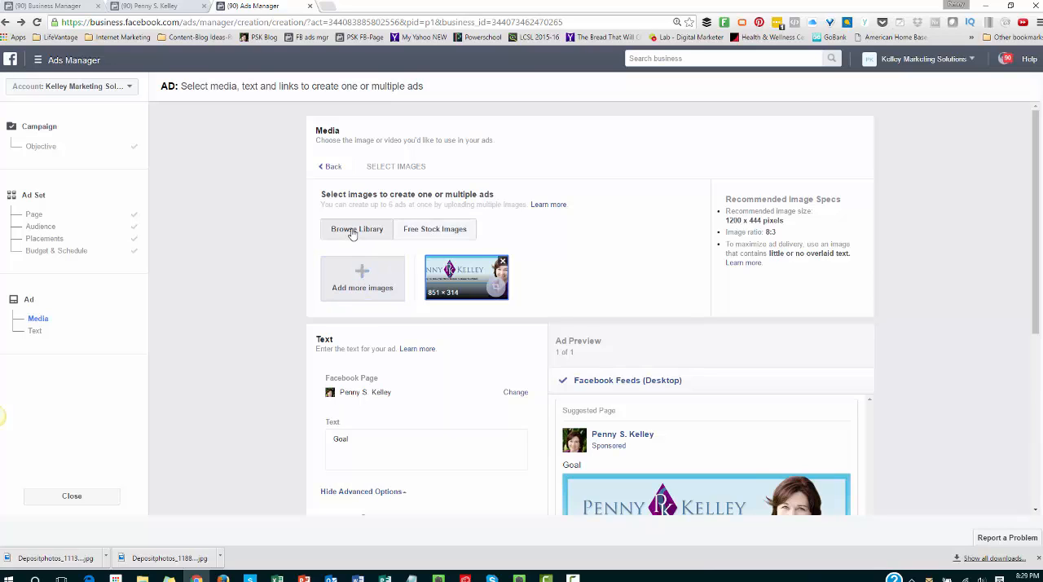
Upload the arms-raised photo from the image library and remove the banner image.
click(356, 229)
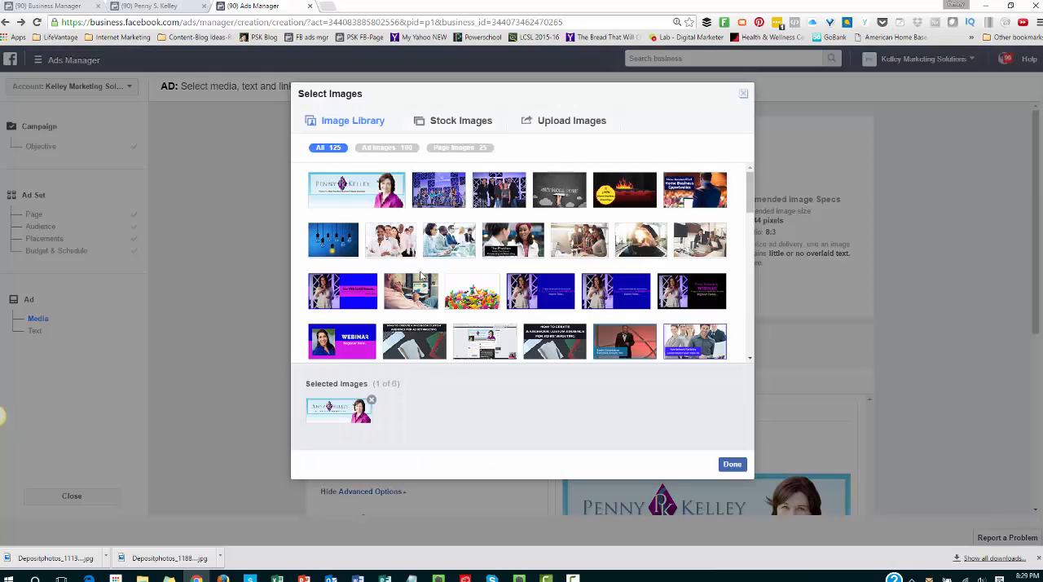
mouse_move(554, 130)
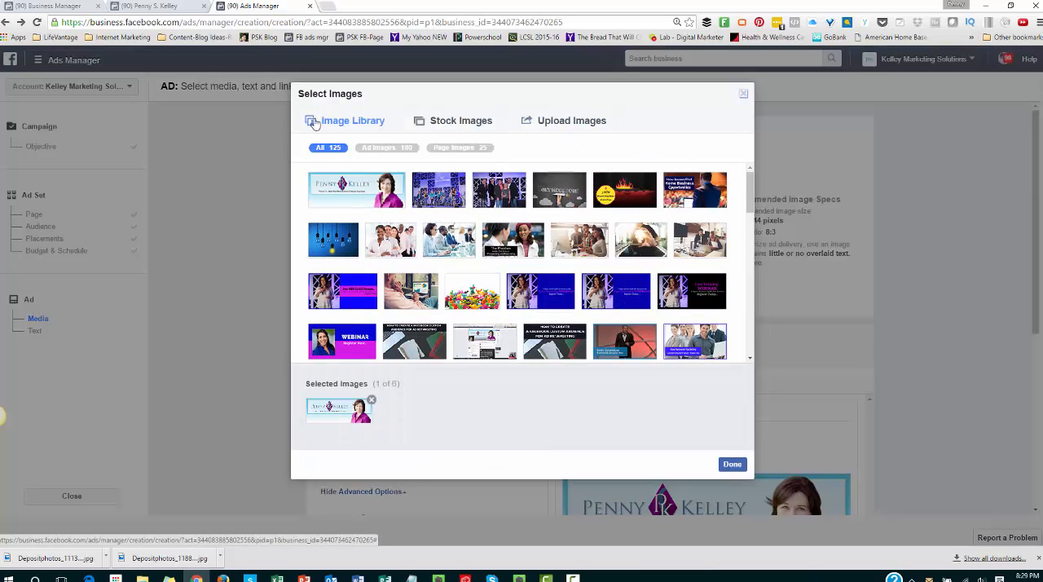
click(460, 119)
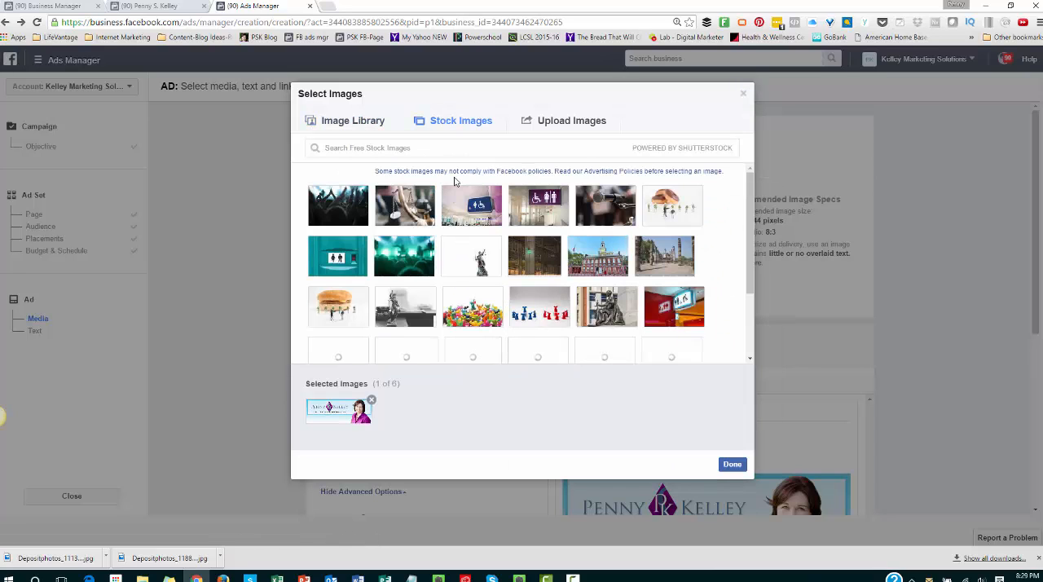
mouse_move(714, 316)
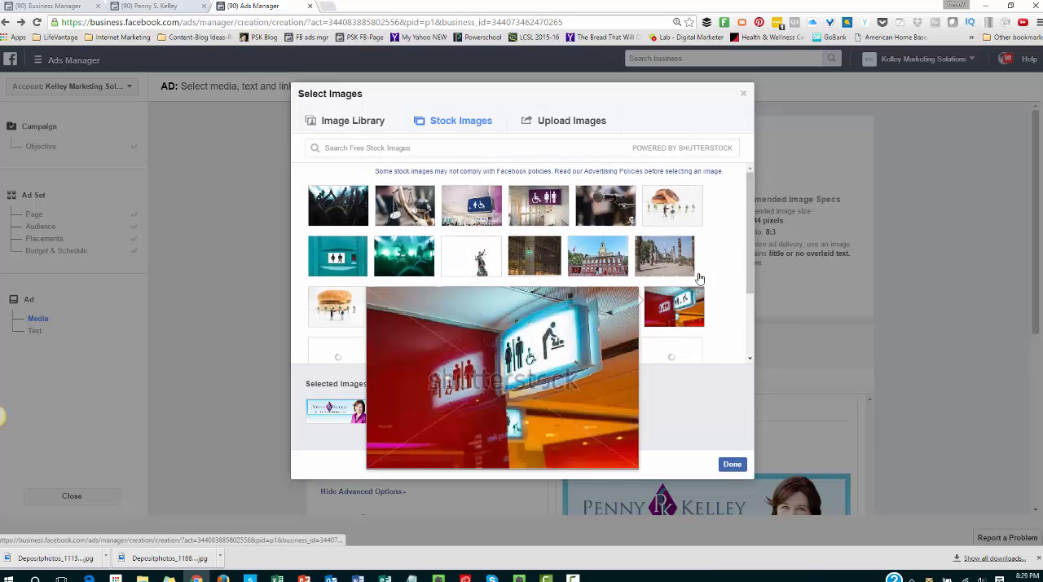
click(571, 120)
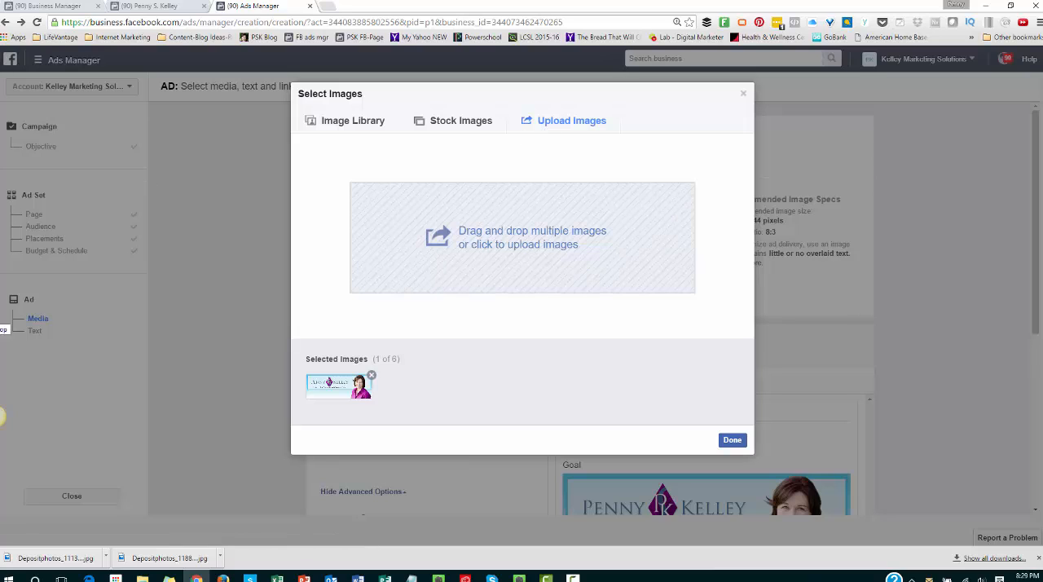
click(522, 237)
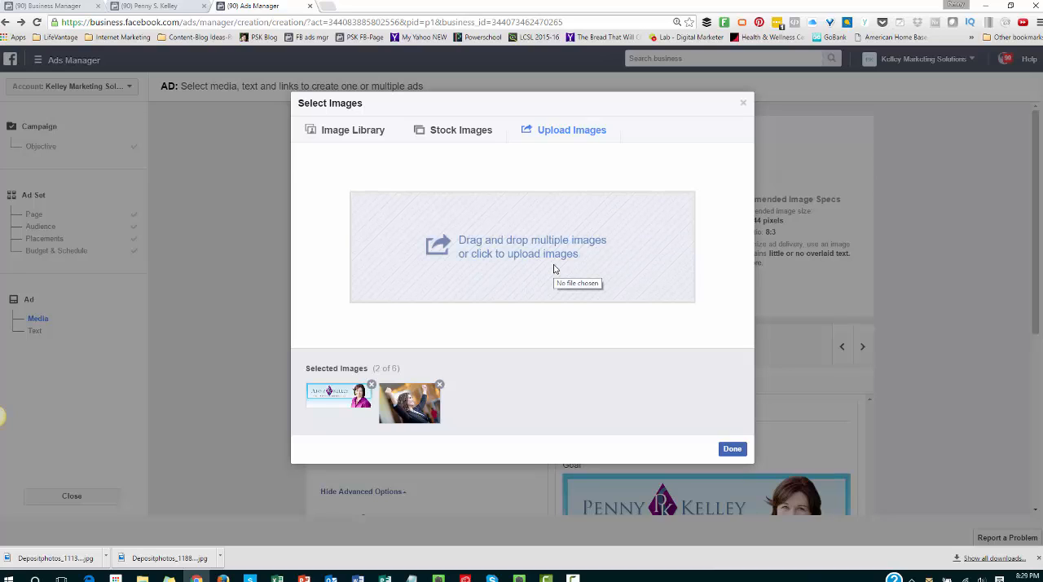
mouse_move(409, 402)
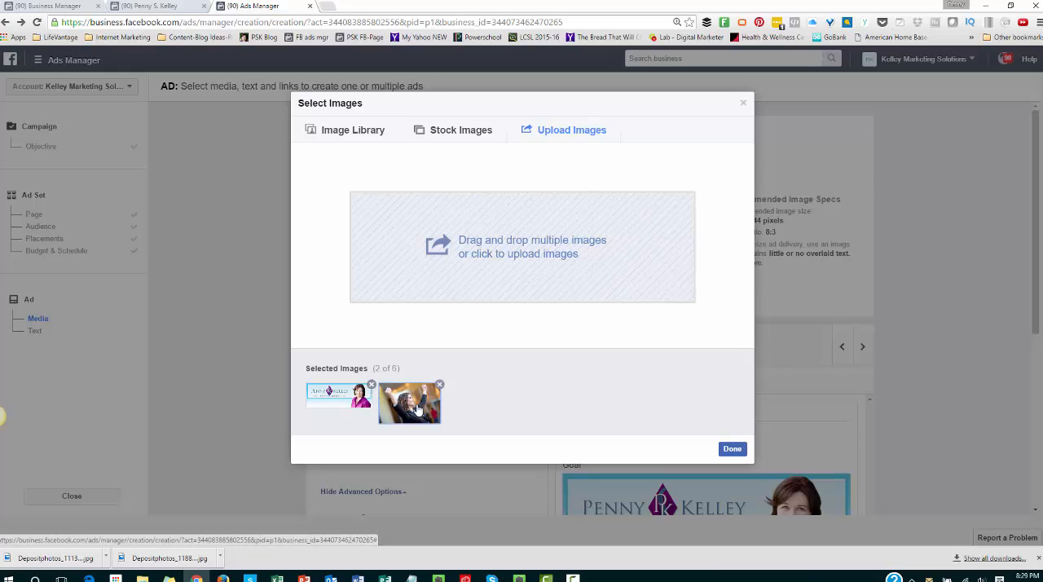
click(371, 385)
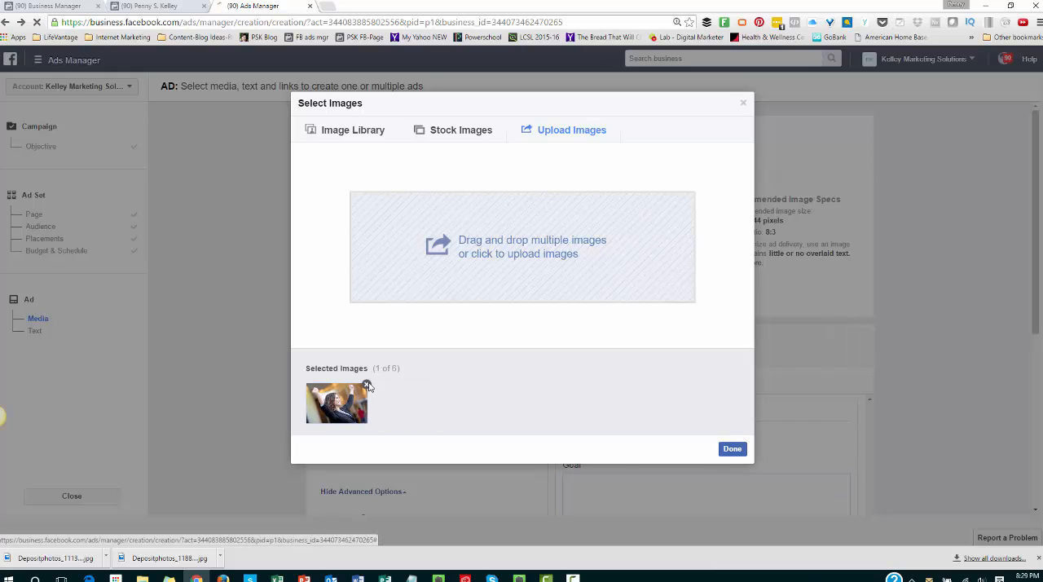
click(731, 448)
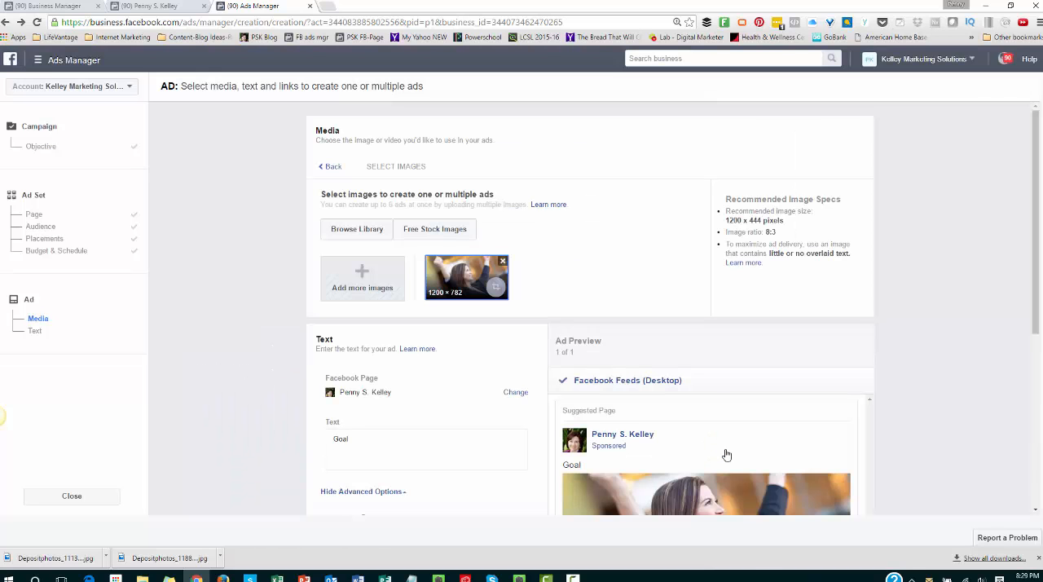
Review and accept the landscape crop of the uploaded photo.
click(496, 287)
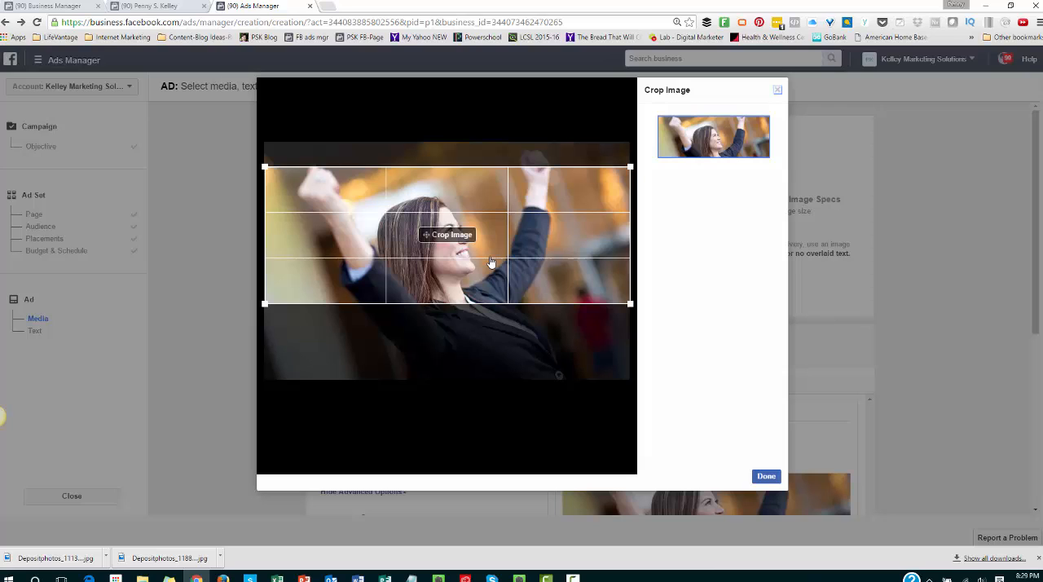
mouse_move(756, 511)
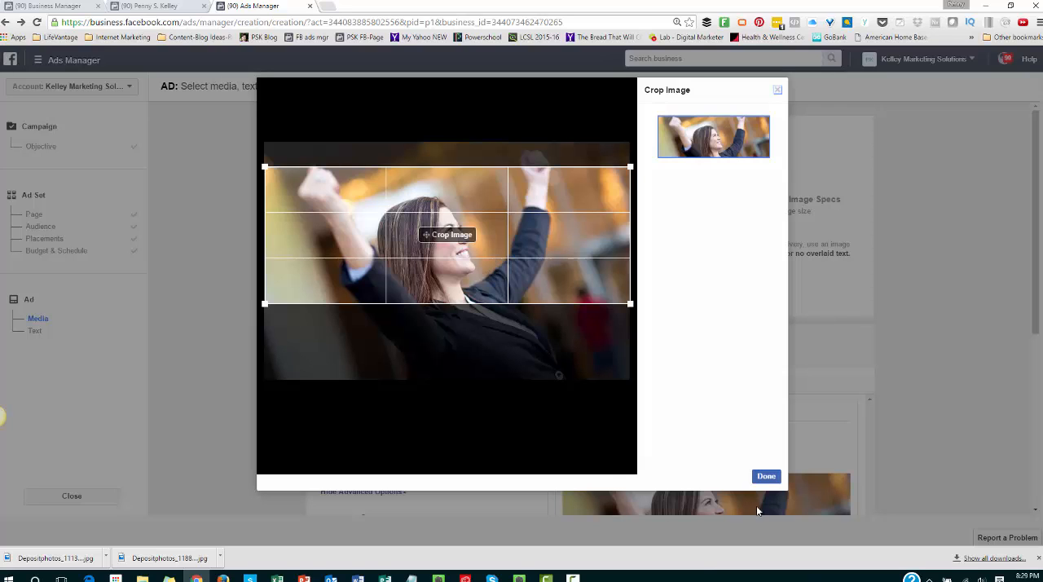
click(765, 476)
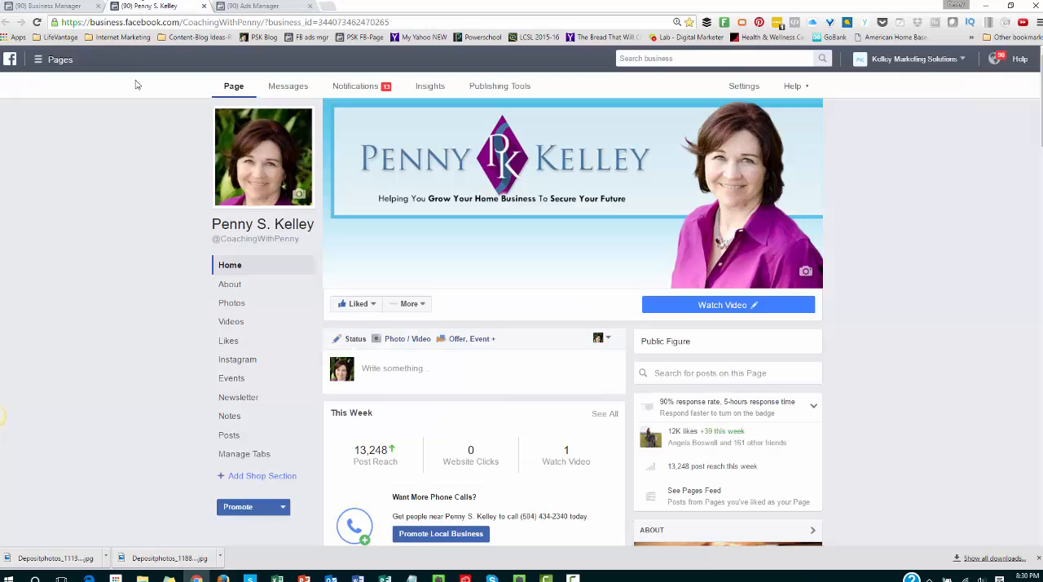
mouse_move(145, 353)
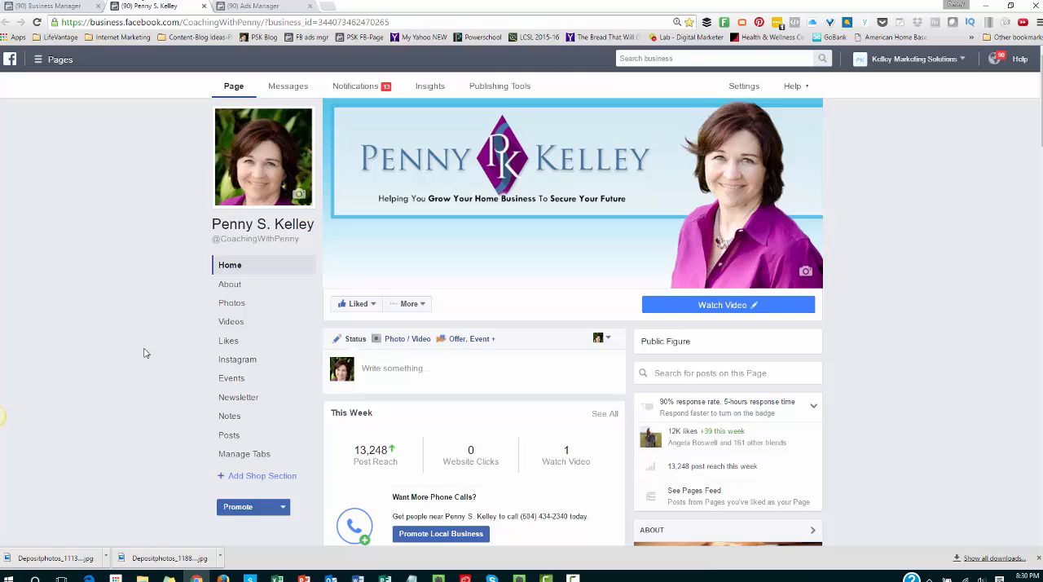
Copy the Page's About description: 'Goal-Oriented Leader And Trainer Helping You Grow Your Home Business'.
scroll(down, 3)
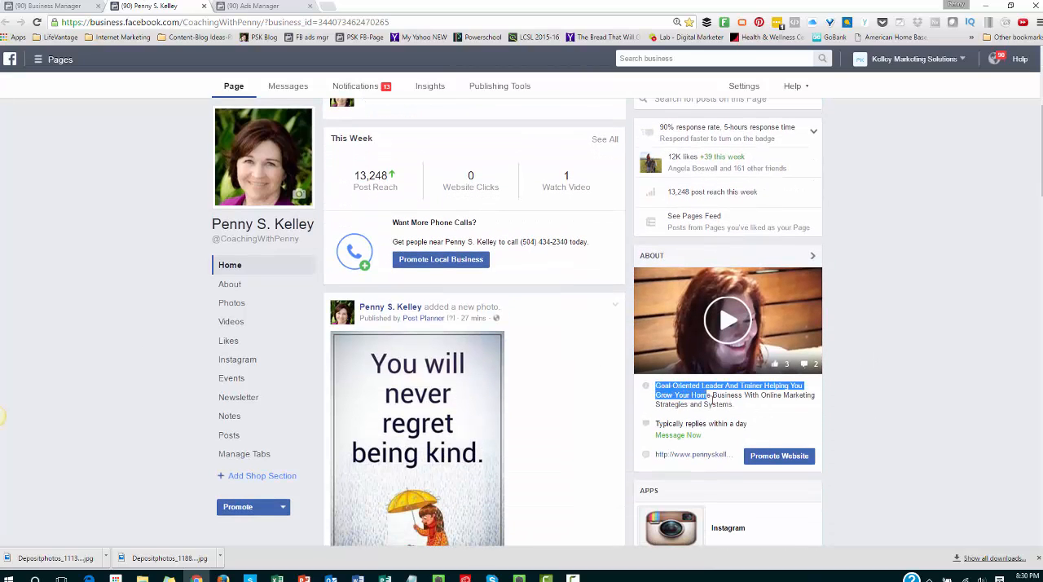
right_click(710, 394)
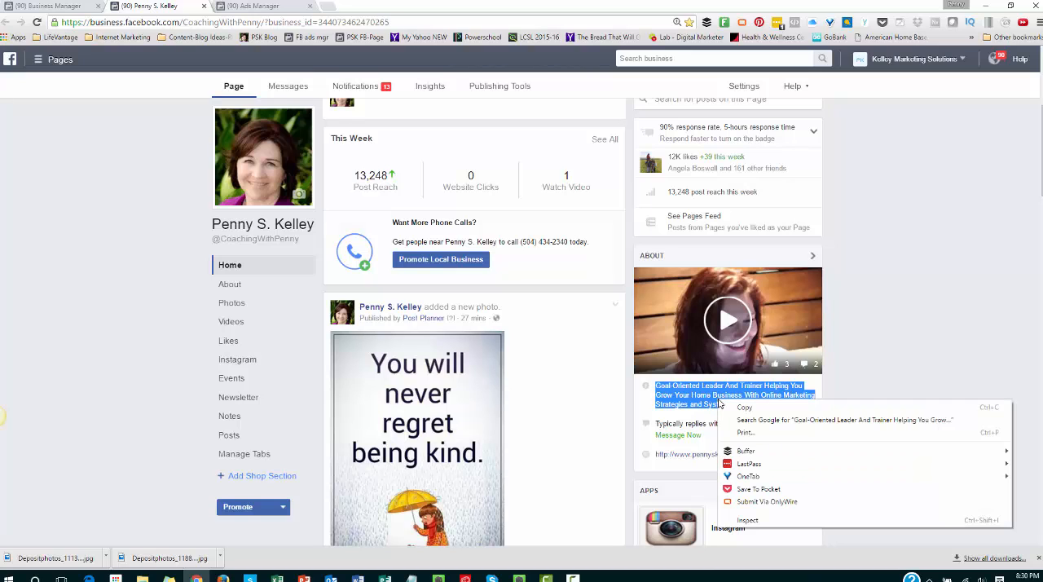
click(261, 6)
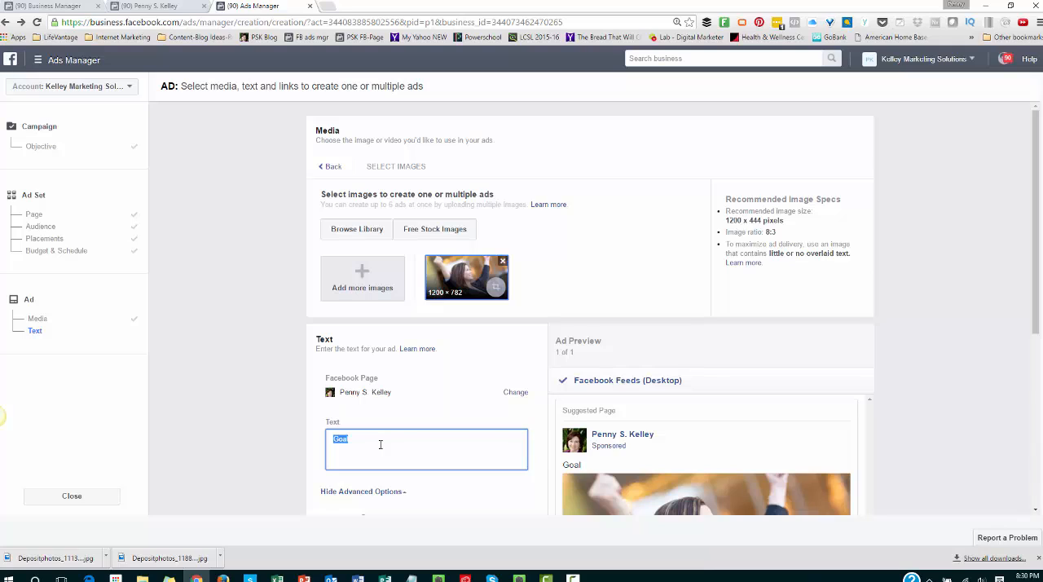
Paste the About text into the ad Text box, starting it with "Click 'Like' For Tips To Help" and adding 'Proven'.
text(Goal-Oriented Leader And Trainer Helping You Grow Your Home Business With Online Marketing Strategies and Systems.)
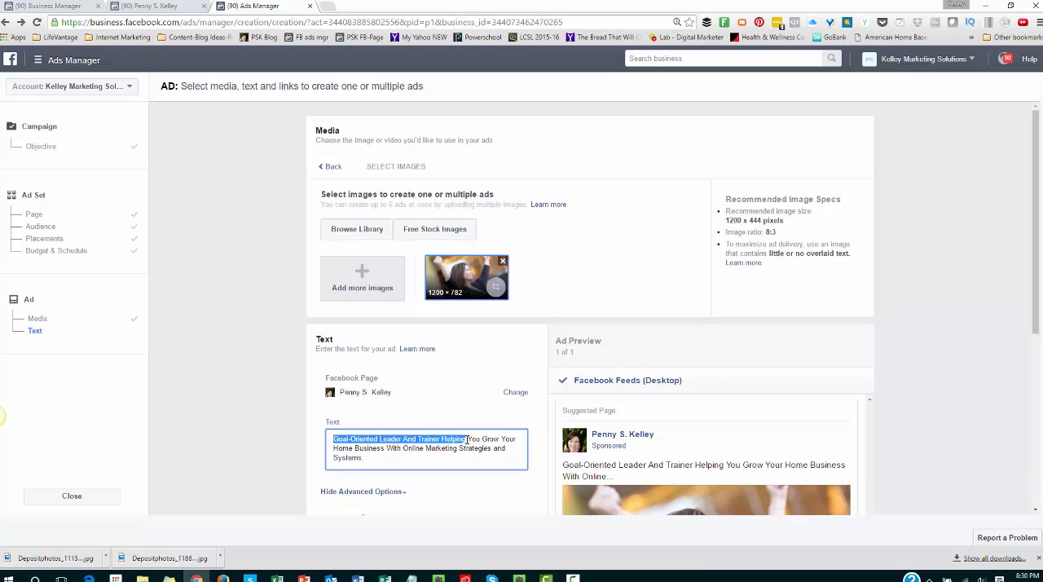
text(Like)
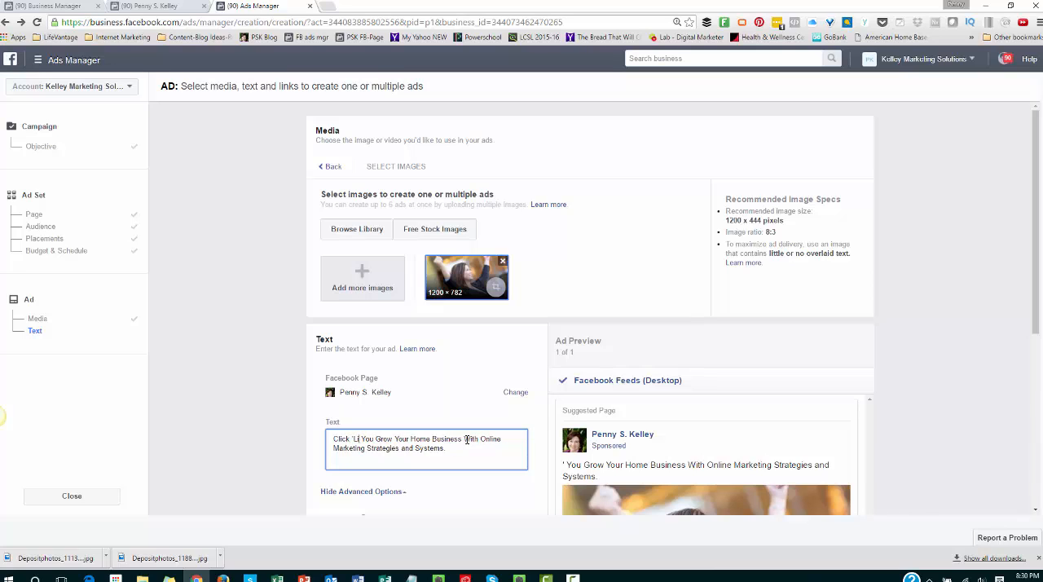
text(Like' For)
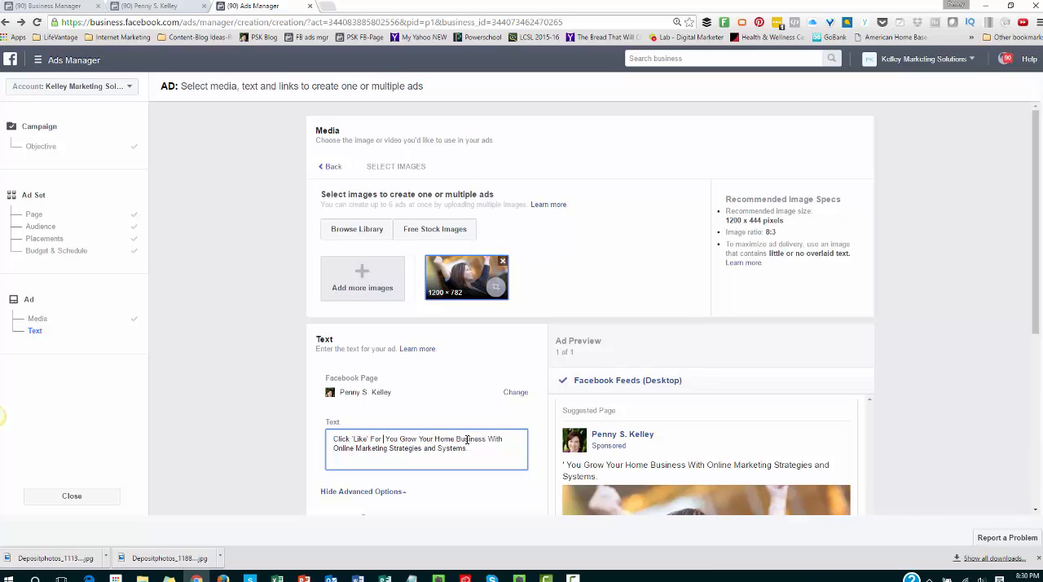
text(Tips To H)
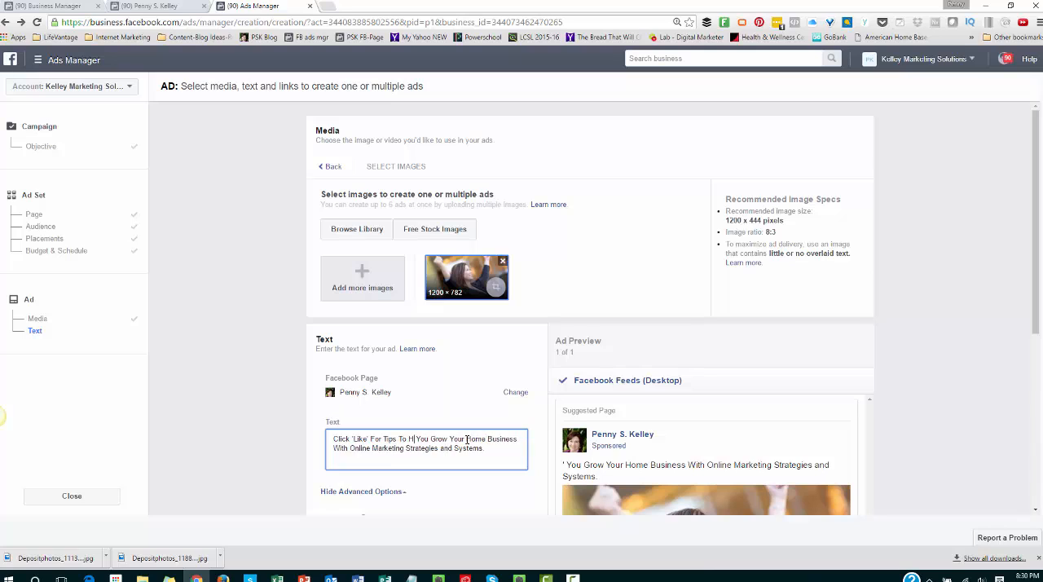
text(lp)
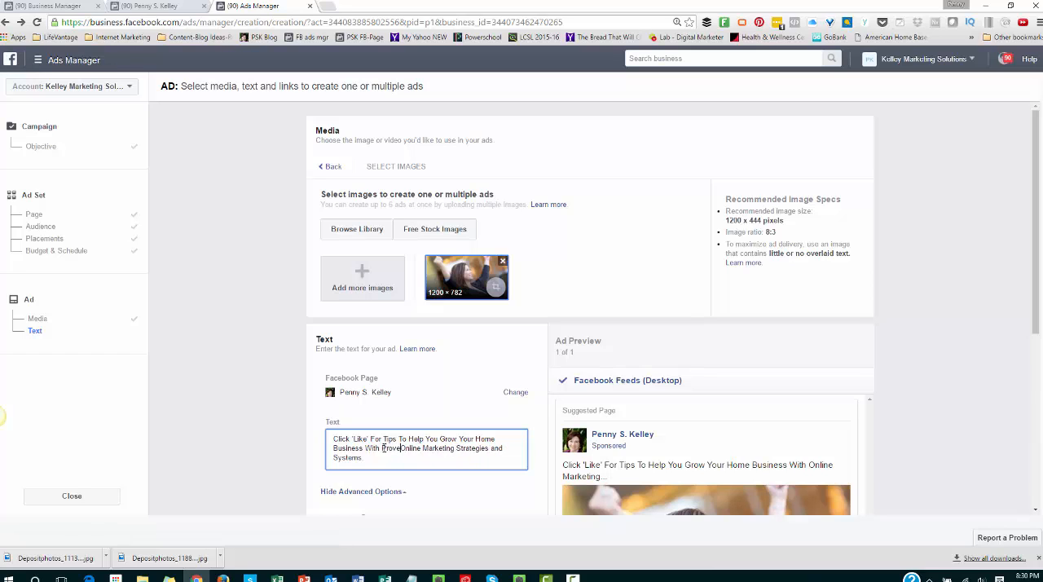
text(n)
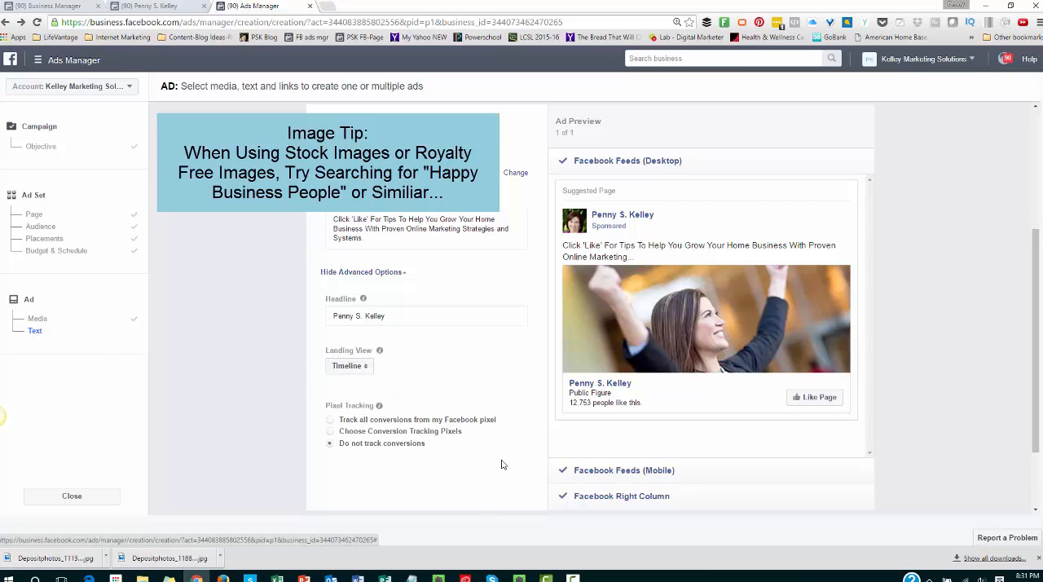
Set Pixel Tracking to 'Track all conversions from my Facebook pixel'.
click(330, 419)
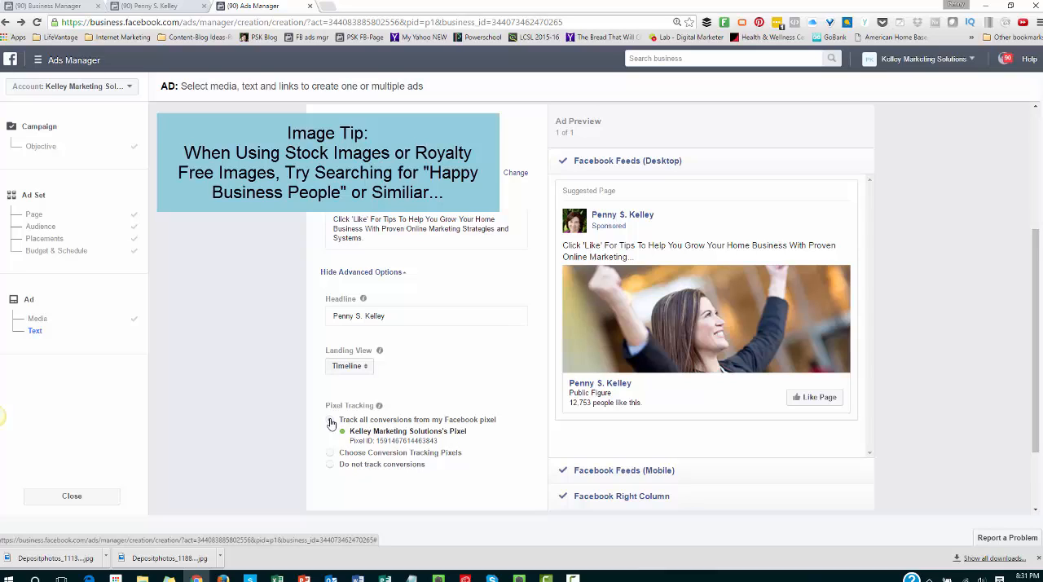
click(330, 419)
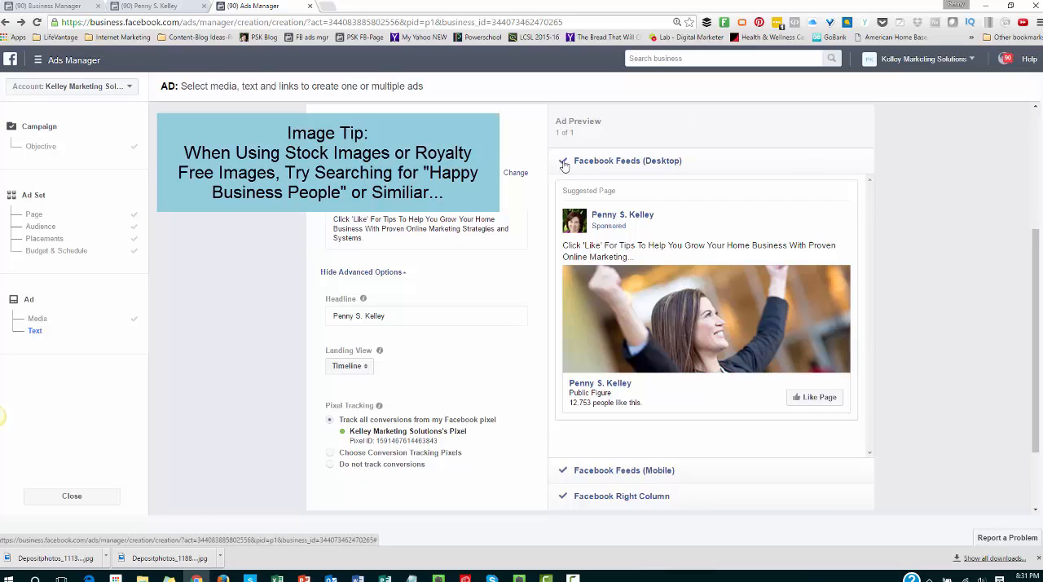
scroll(down, 3)
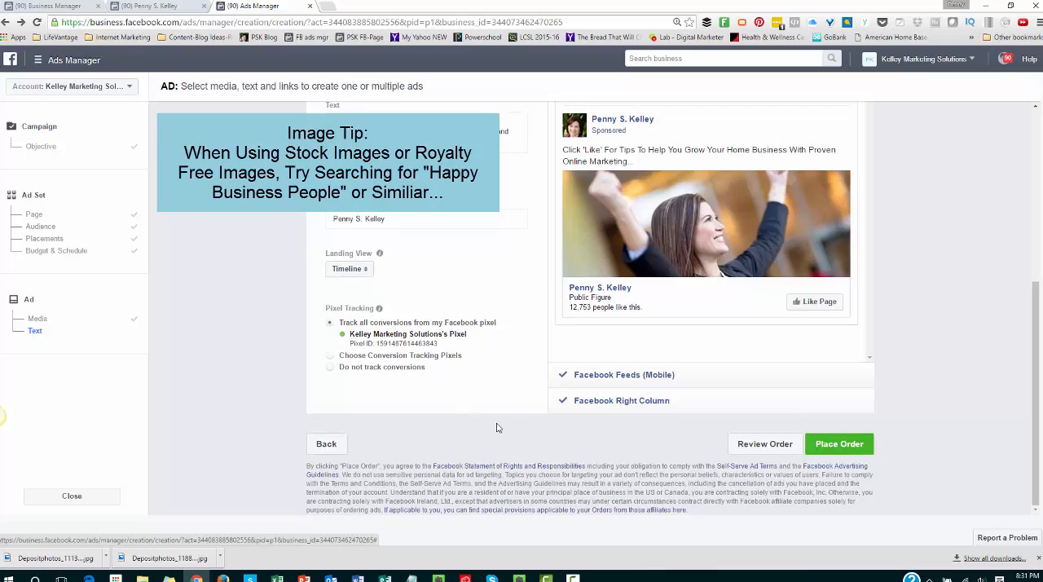
mouse_move(40, 245)
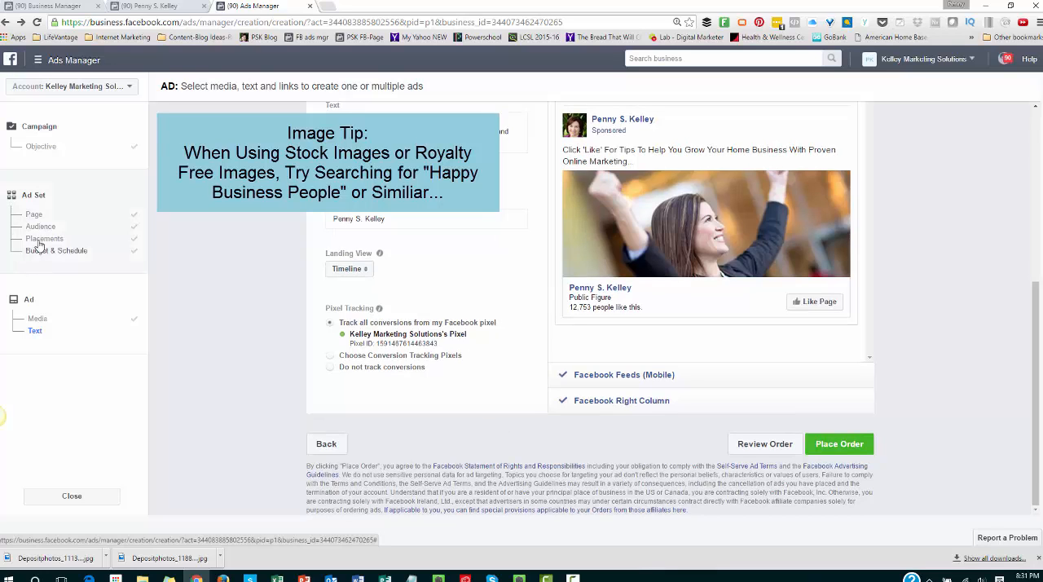
click(839, 443)
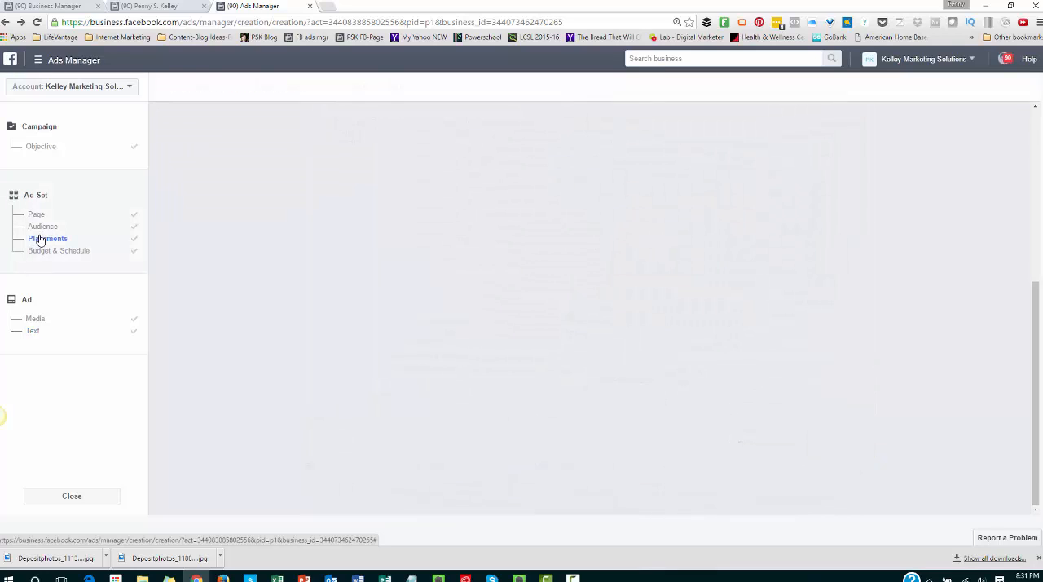
click(48, 238)
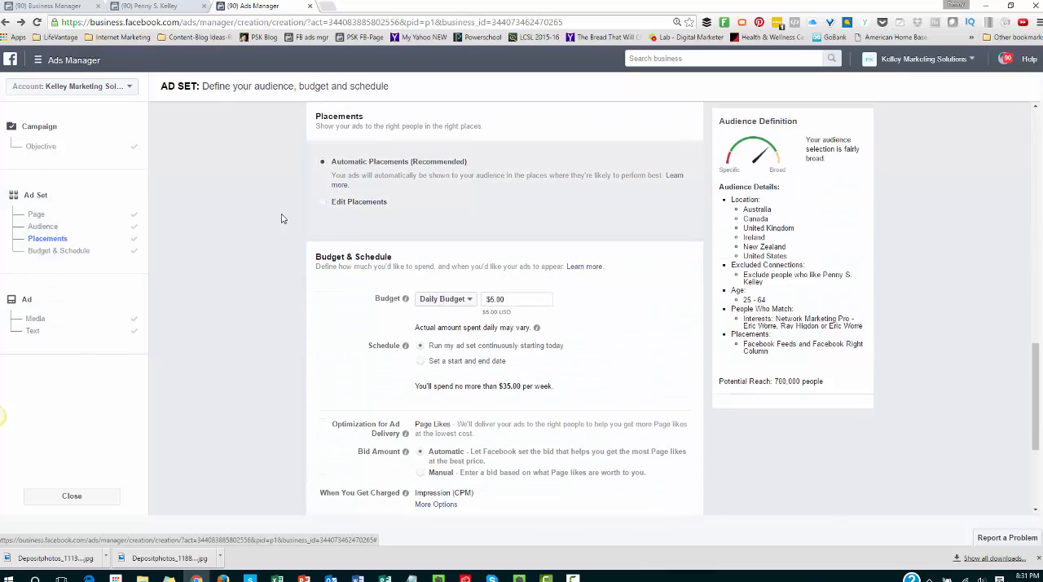
scroll(up, 3)
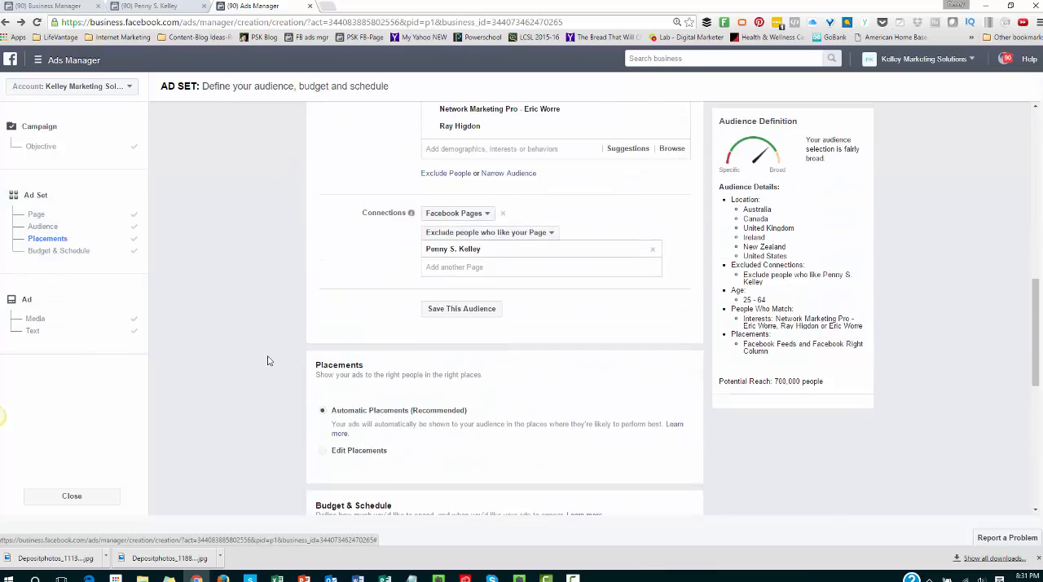
scroll(down, 3)
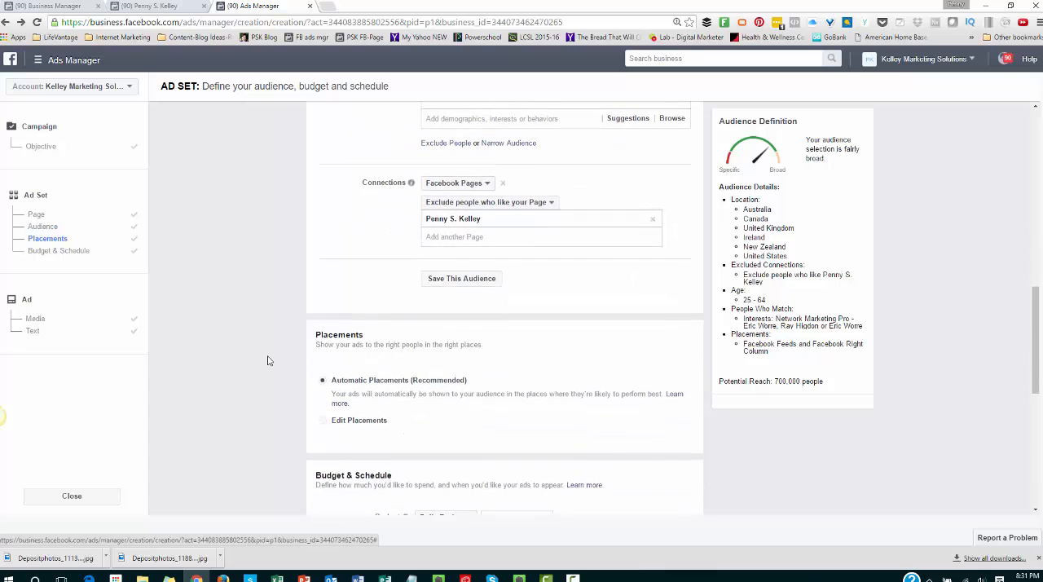
scroll(down, 3)
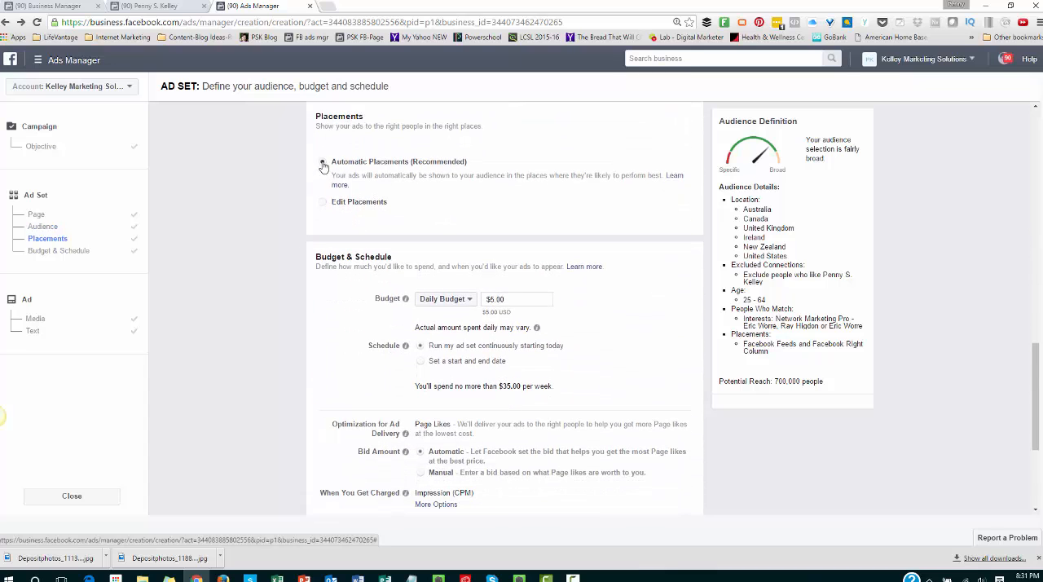
click(323, 161)
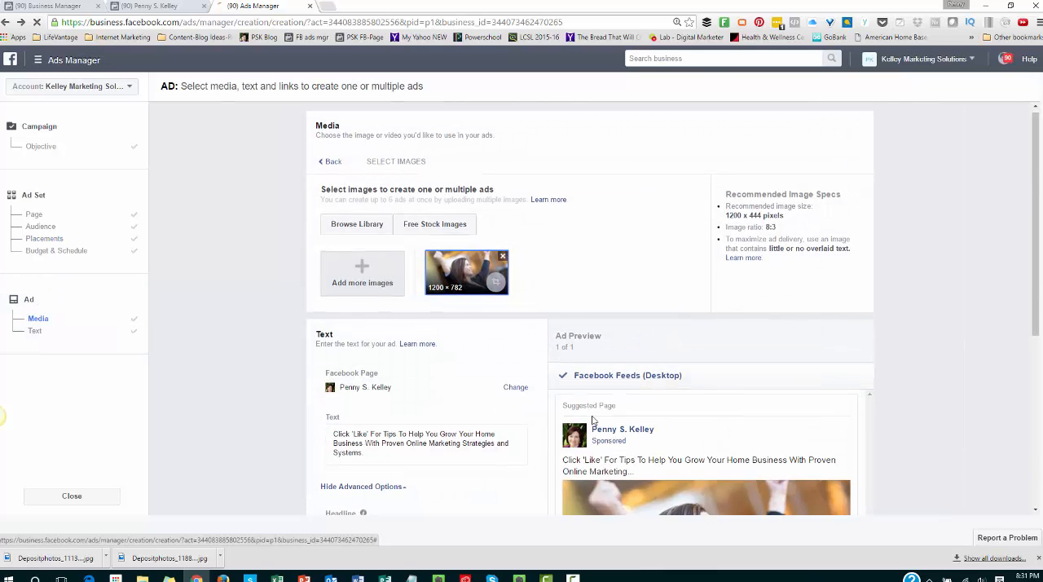
scroll(down, 3)
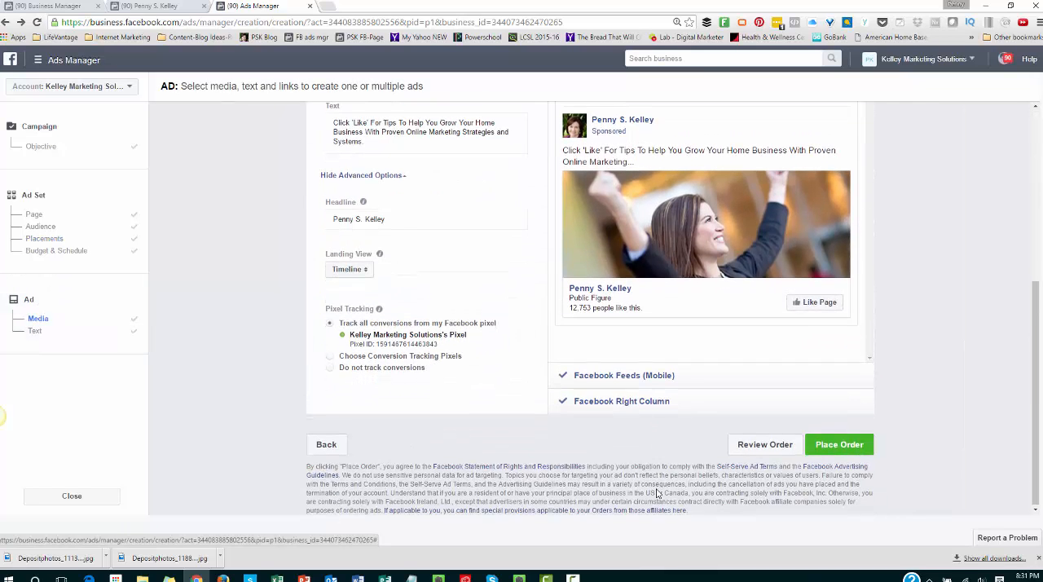
scroll(up, 3)
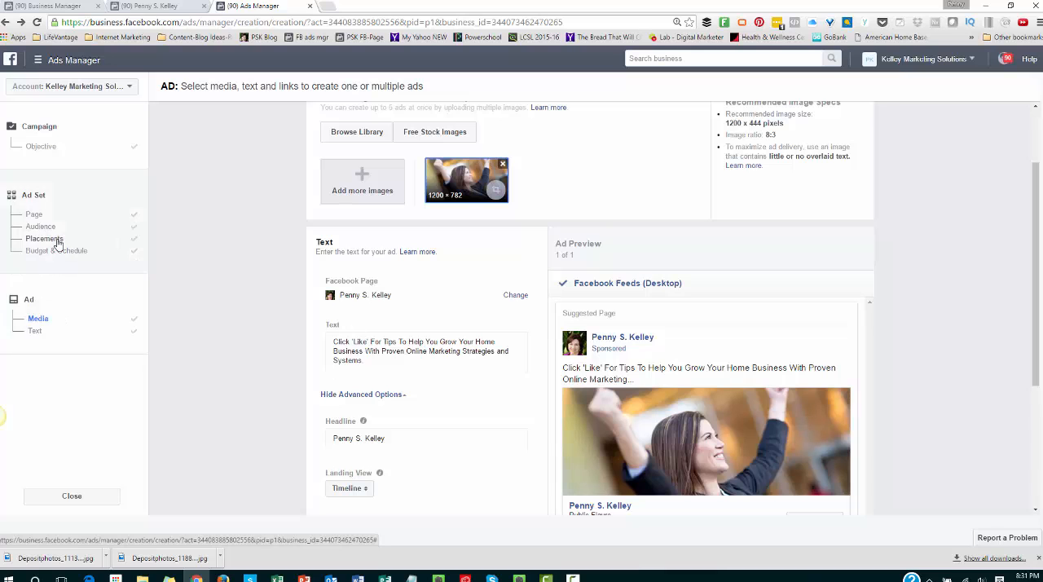
click(47, 238)
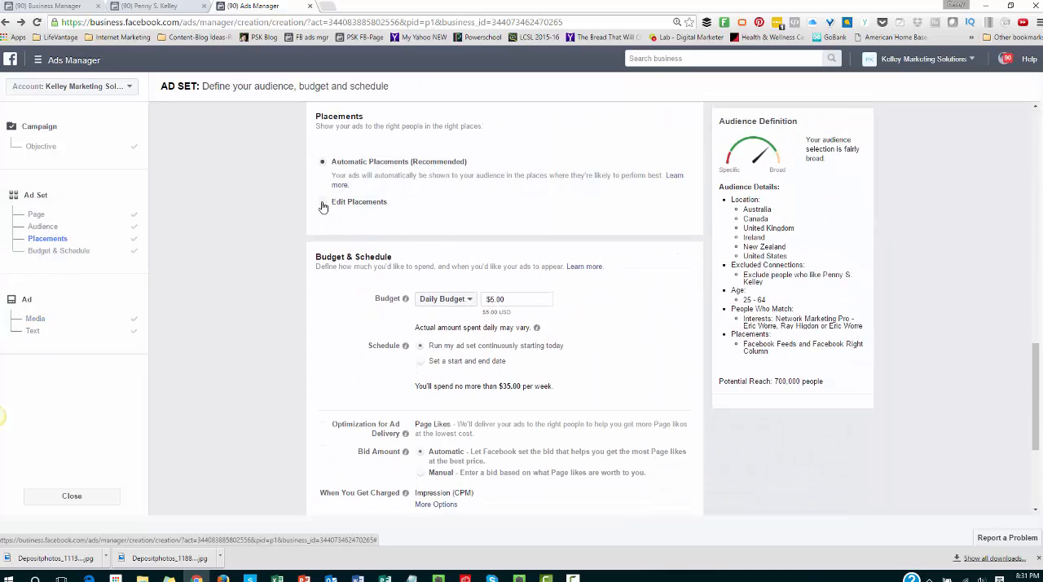
Switch to Edit Placements and select only Facebook Feeds and Right Column.
click(323, 201)
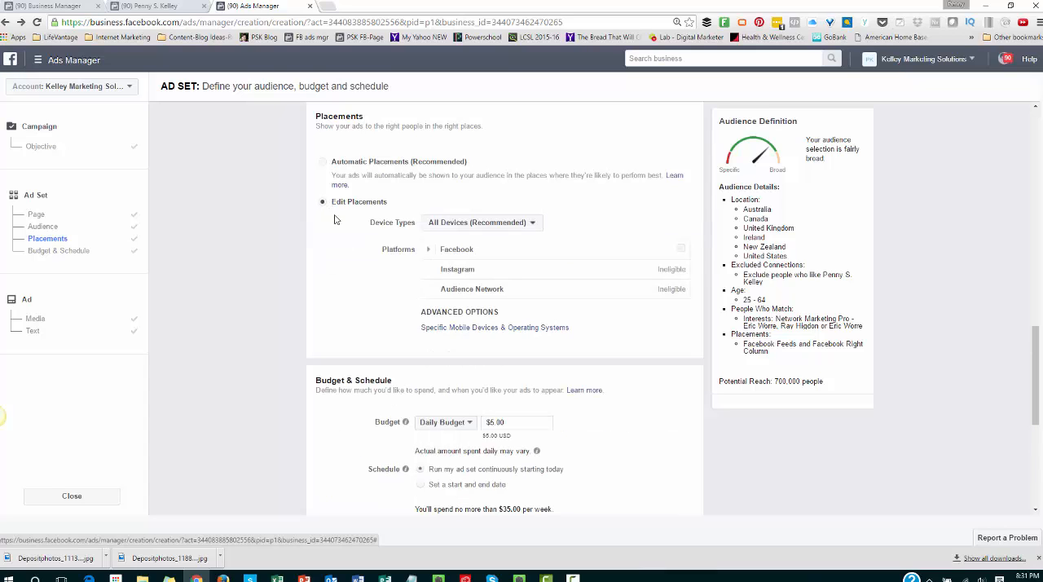
mouse_move(671, 289)
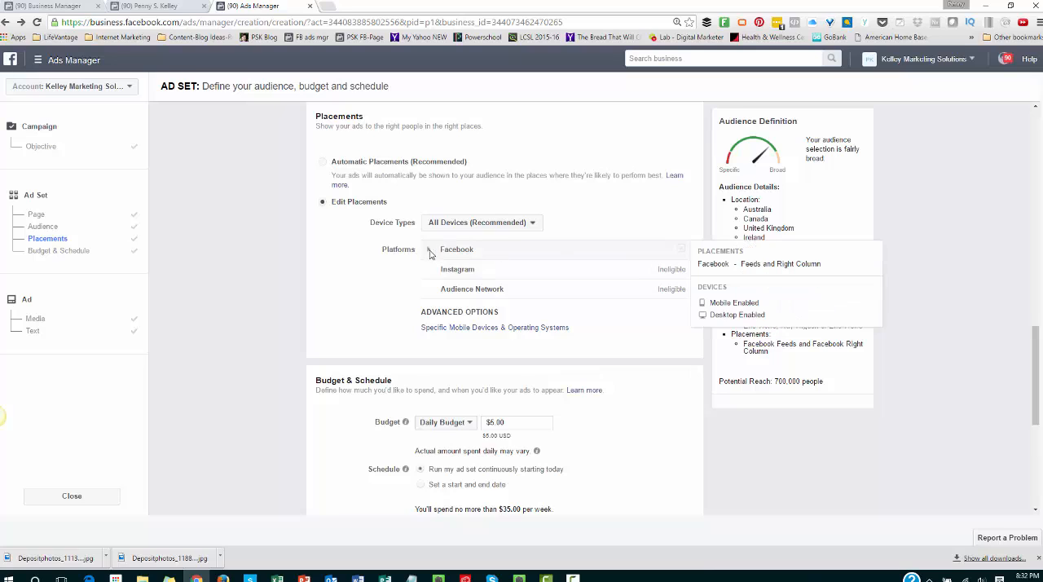
click(428, 249)
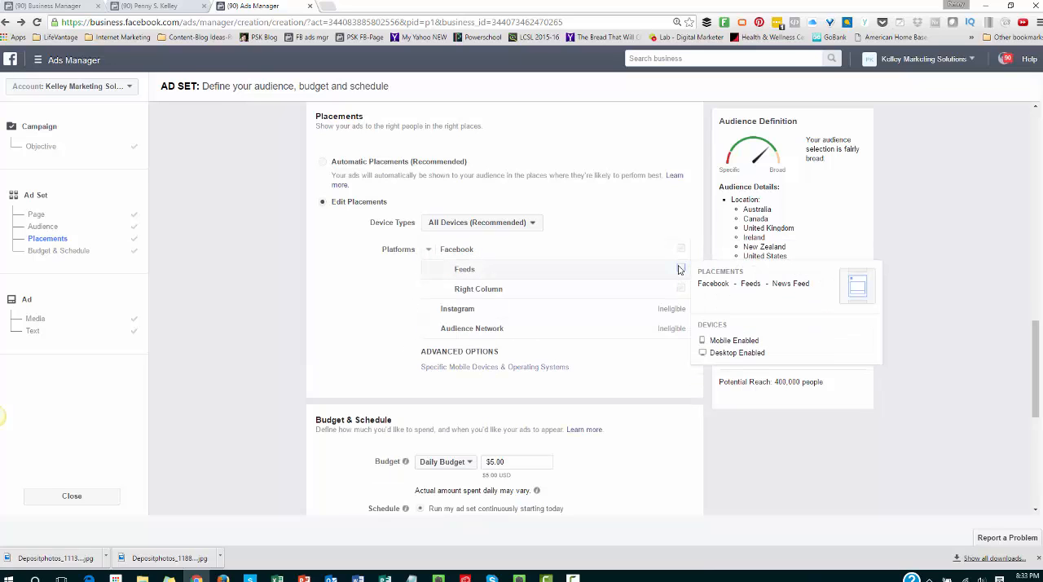
click(680, 289)
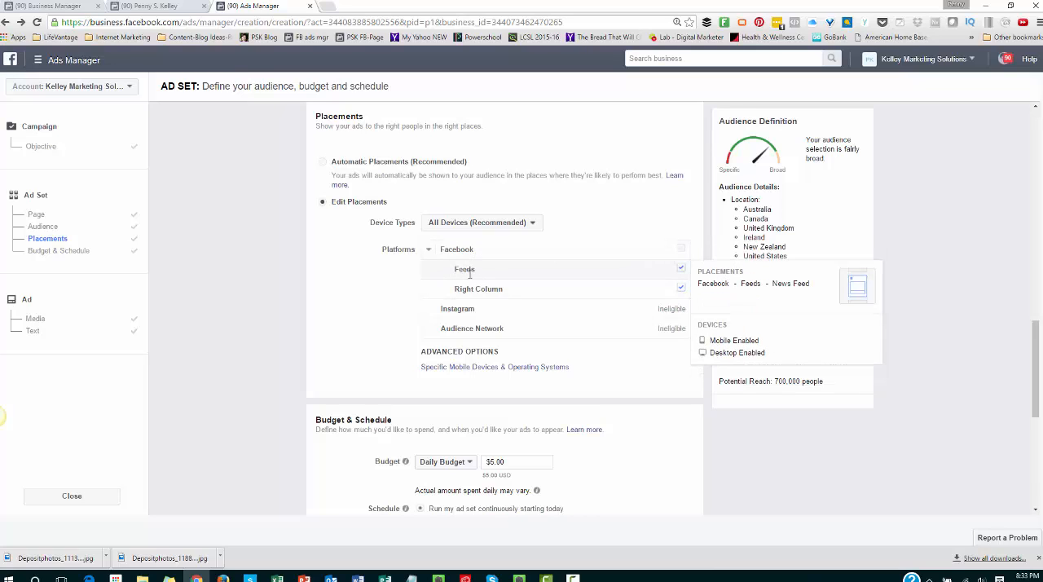
click(680, 269)
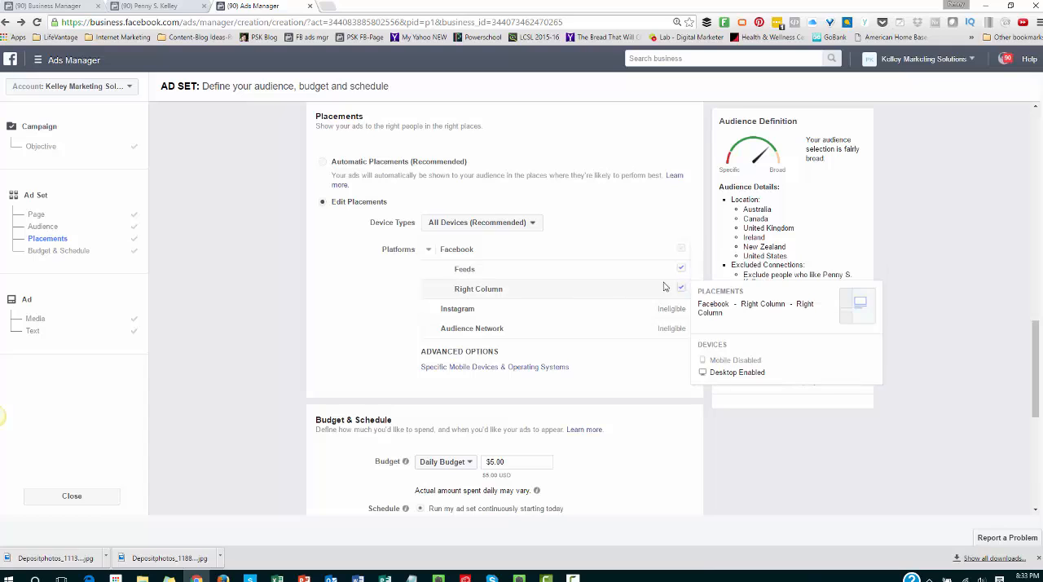
mouse_move(471, 290)
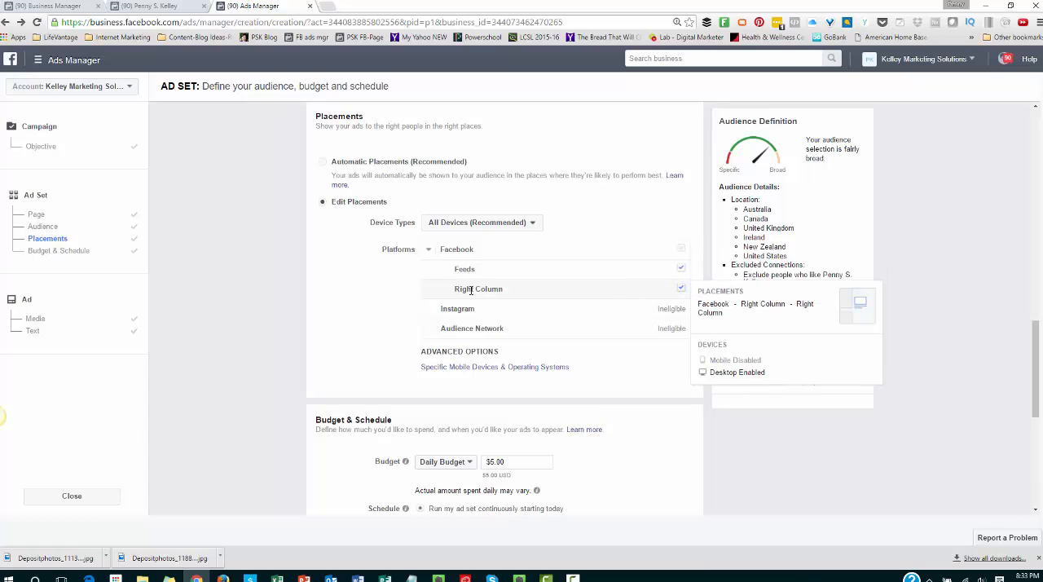
mouse_move(400, 318)
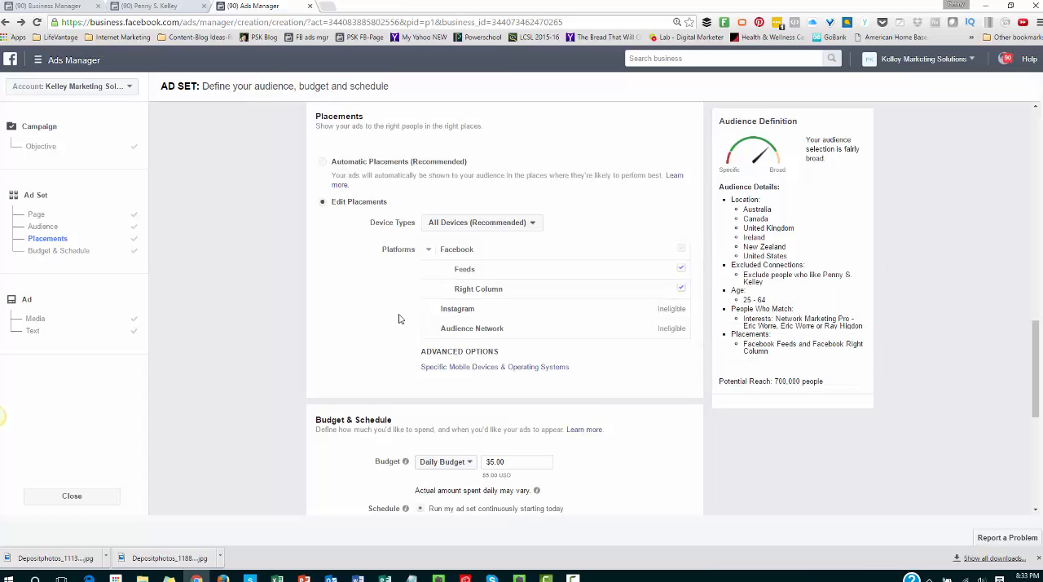
click(495, 366)
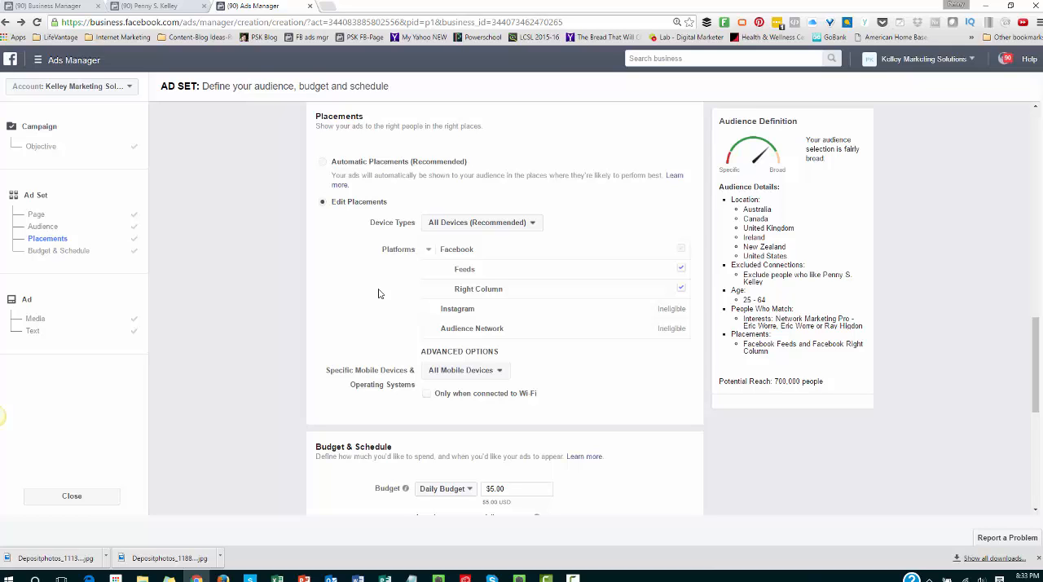
mouse_move(340, 388)
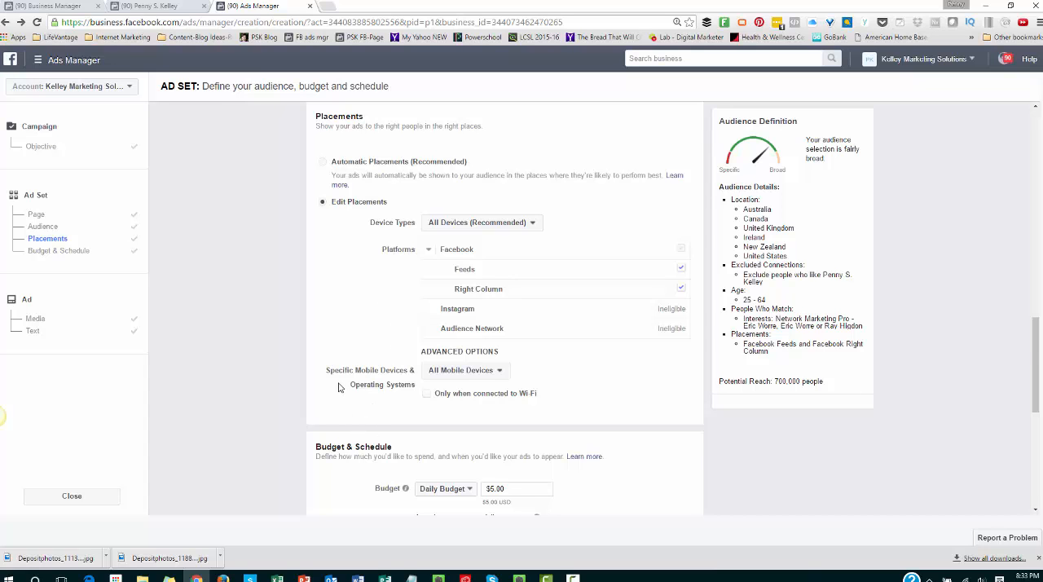
scroll(down, 3)
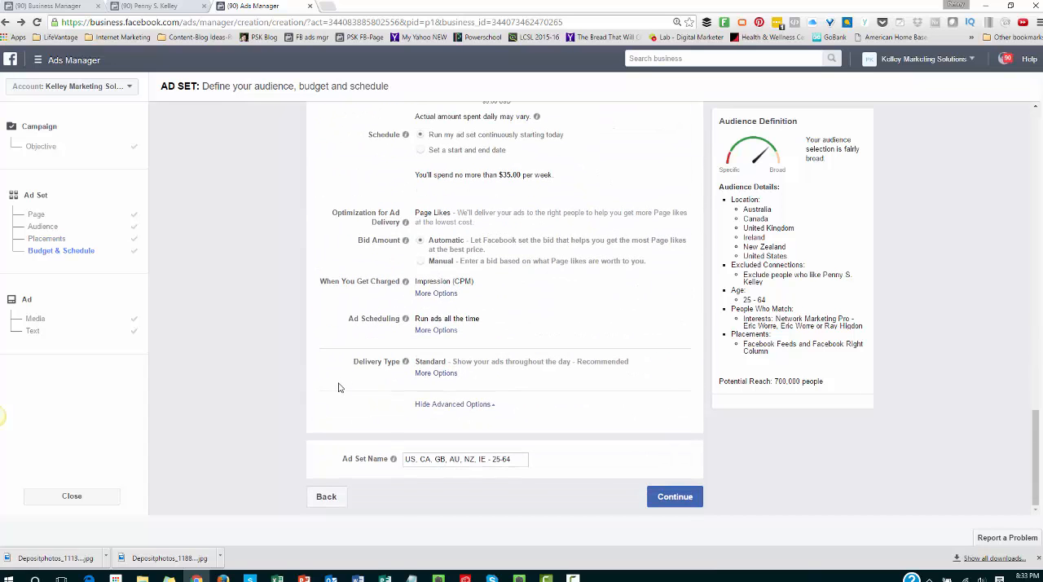
mouse_move(92, 330)
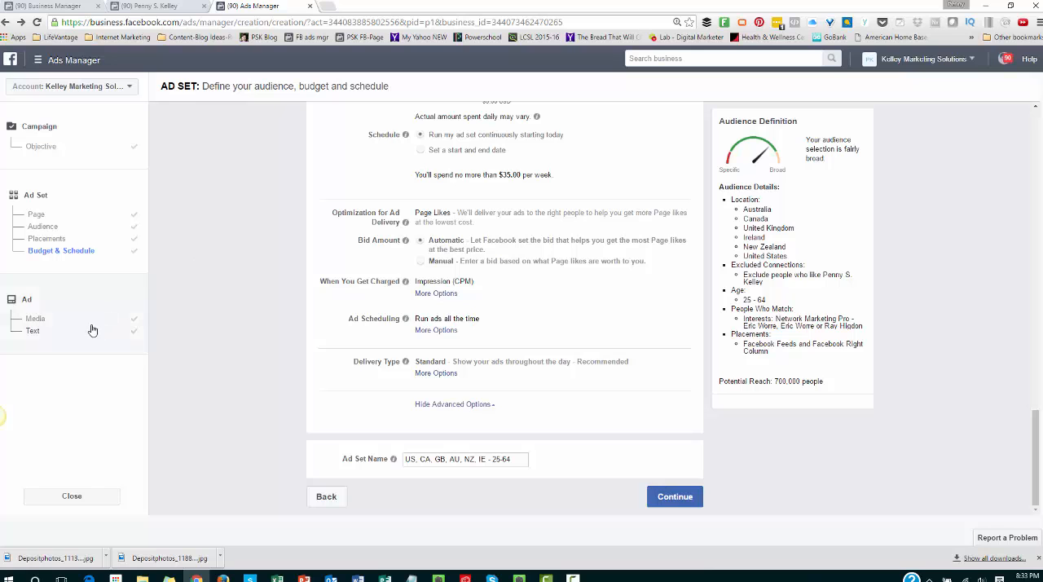
Open the ad's Text step and expand the Facebook Right Column preview.
click(675, 496)
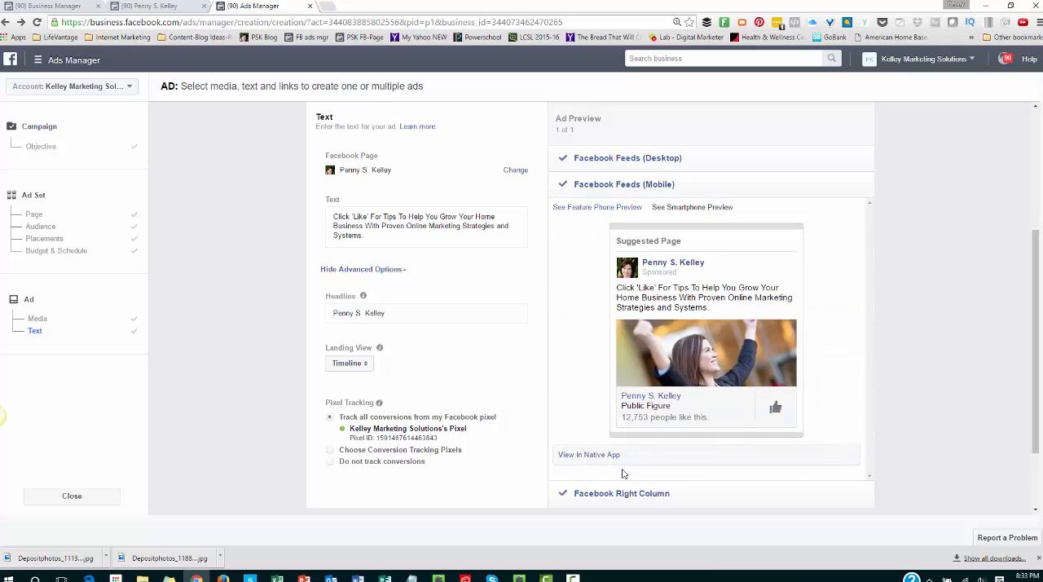
click(621, 493)
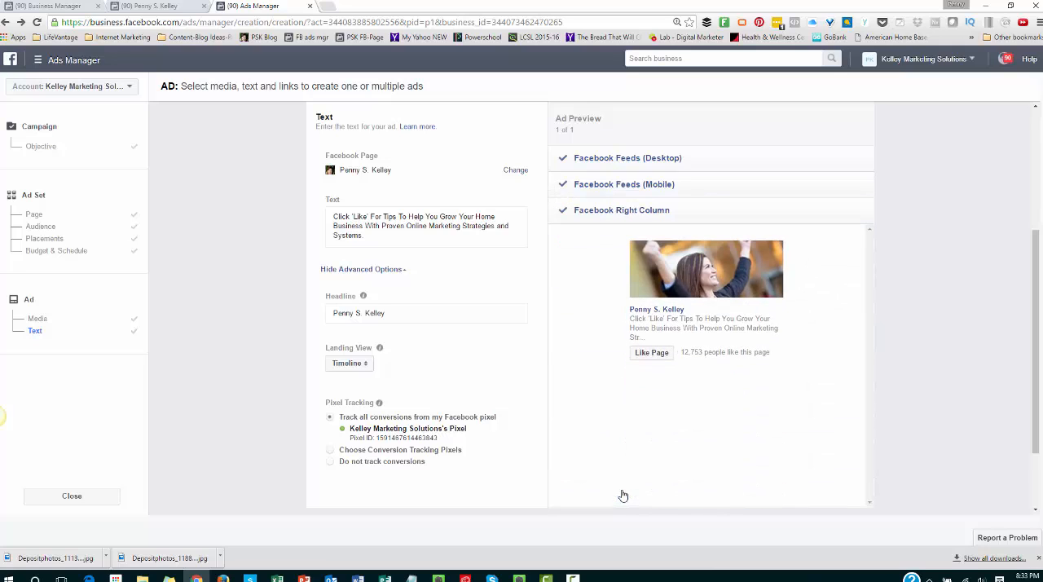
mouse_move(827, 479)
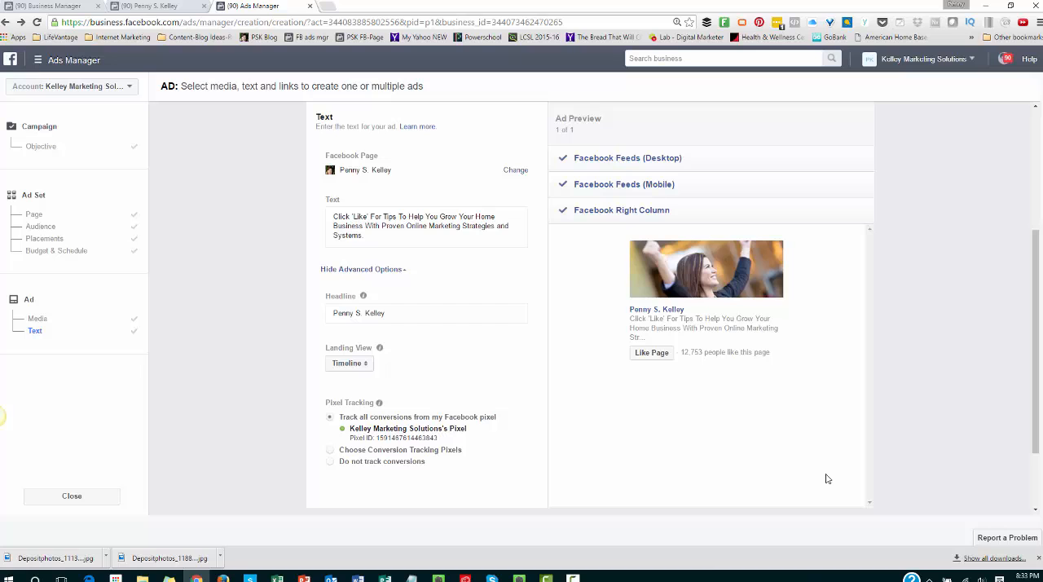
scroll(down, 3)
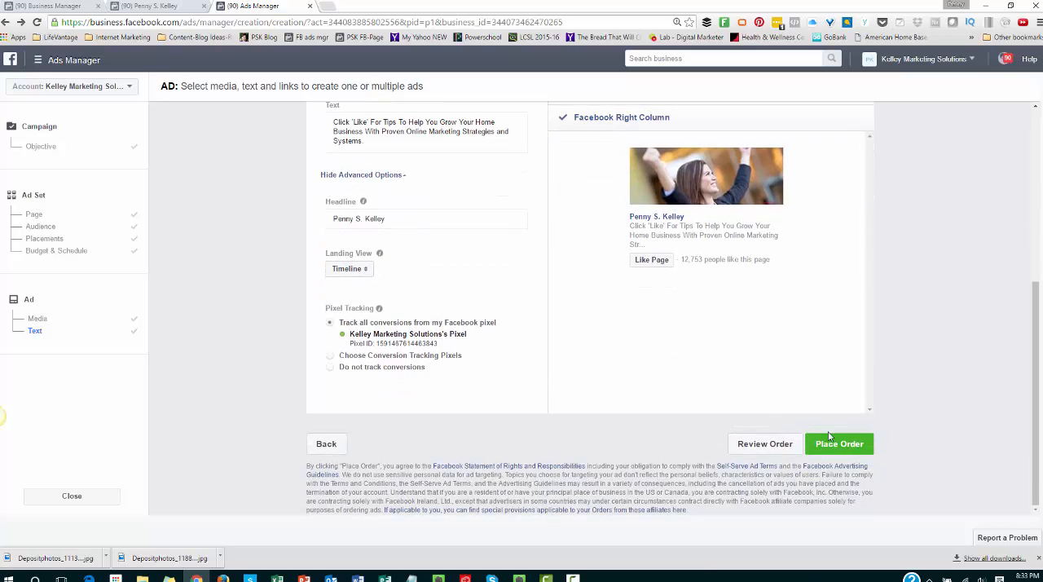
Place the order and continue past 'Your Order Has Been Placed' to the PSK - Likes campaign.
click(839, 443)
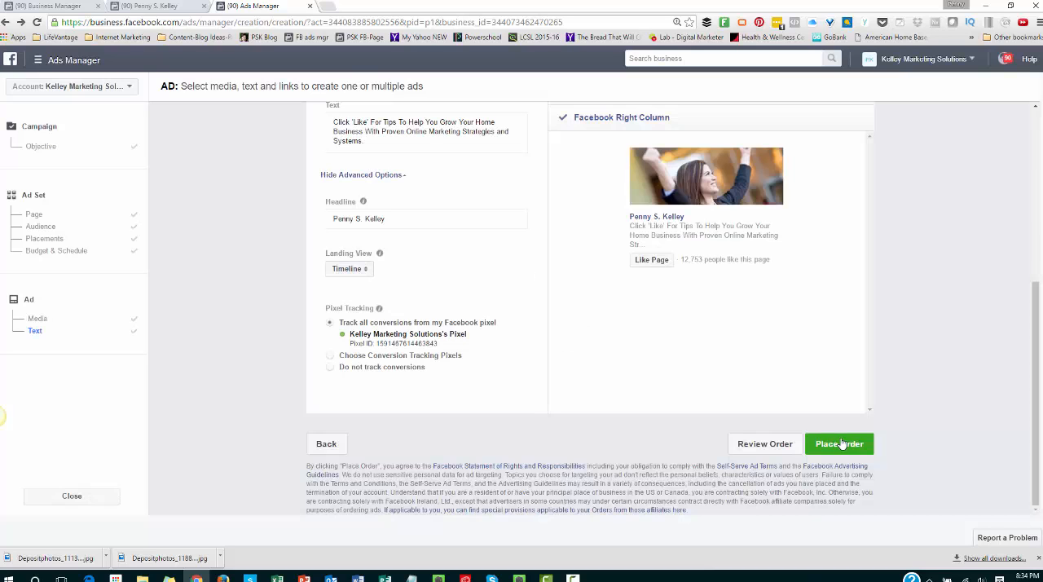
click(838, 443)
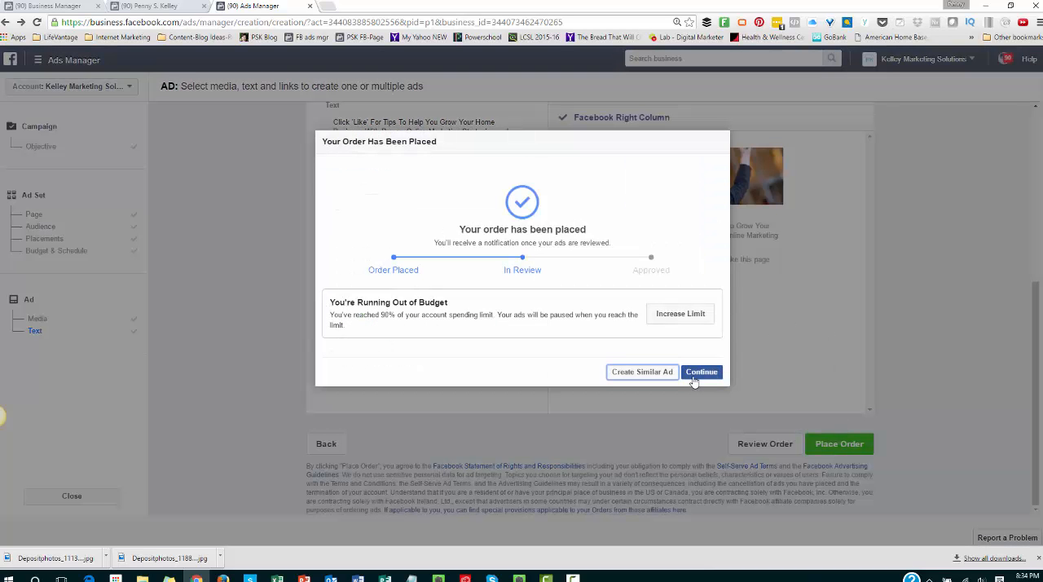
click(701, 372)
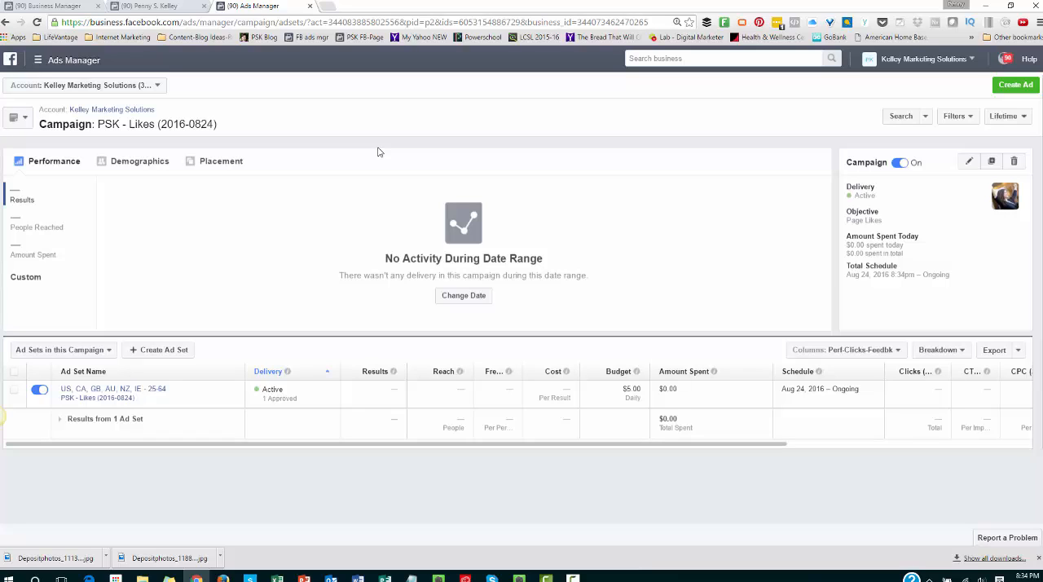
mouse_move(349, 371)
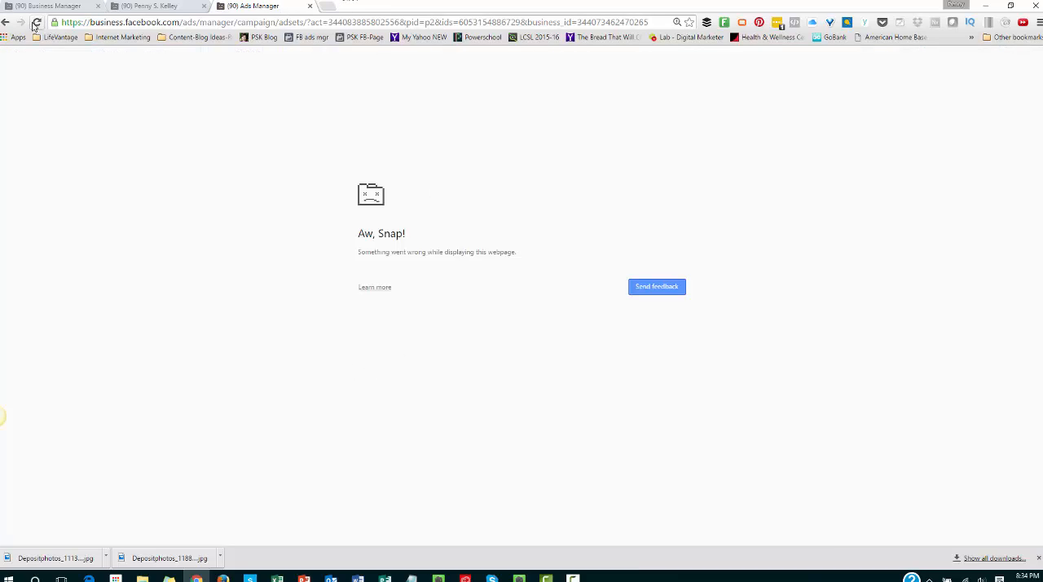
Reload the crashed 'Aw, Snap!' Ads Manager page.
click(37, 22)
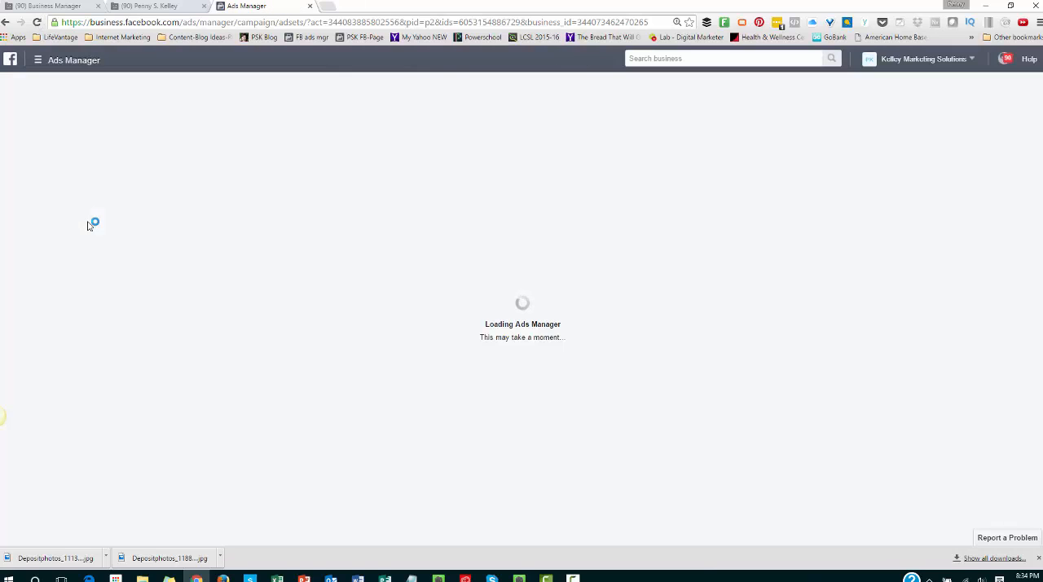